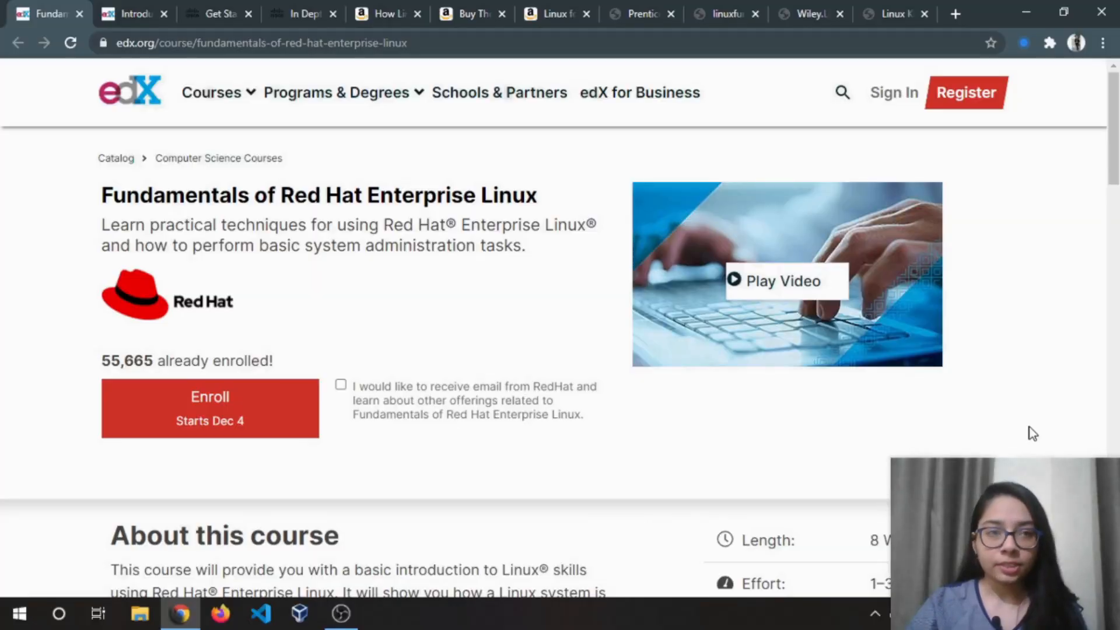
pyautogui.moveTo(190, 279)
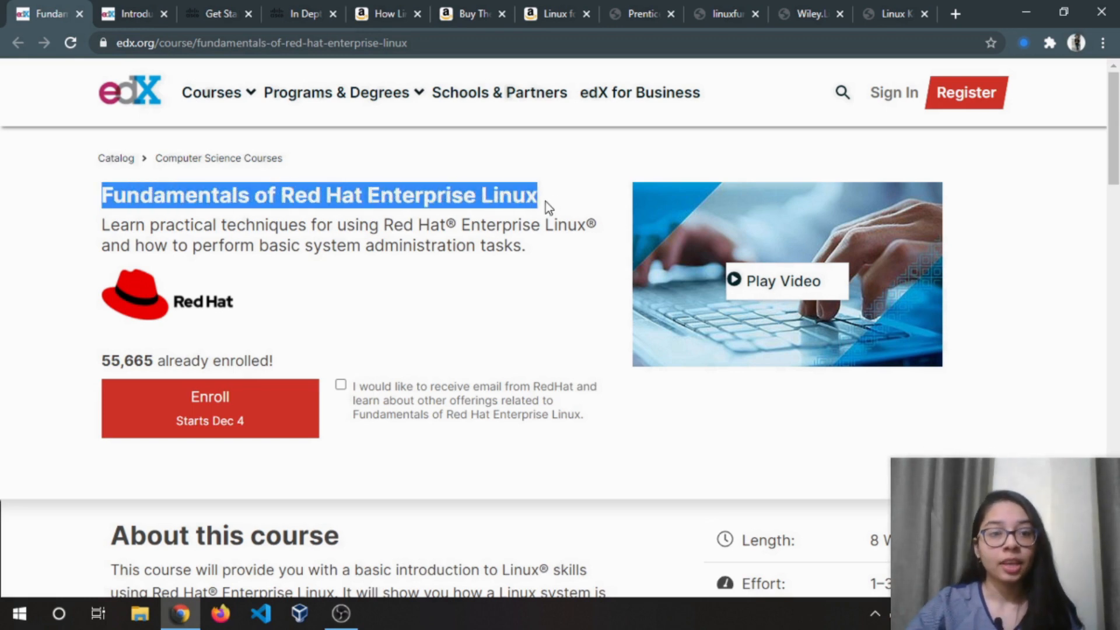
pyautogui.moveTo(564, 281)
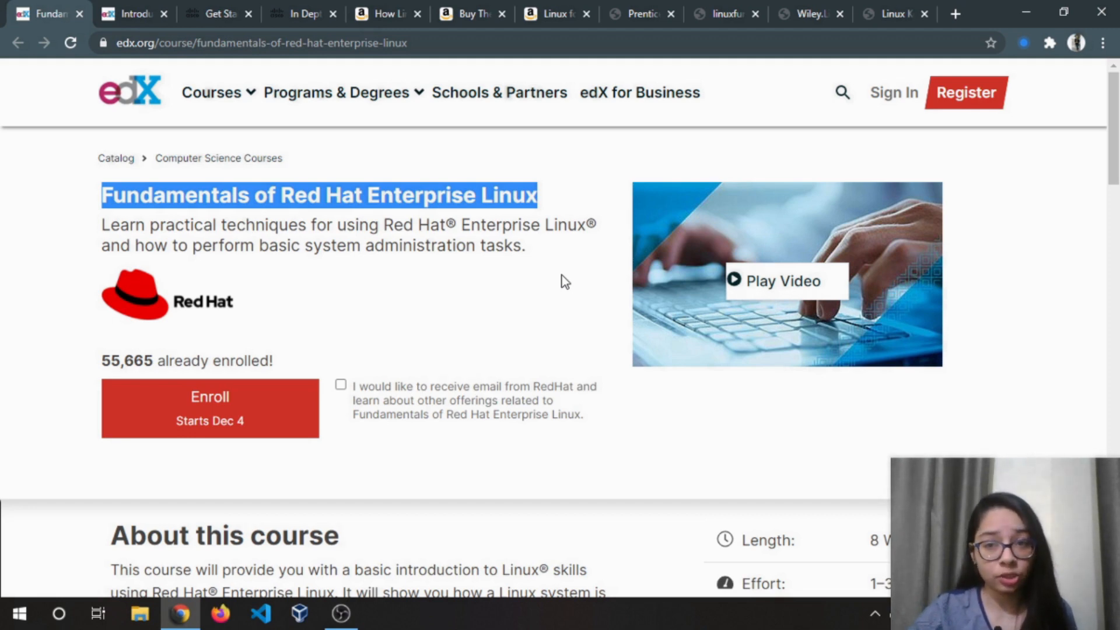
pyautogui.moveTo(559, 283)
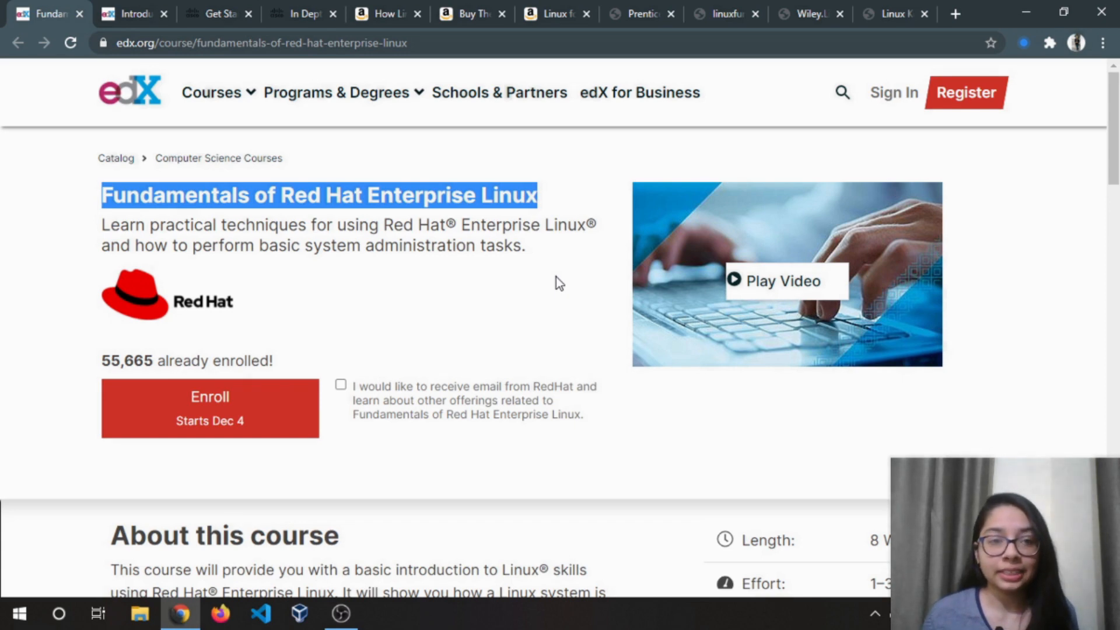
pyautogui.moveTo(546, 295)
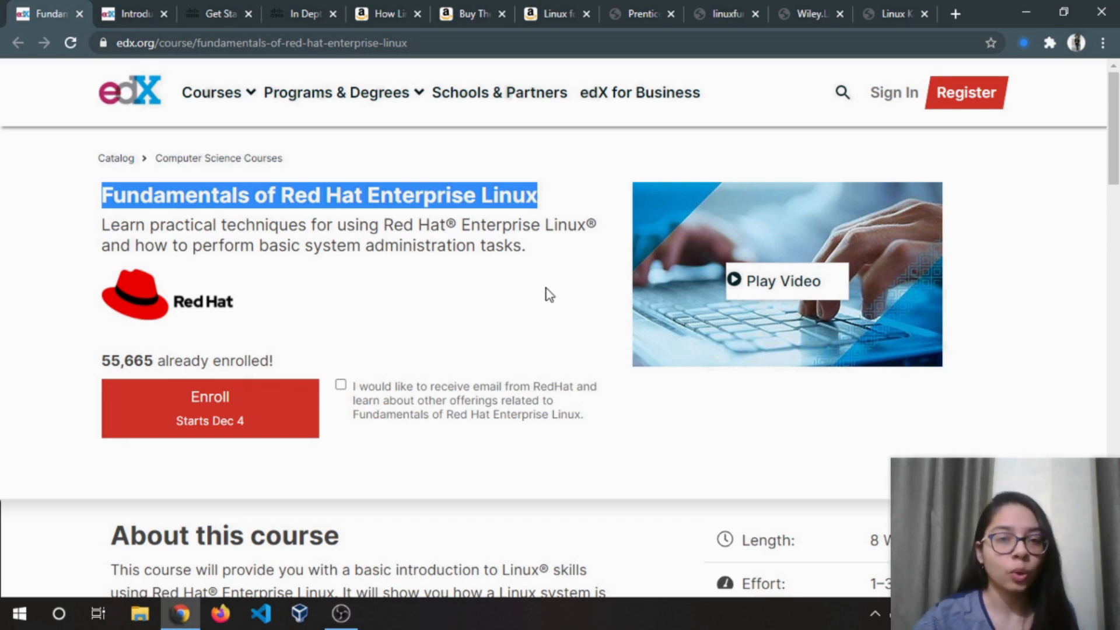
pyautogui.moveTo(545, 330)
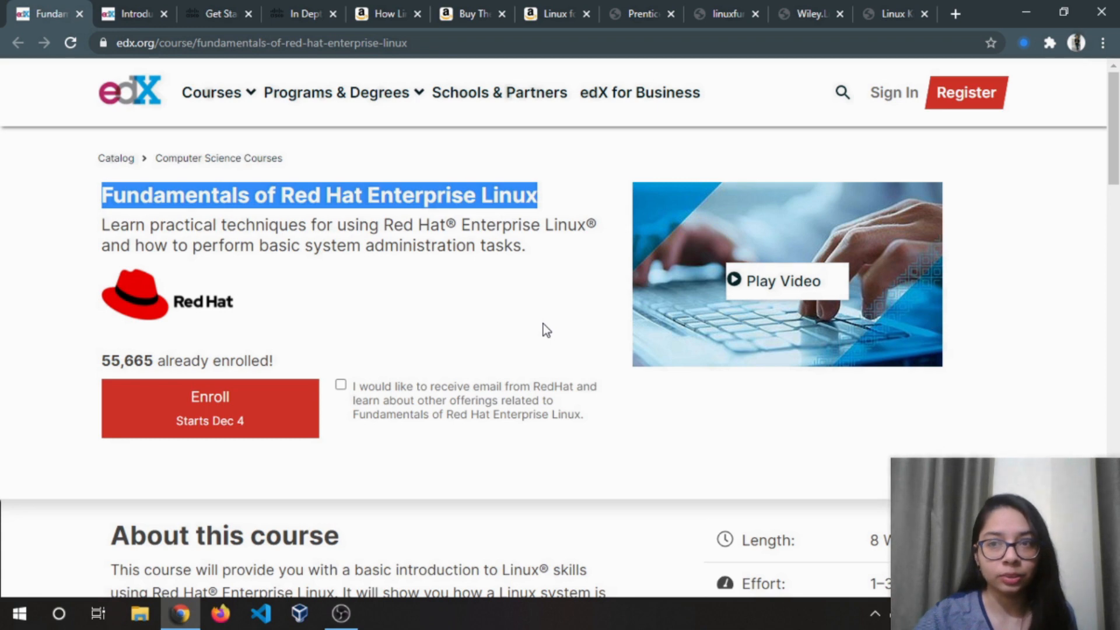
# Step: Scroll down through the Red Hat Enterprise Linux course's expanded learning outcomes to its syllabus chapters and prerequisites
pyautogui.scroll(-3)
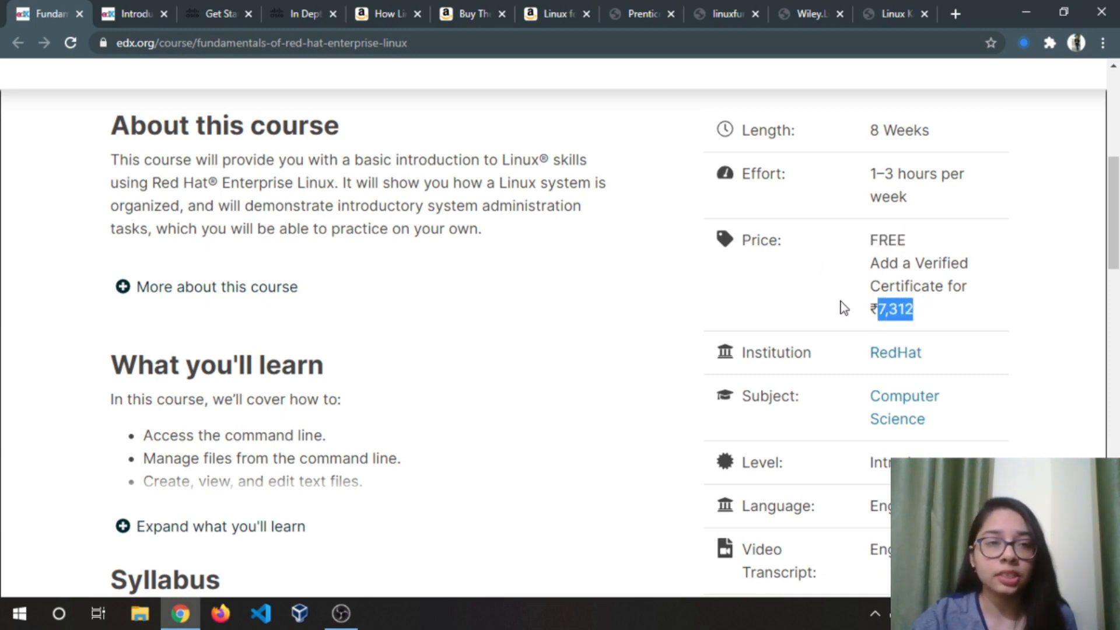
pyautogui.moveTo(832, 368)
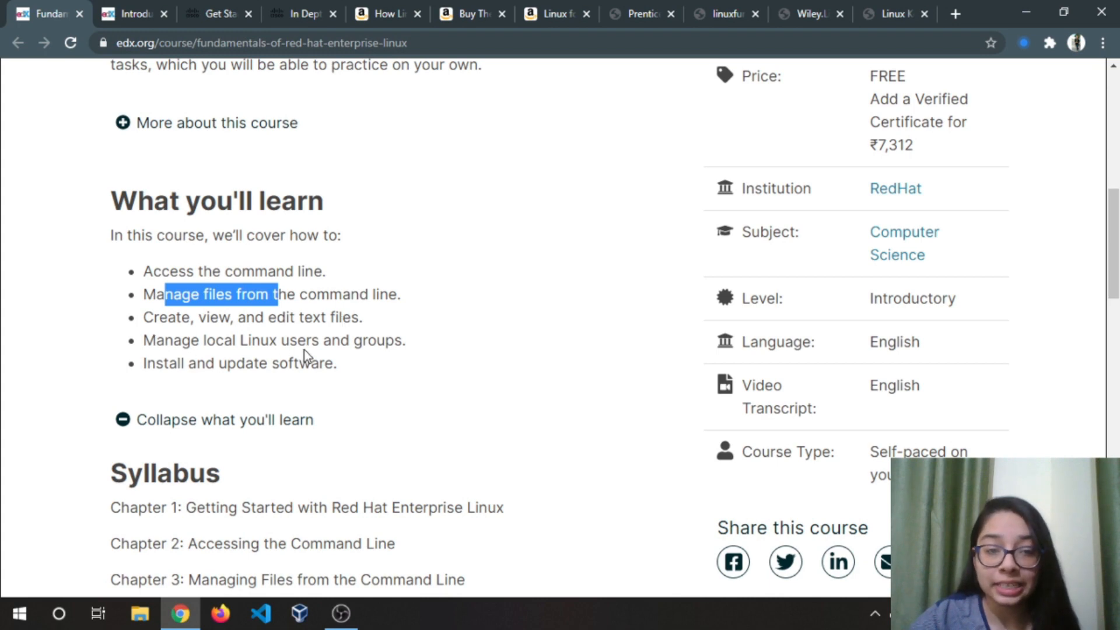
pyautogui.moveTo(275, 382)
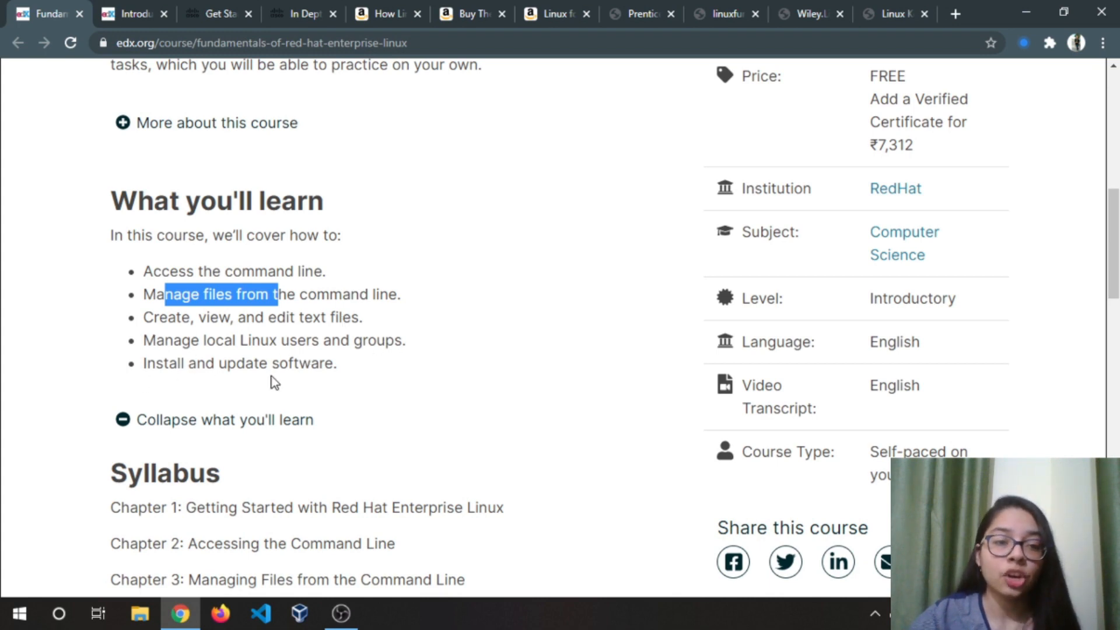
pyautogui.scroll(-3)
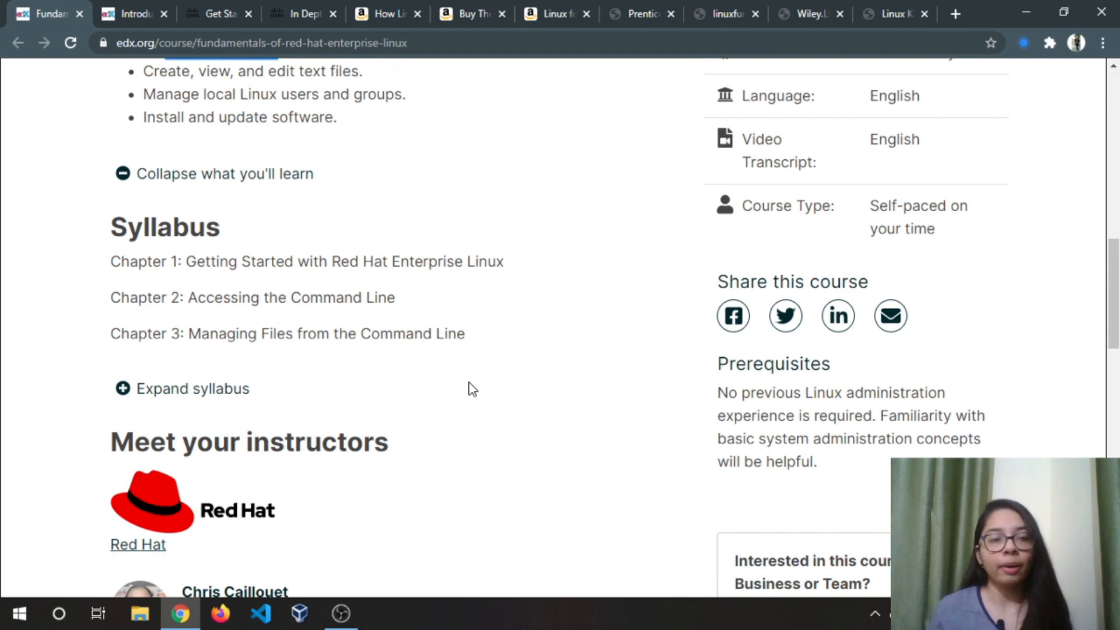
pyautogui.moveTo(463, 322)
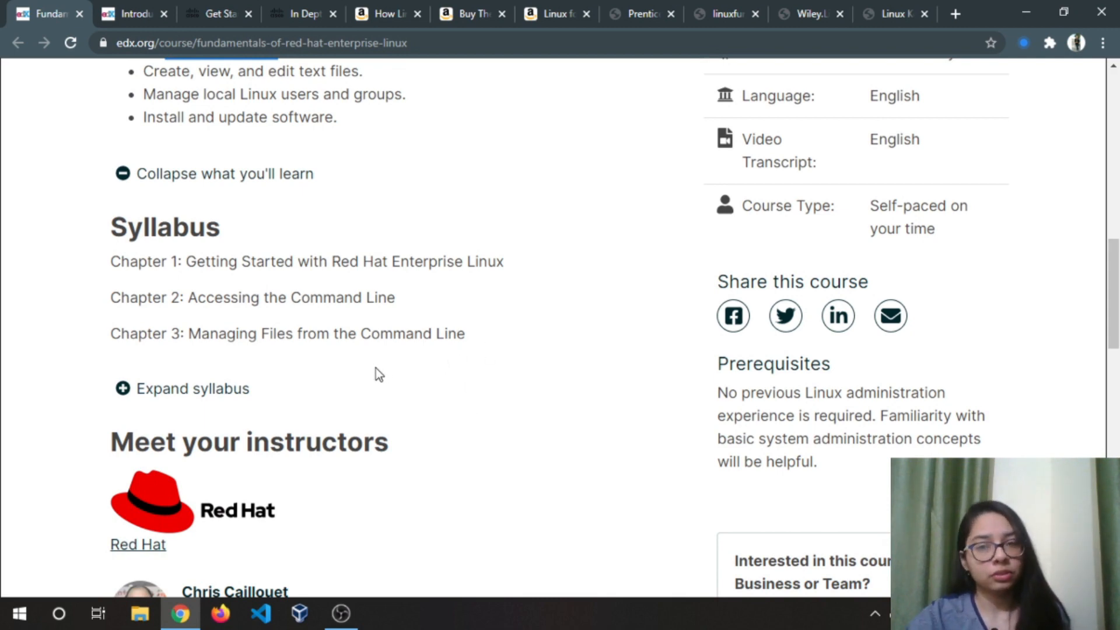
pyautogui.moveTo(553, 428)
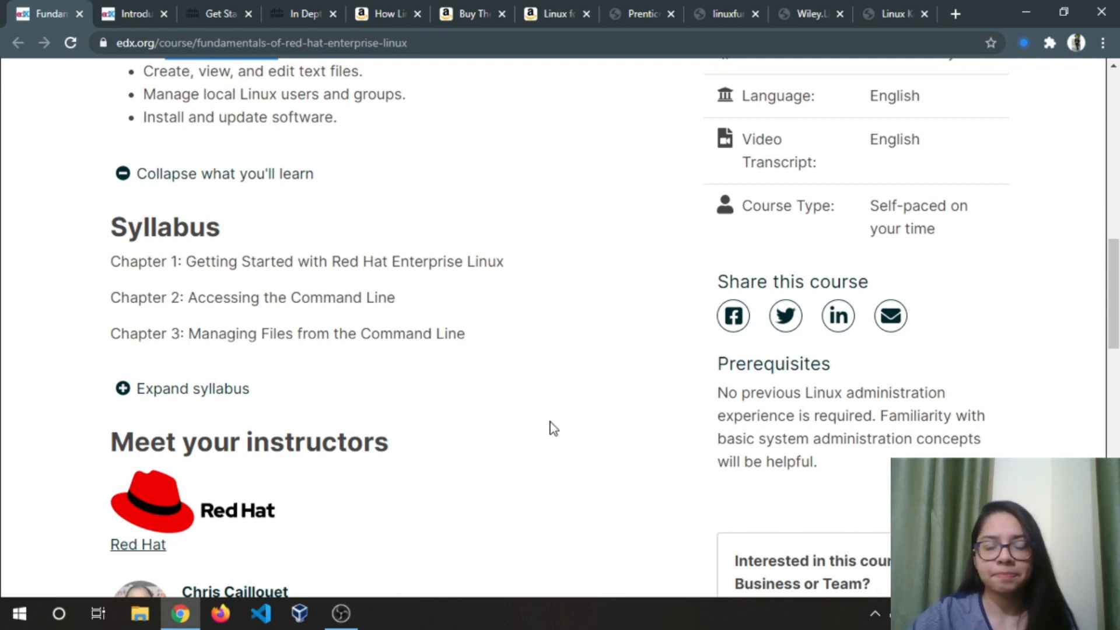
# Step: Switch to the Introduction to Linux course and expand its full five-item What you'll learn list
pyautogui.click(131, 14)
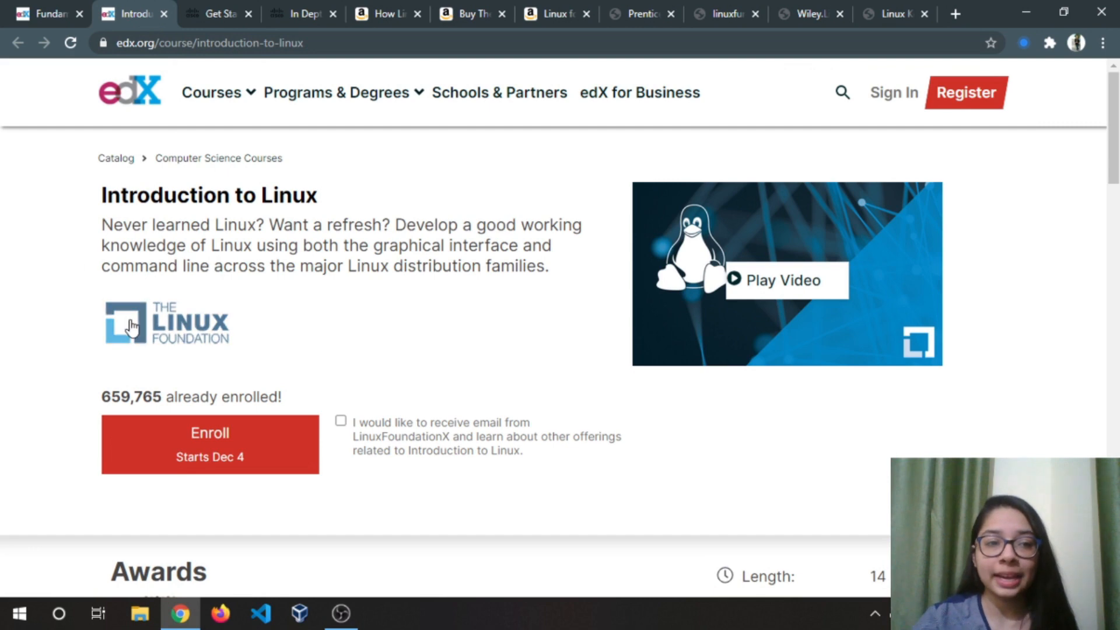
pyautogui.moveTo(4, 327)
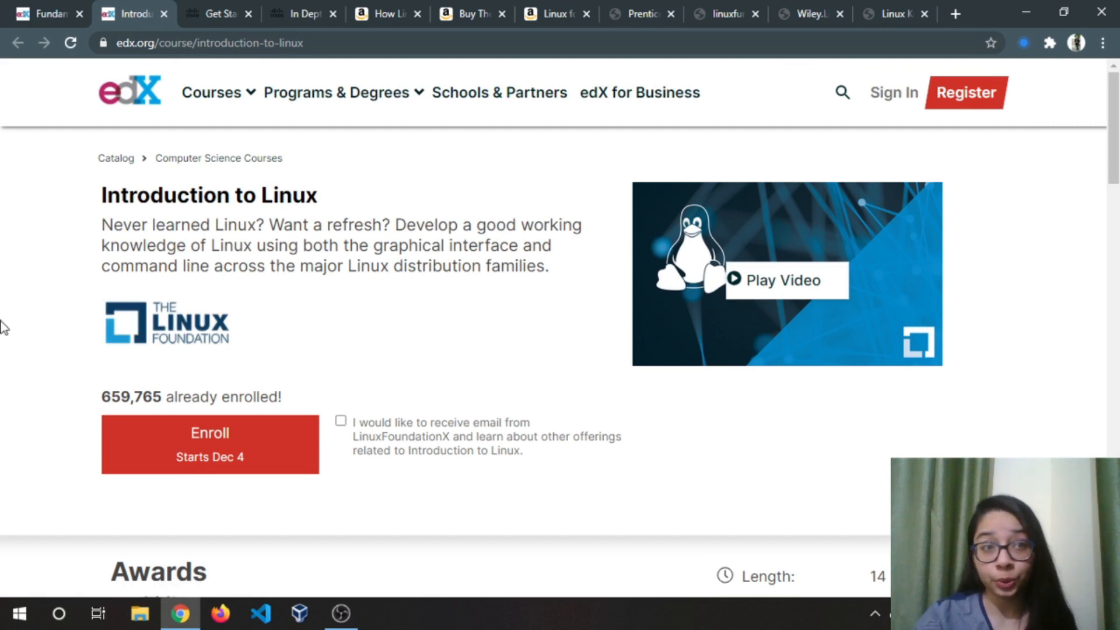
pyautogui.moveTo(53, 317)
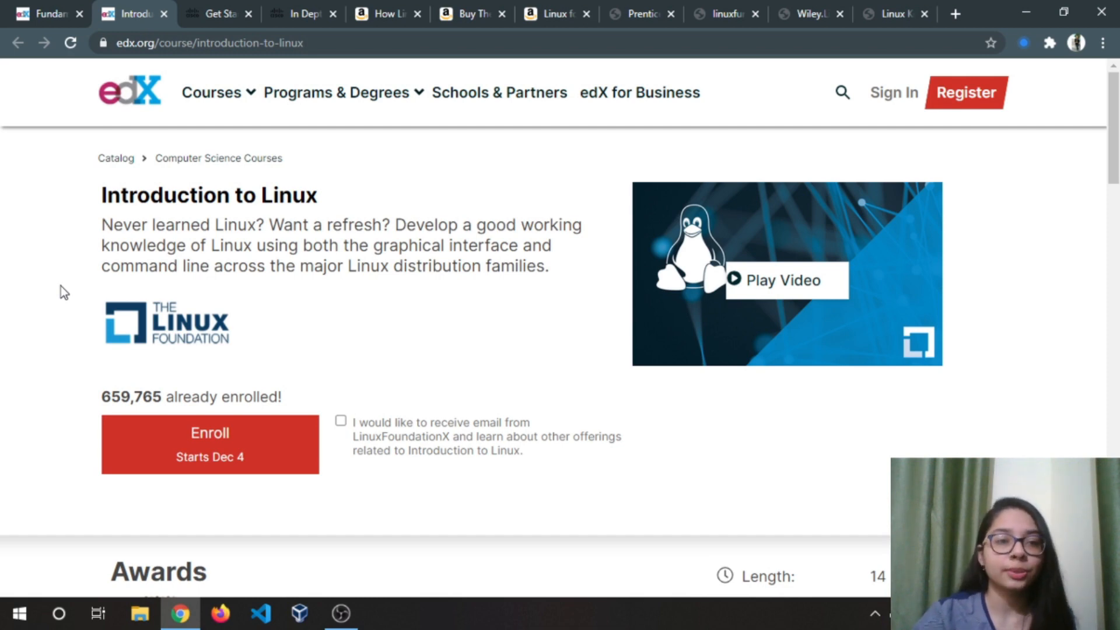
pyautogui.scroll(-3)
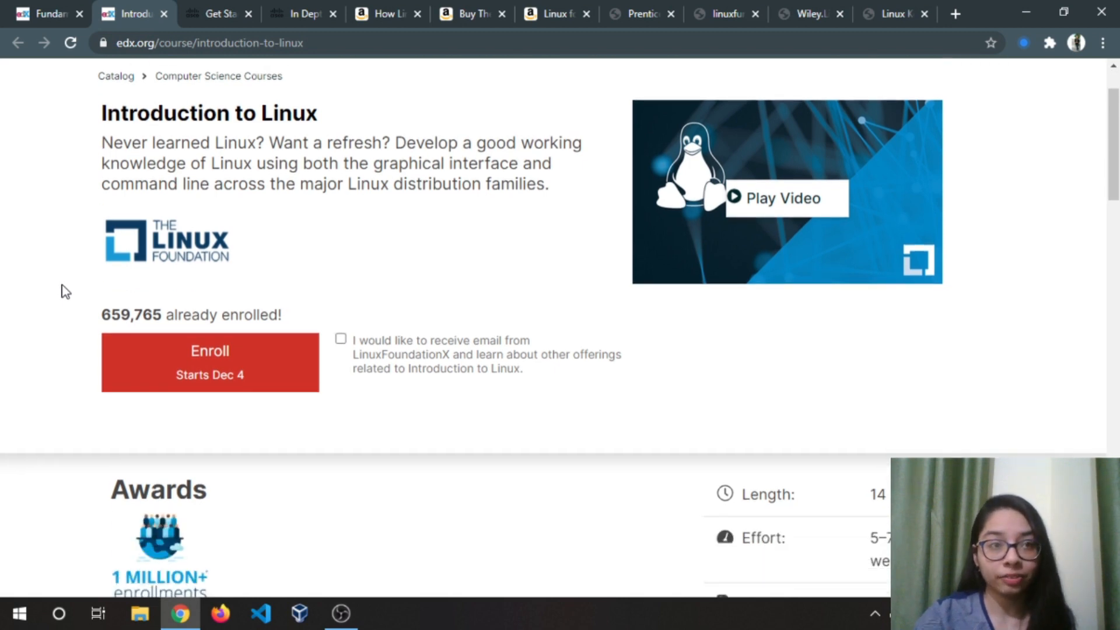
pyautogui.scroll(-3)
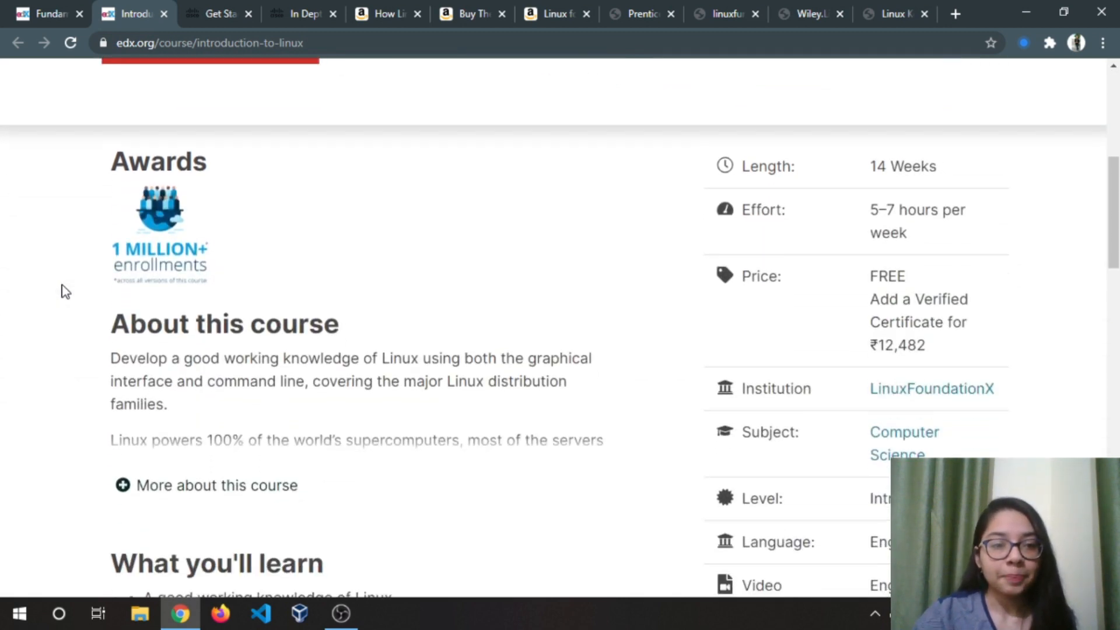
pyautogui.scroll(-3)
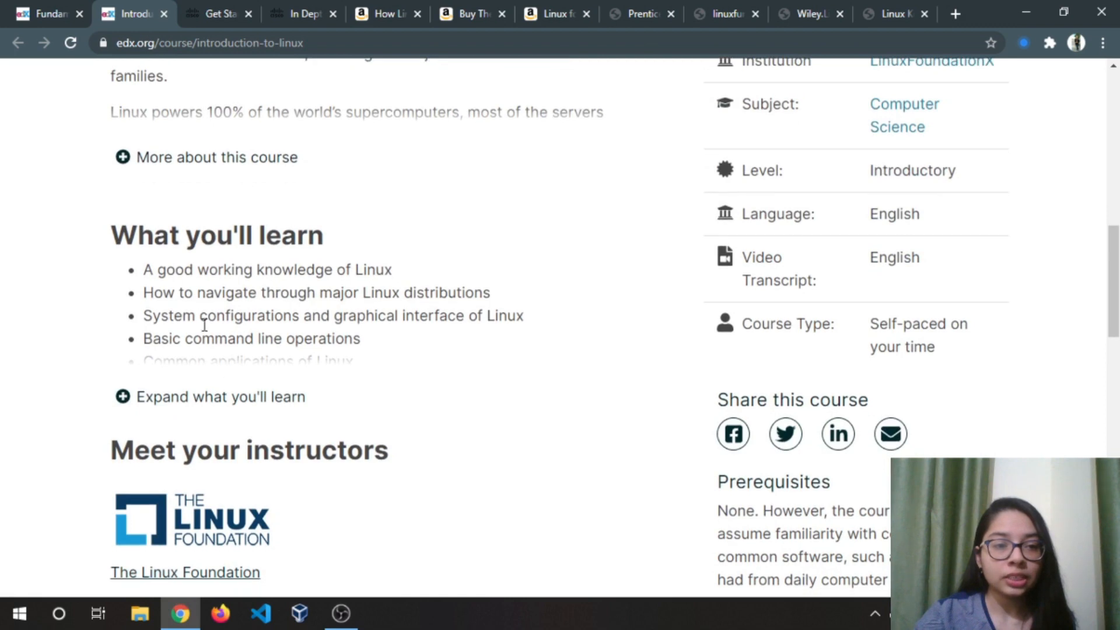
pyautogui.click(221, 397)
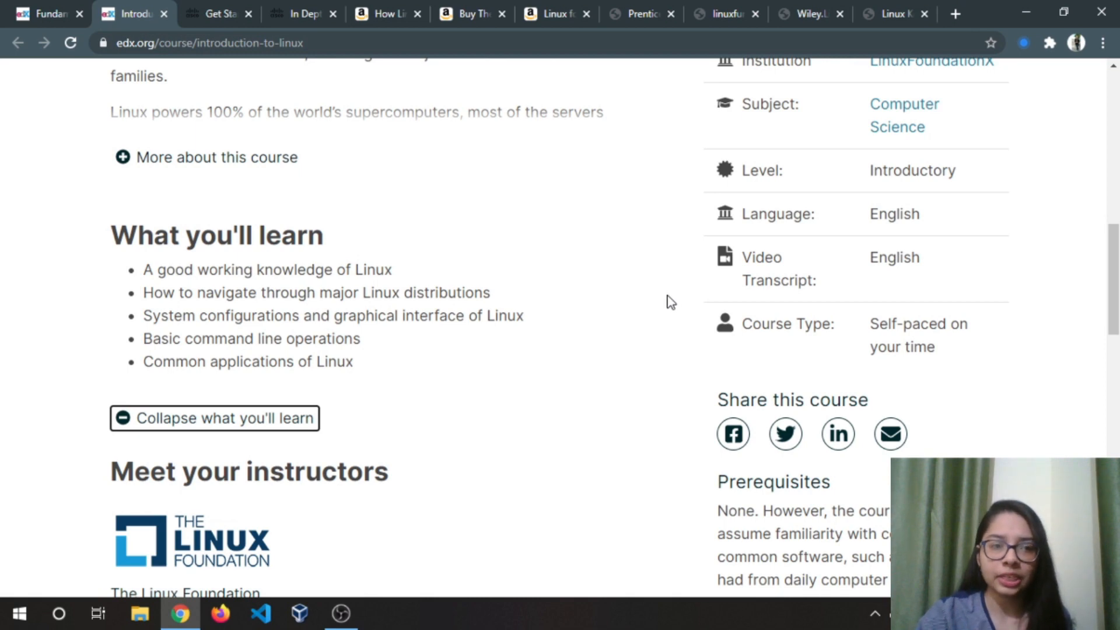
pyautogui.moveTo(229, 279)
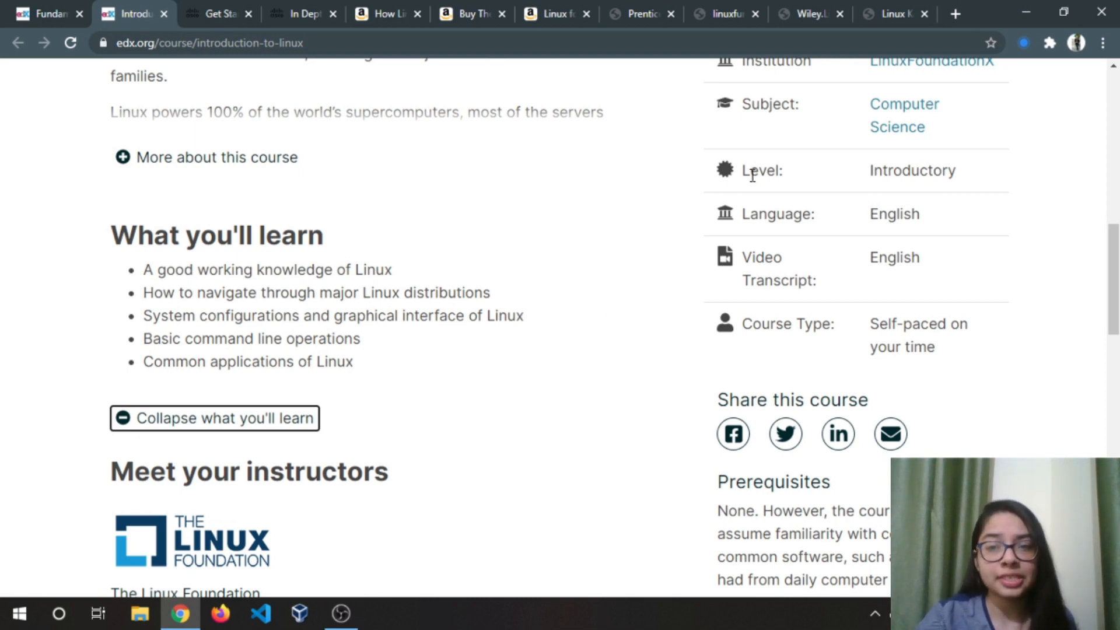
pyautogui.moveTo(685, 251)
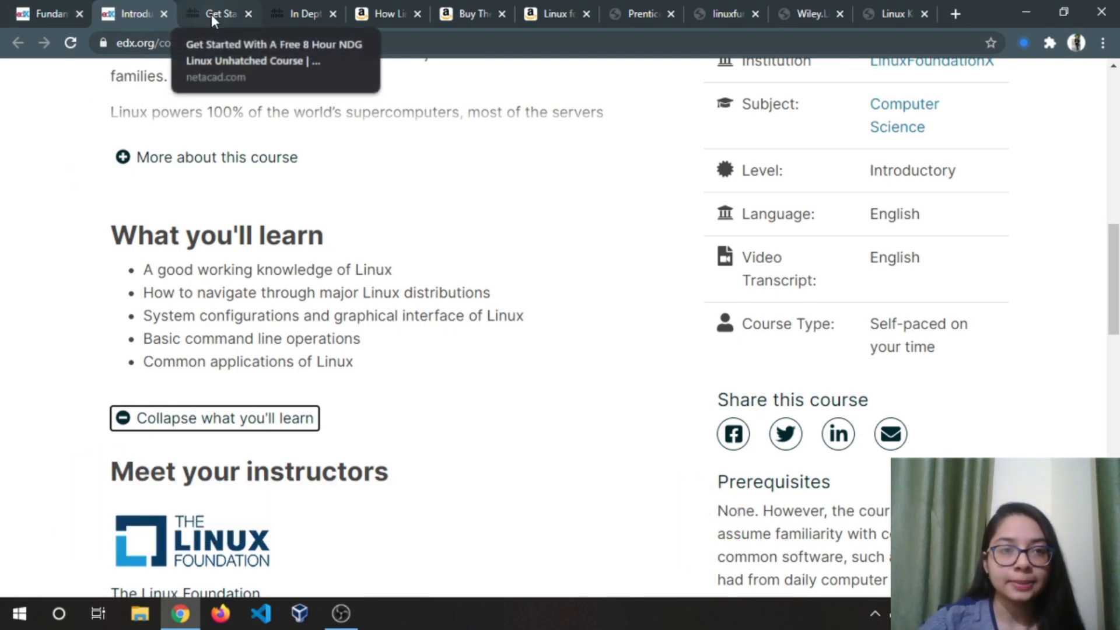
pyautogui.click(214, 14)
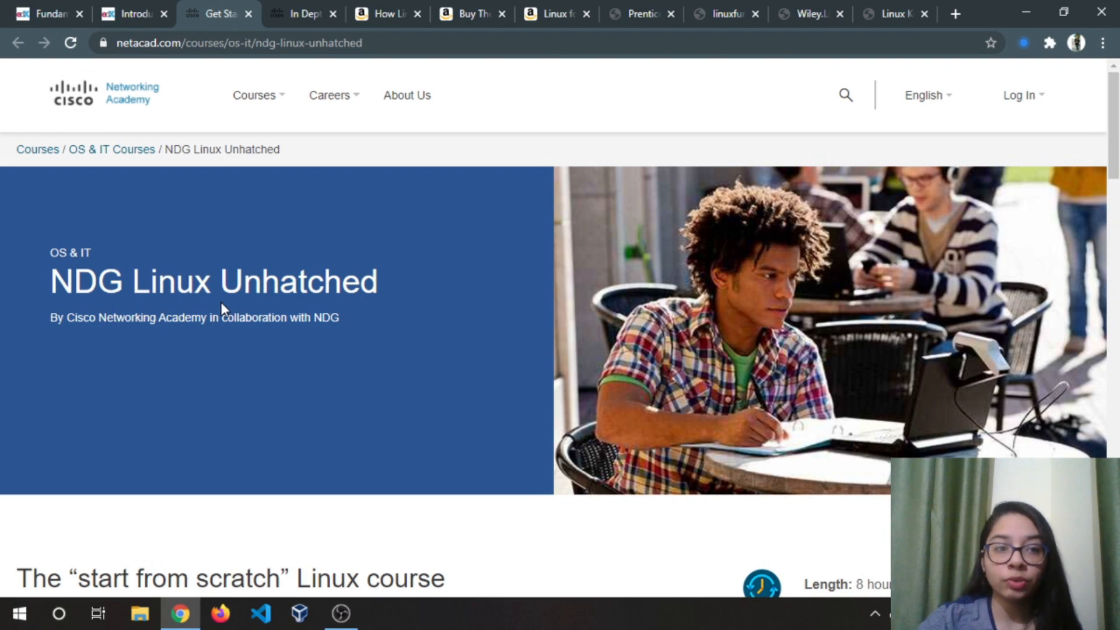
pyautogui.scroll(-3)
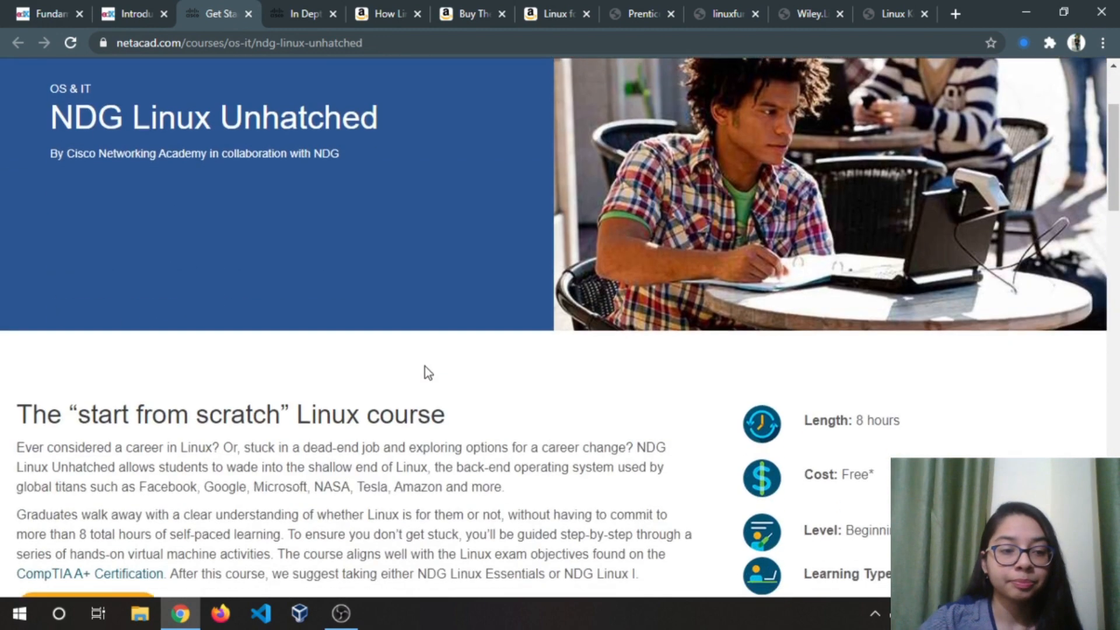
pyautogui.scroll(-3)
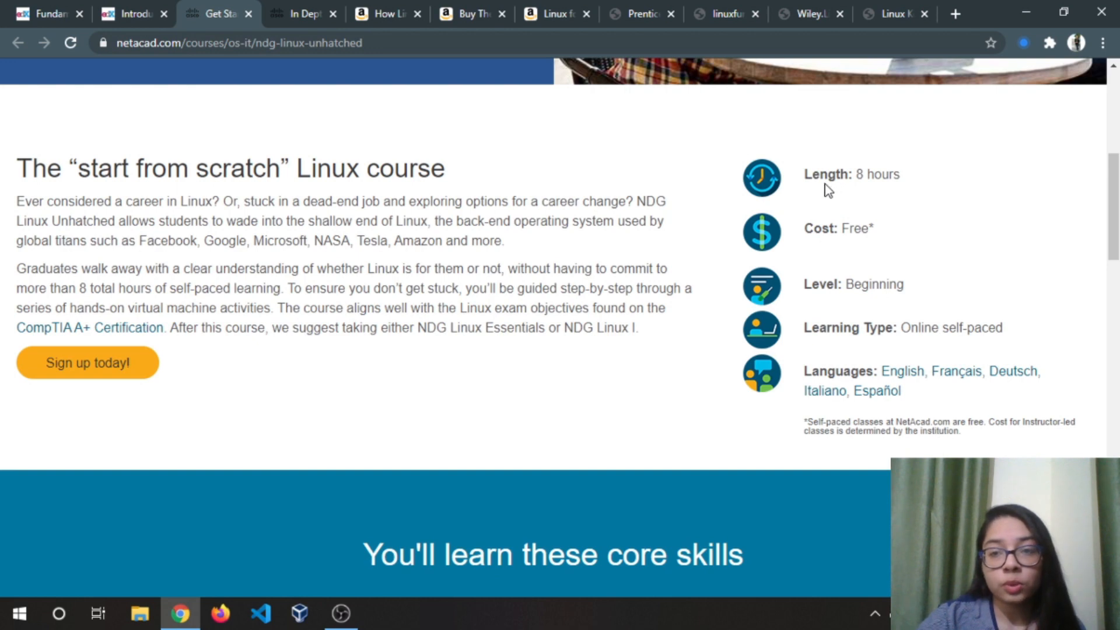
pyautogui.moveTo(894, 259)
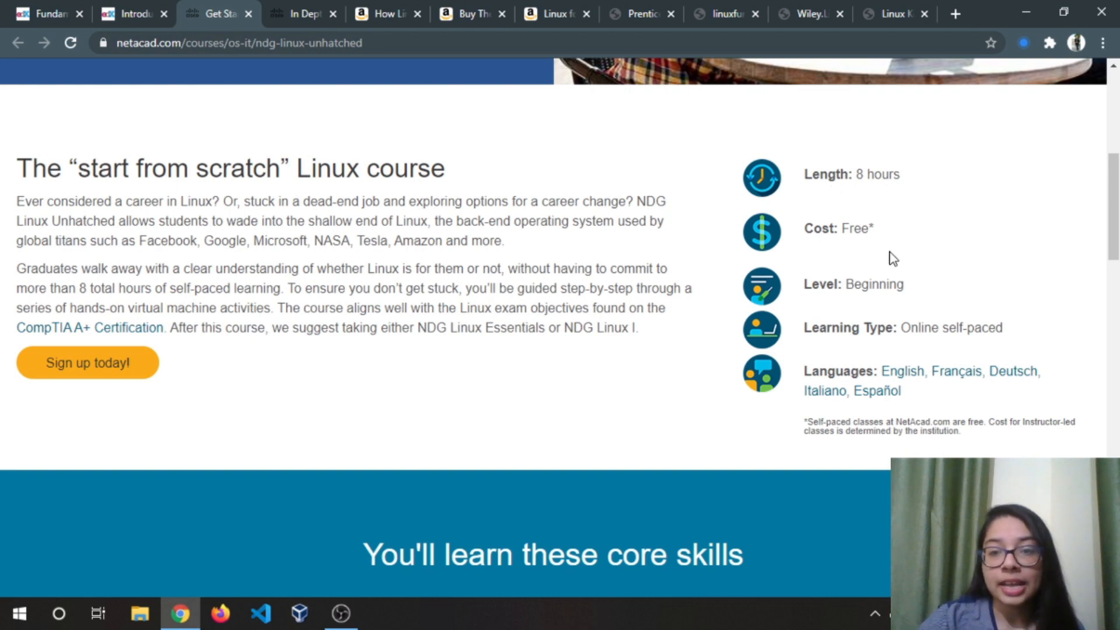
pyautogui.moveTo(854, 303)
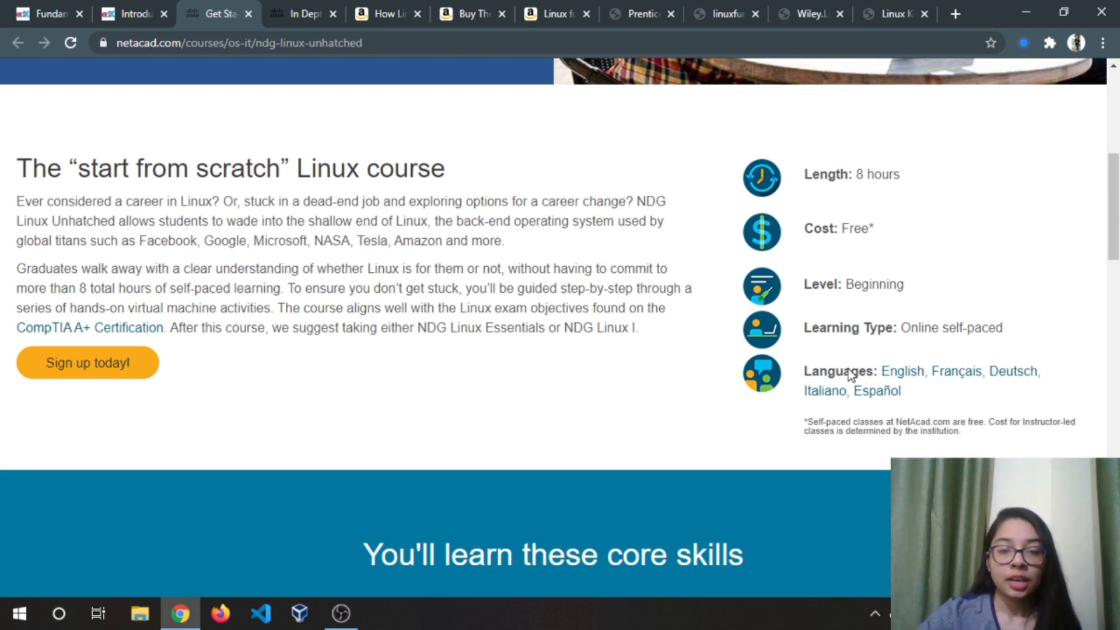
pyautogui.scroll(-3)
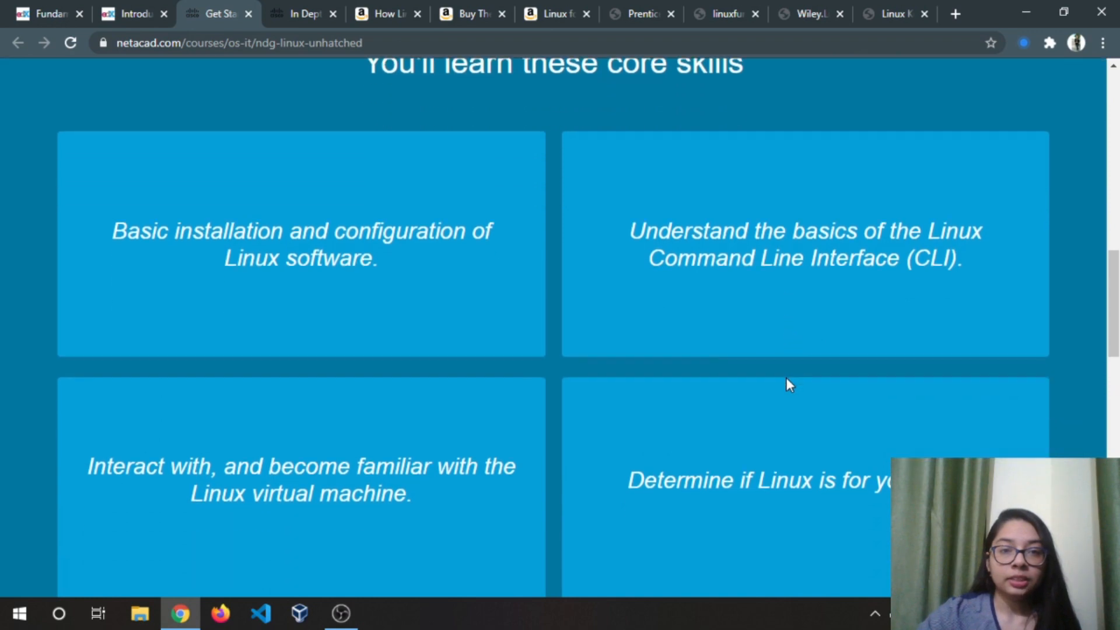
pyautogui.moveTo(629, 105)
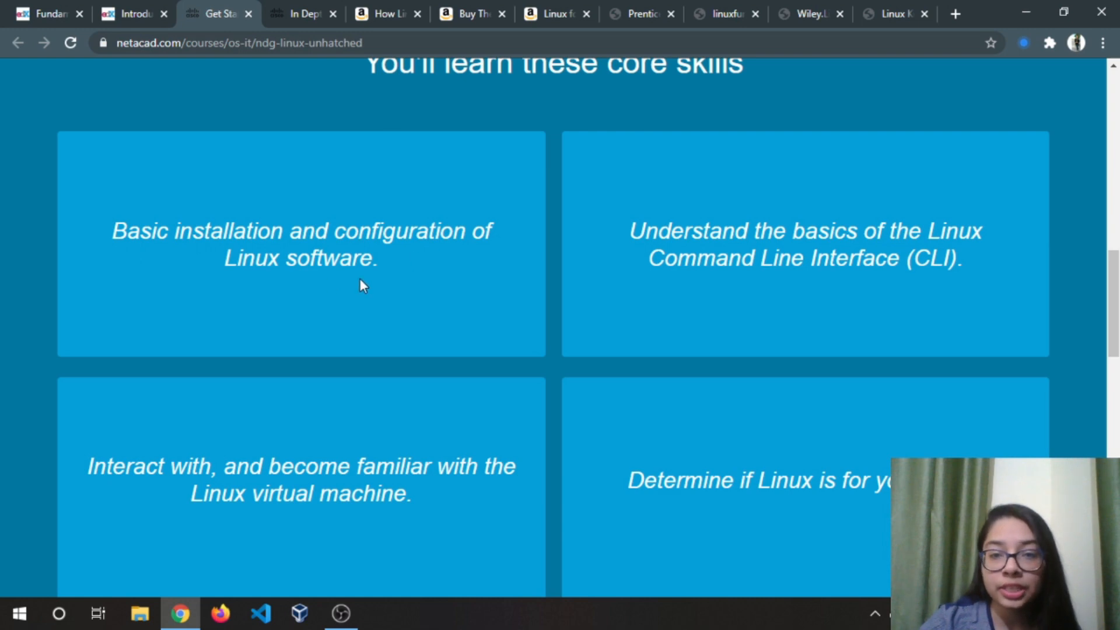
pyautogui.moveTo(940, 289)
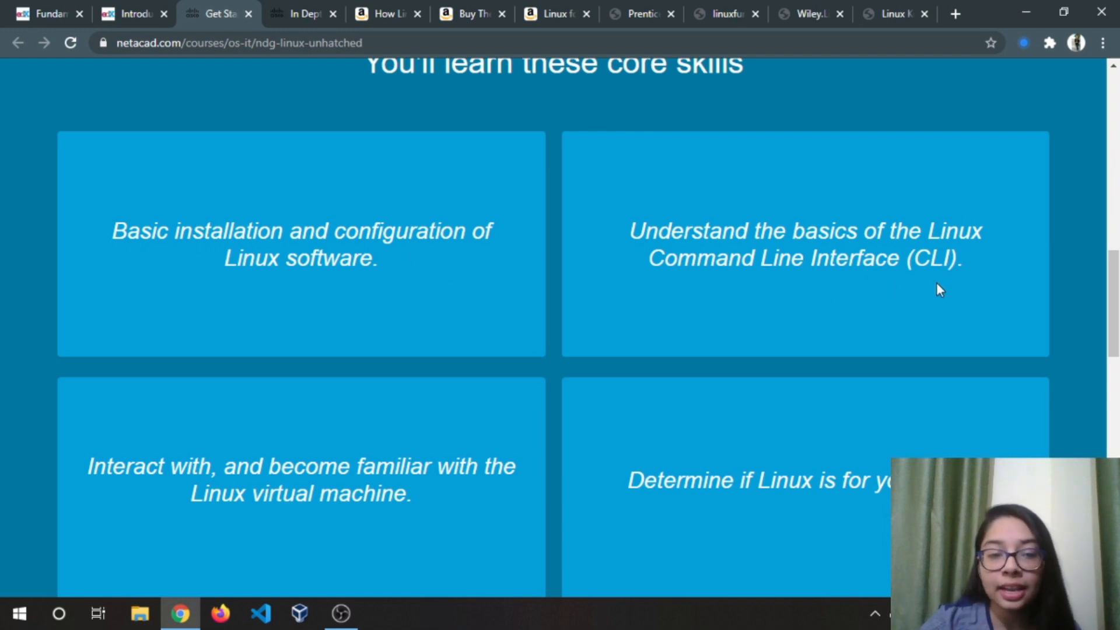
pyautogui.scroll(-3)
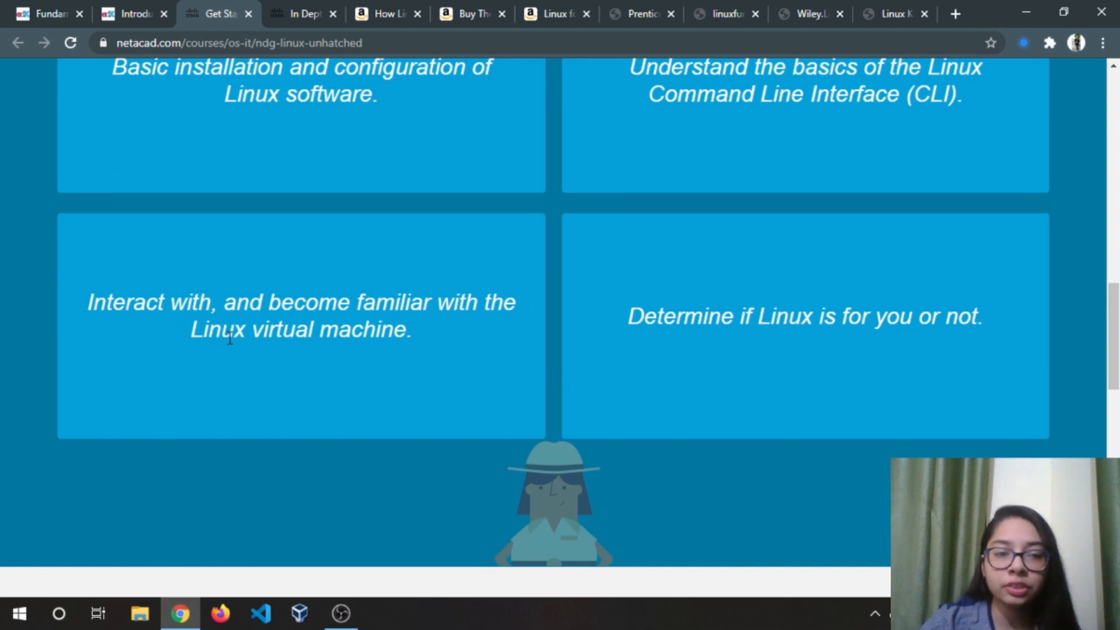
pyautogui.moveTo(664, 368)
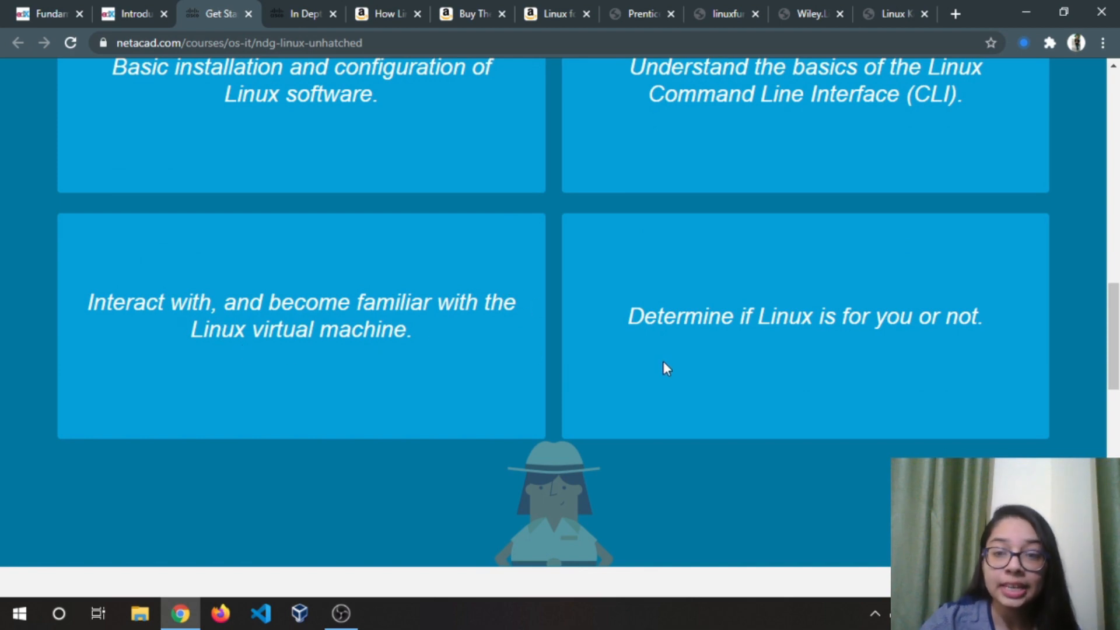
pyautogui.moveTo(856, 339)
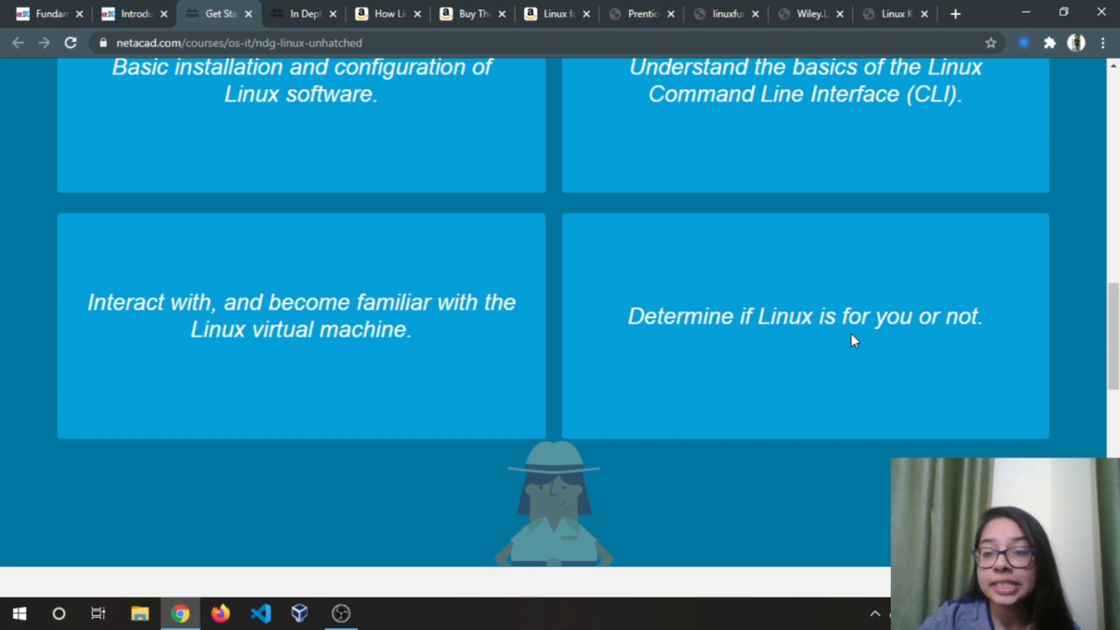
pyautogui.scroll(-3)
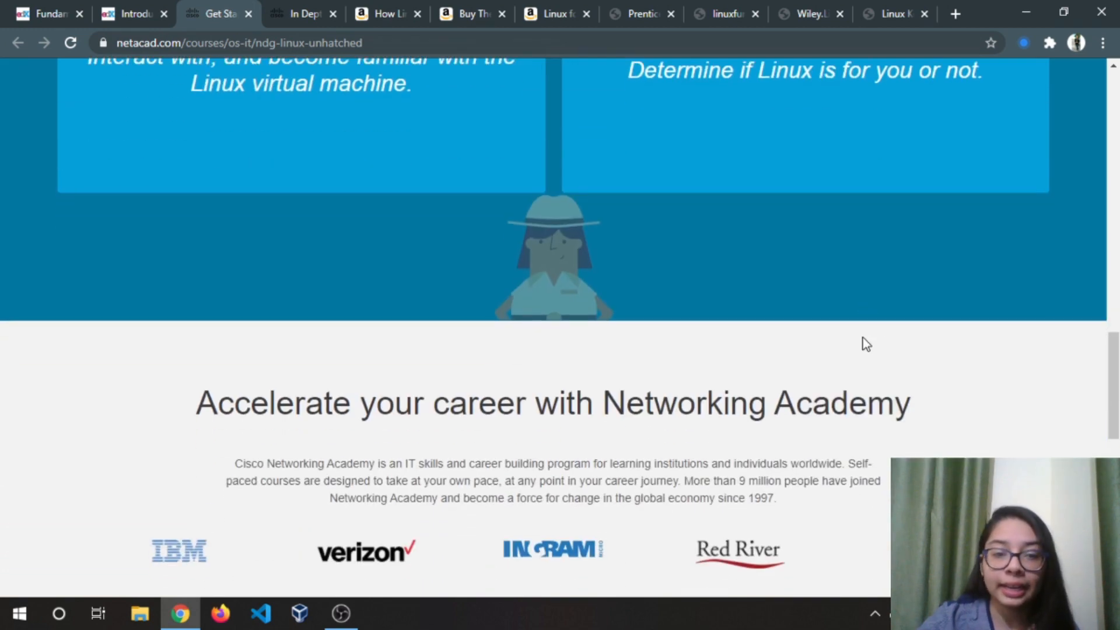
pyautogui.moveTo(200, 256)
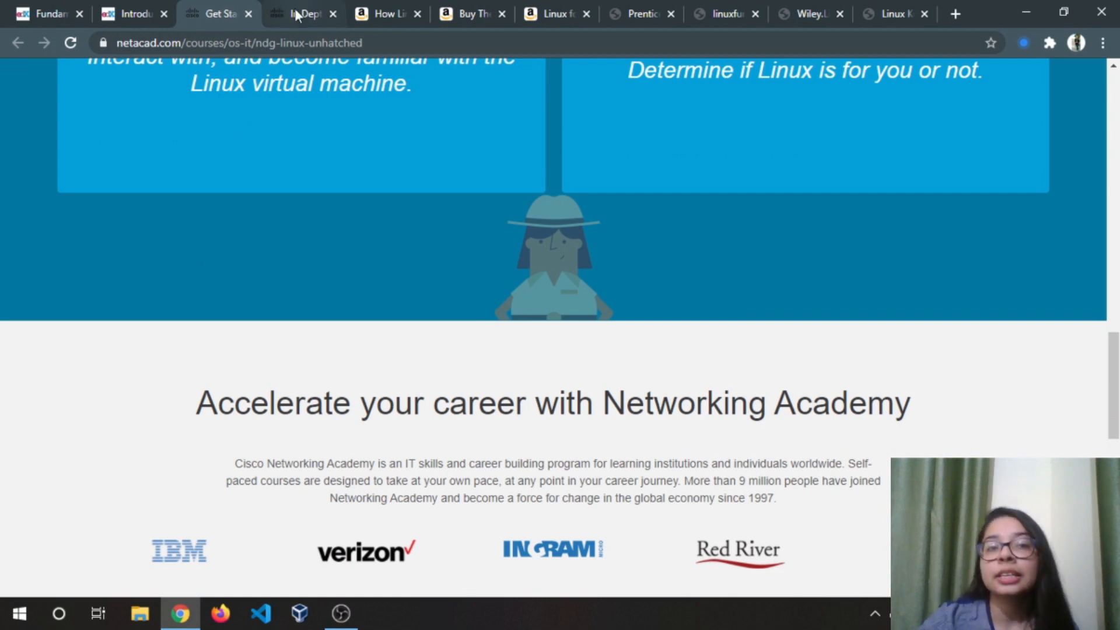
# Step: Switch to the NDG Linux Essentials page and highlight its 70-hour course length
pyautogui.click(303, 14)
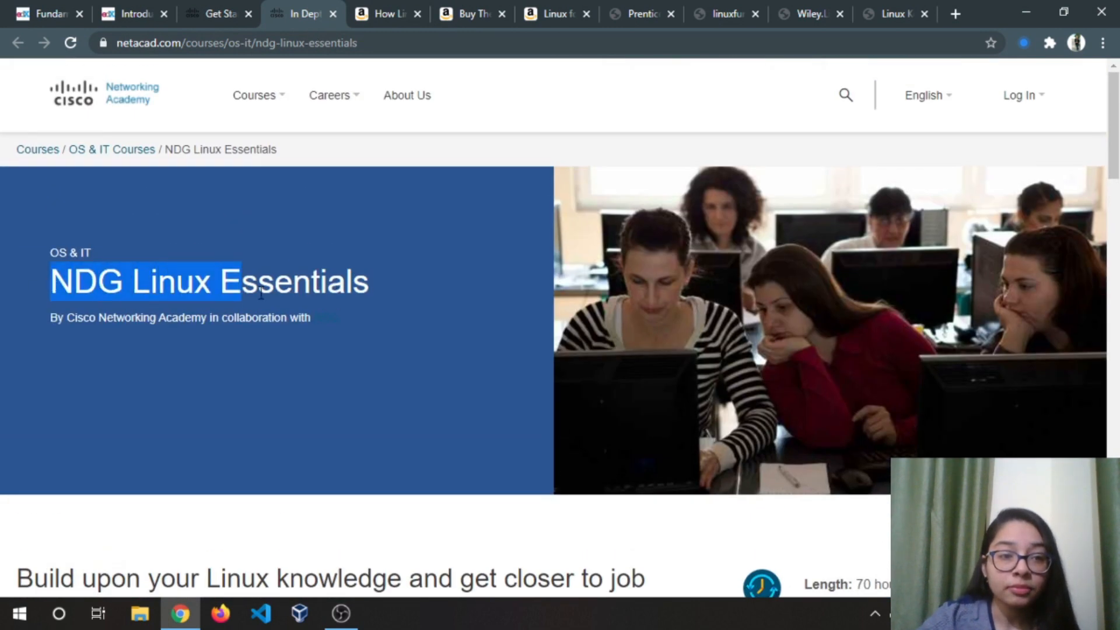
pyautogui.scroll(-3)
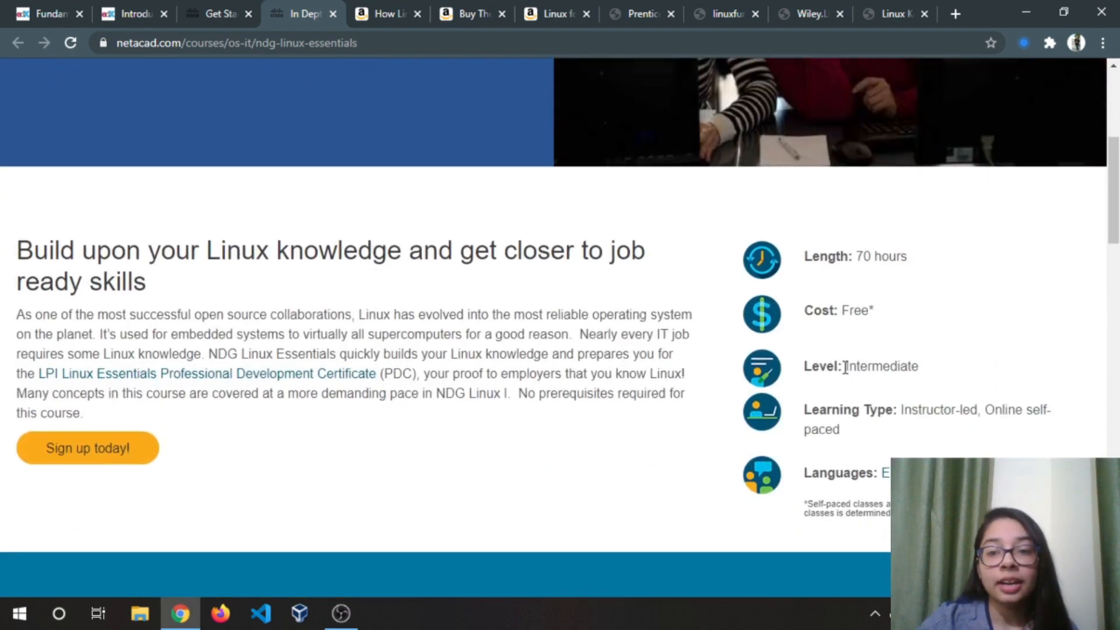
pyautogui.doubleClick(879, 365)
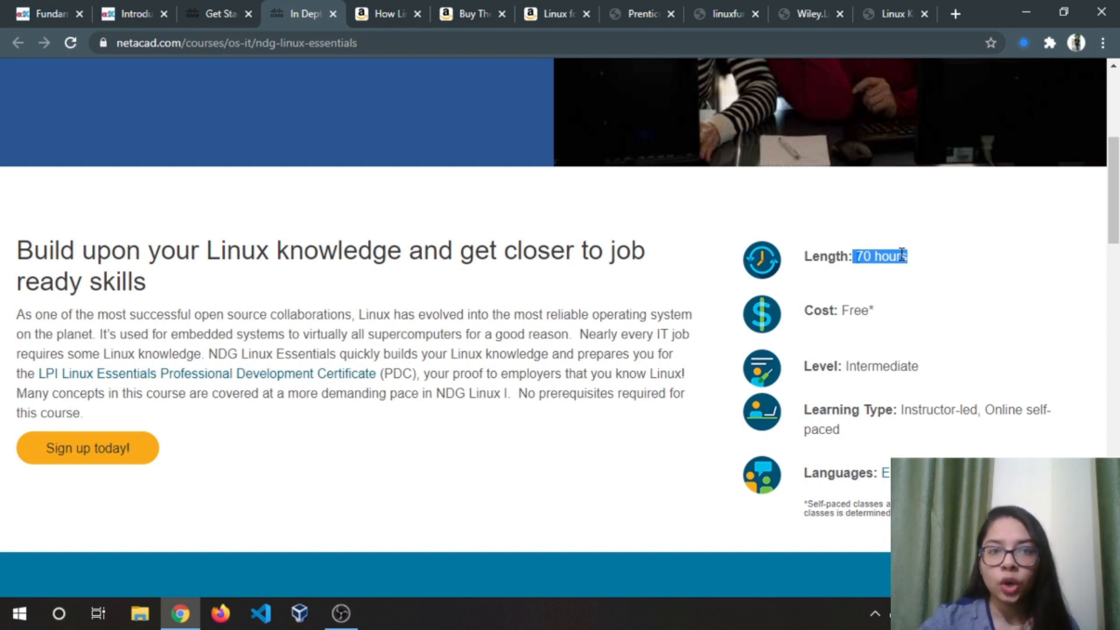
pyautogui.moveTo(871, 287)
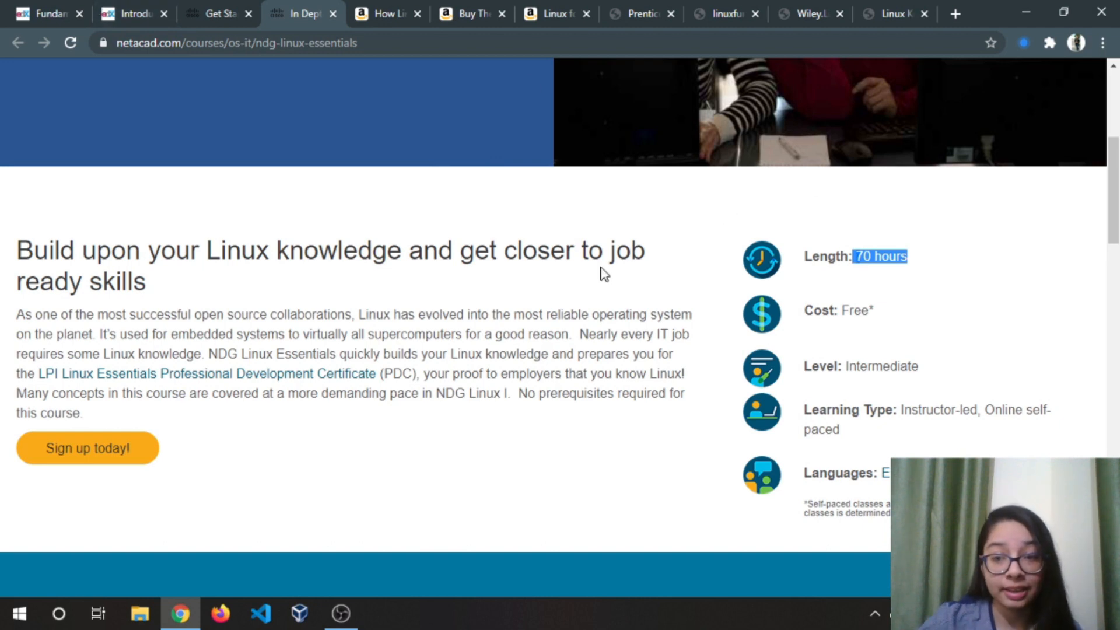
# Step: Scroll to the four core skills and highlight the first core skill statement
pyautogui.scroll(-3)
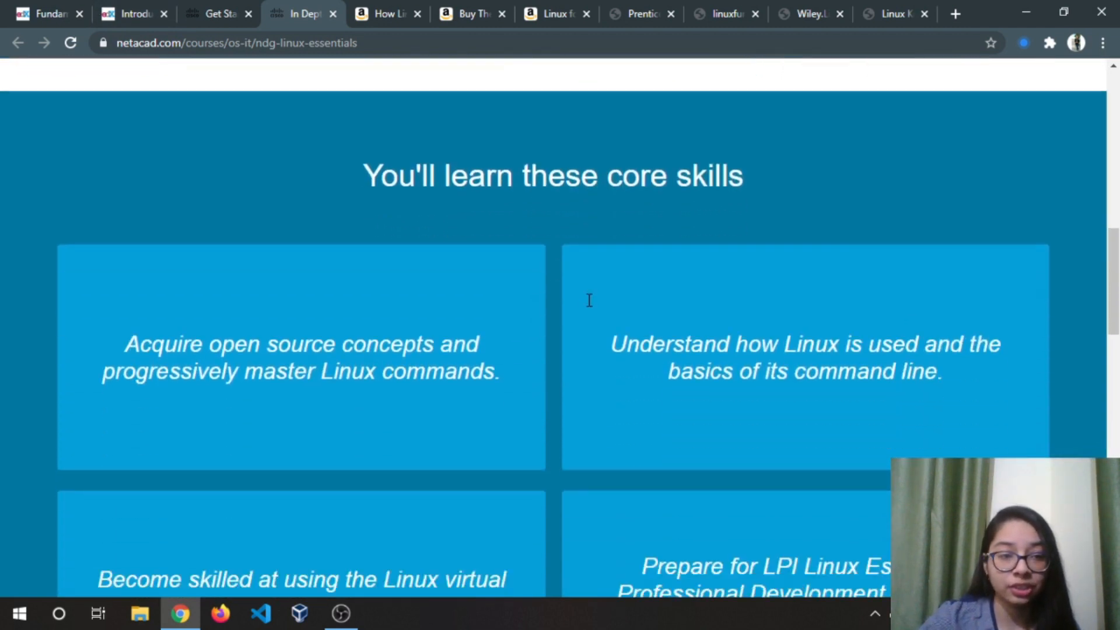
pyautogui.scroll(-3)
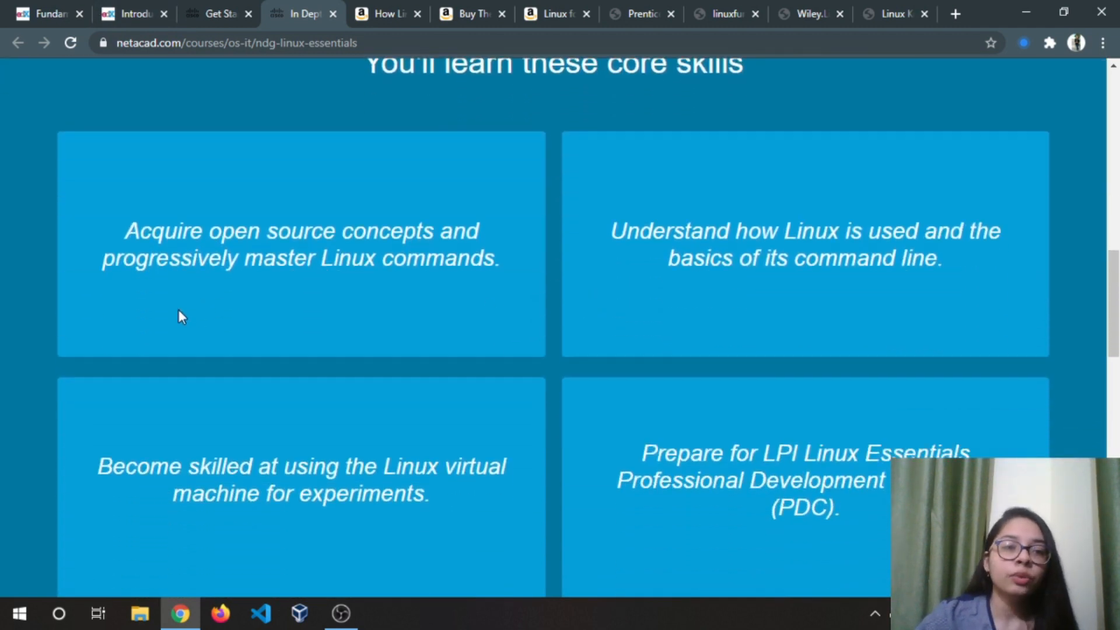
pyautogui.moveTo(525, 144)
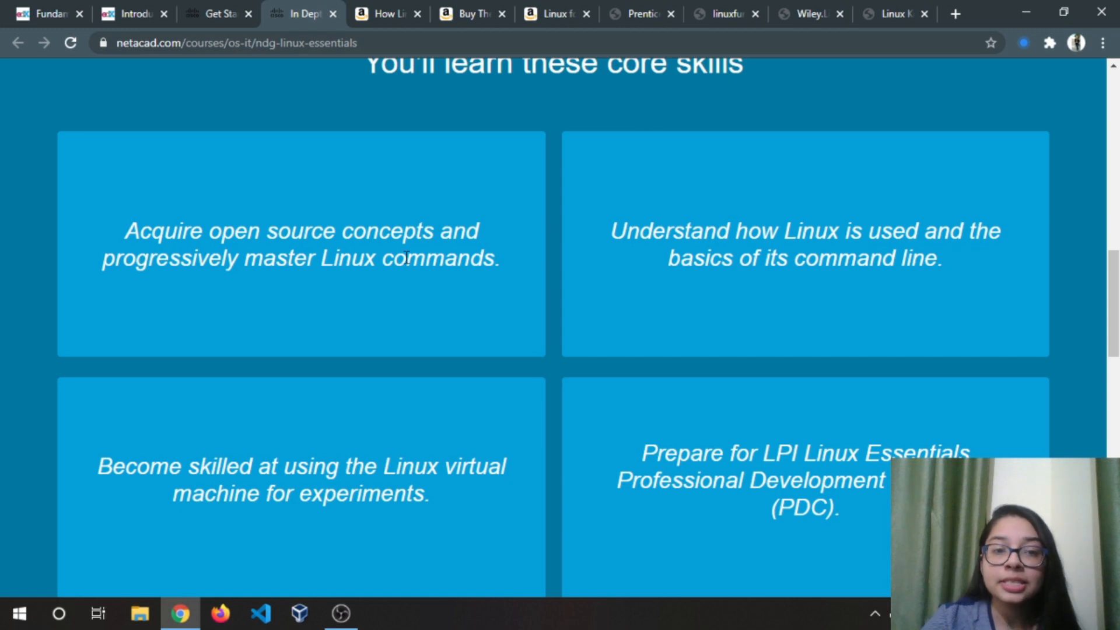
pyautogui.moveTo(124, 230); pyautogui.dragTo(501, 258)
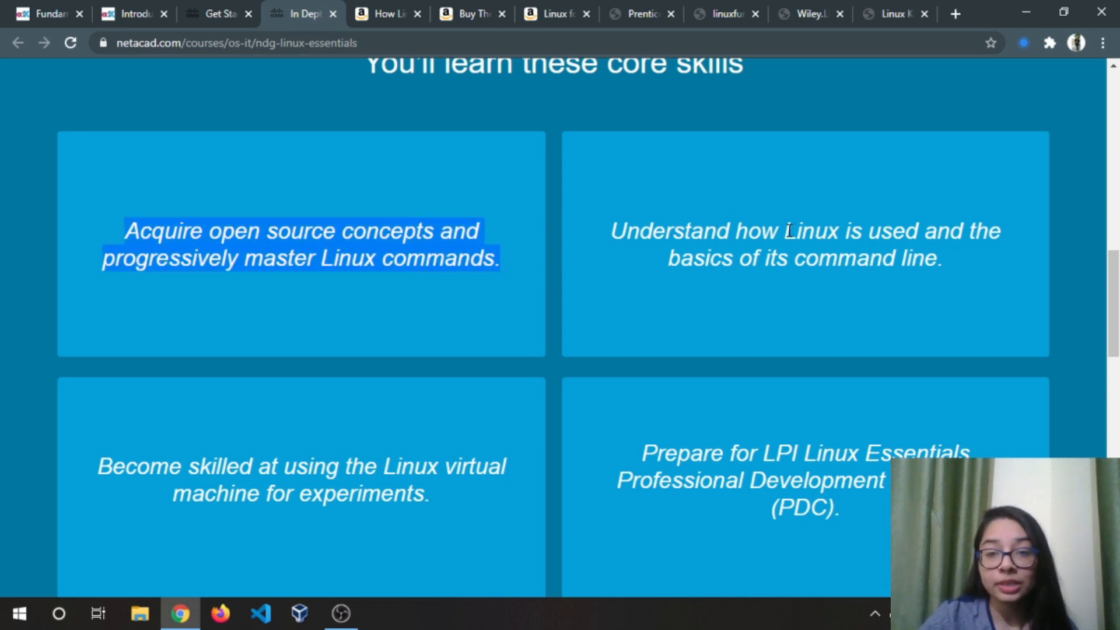
pyautogui.scroll(-3)
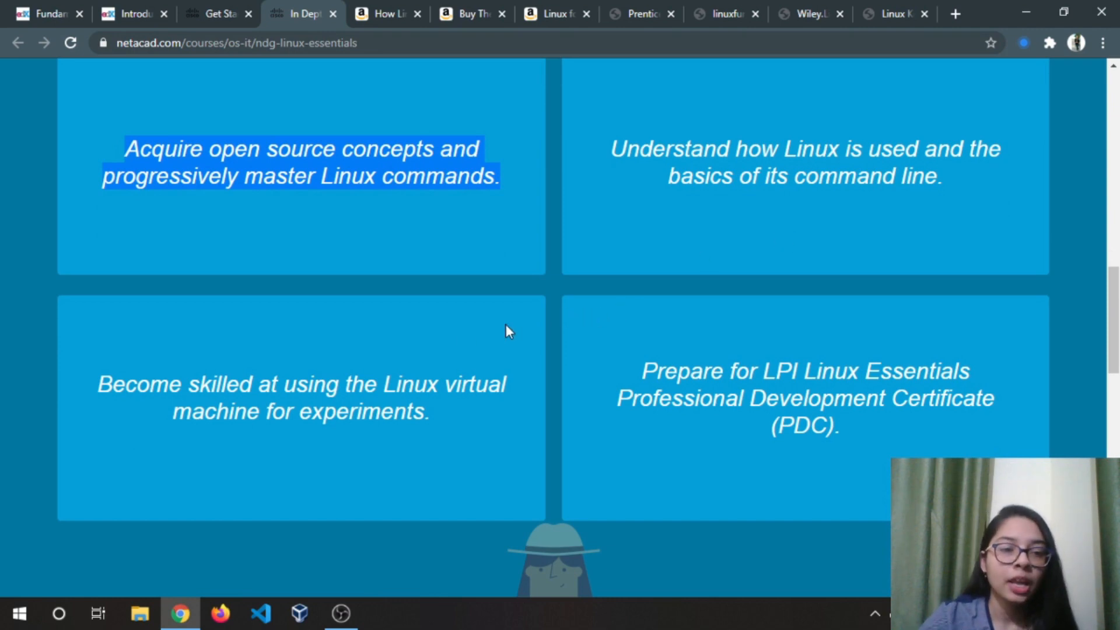
pyautogui.moveTo(307, 411)
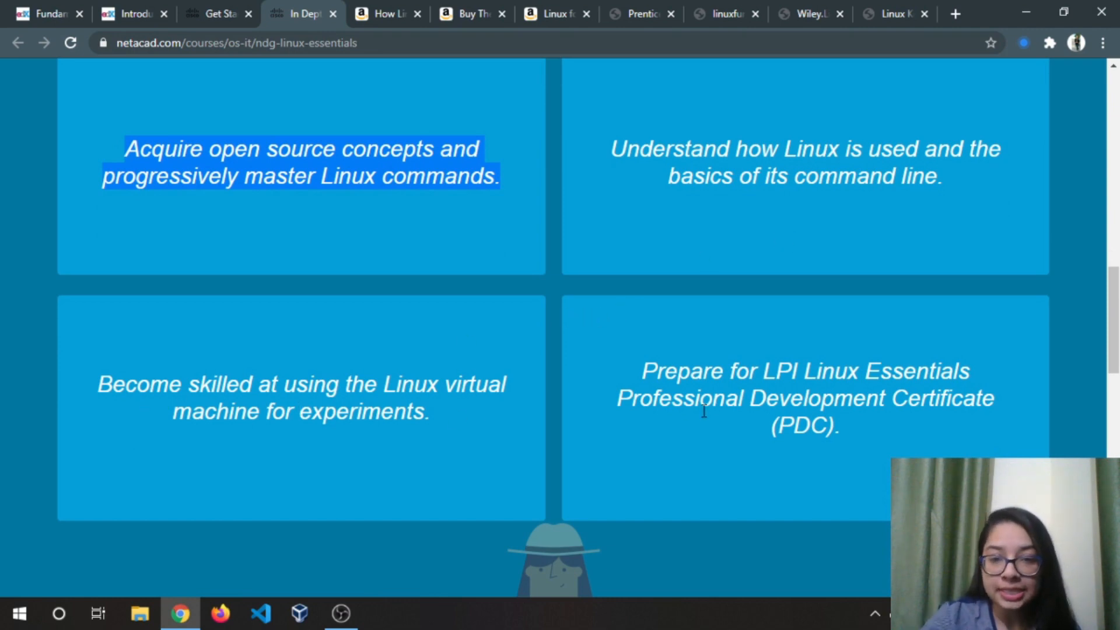
pyautogui.moveTo(807, 361)
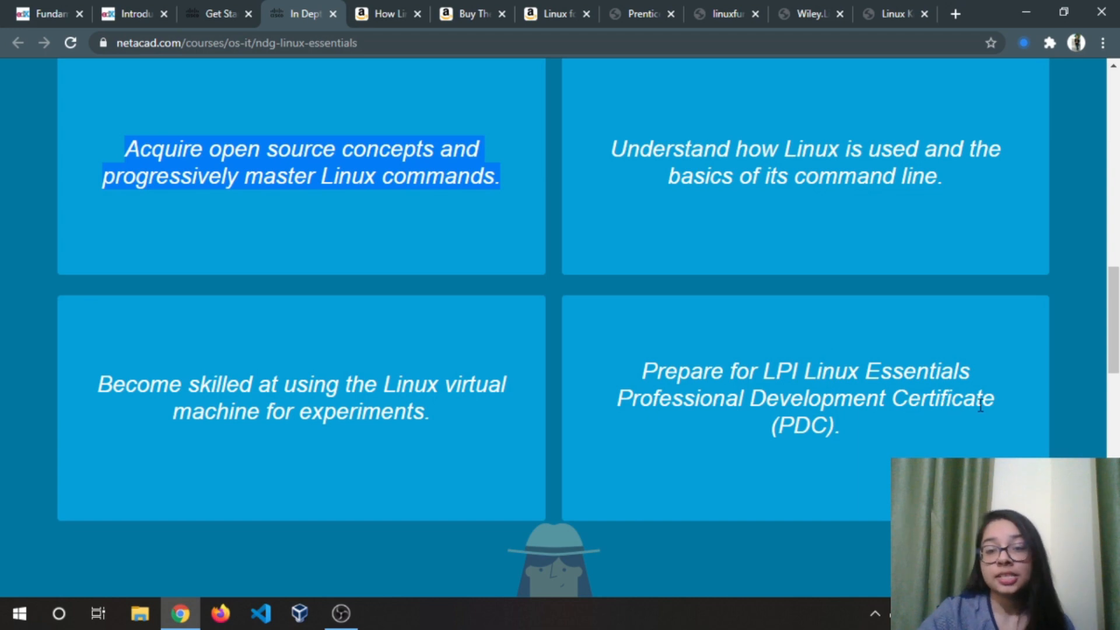
# Step: Switch to the How Linux Works, 2nd Edition page and highlight the boot loaders, init and systemd/Upstart/System V phrases
pyautogui.click(385, 14)
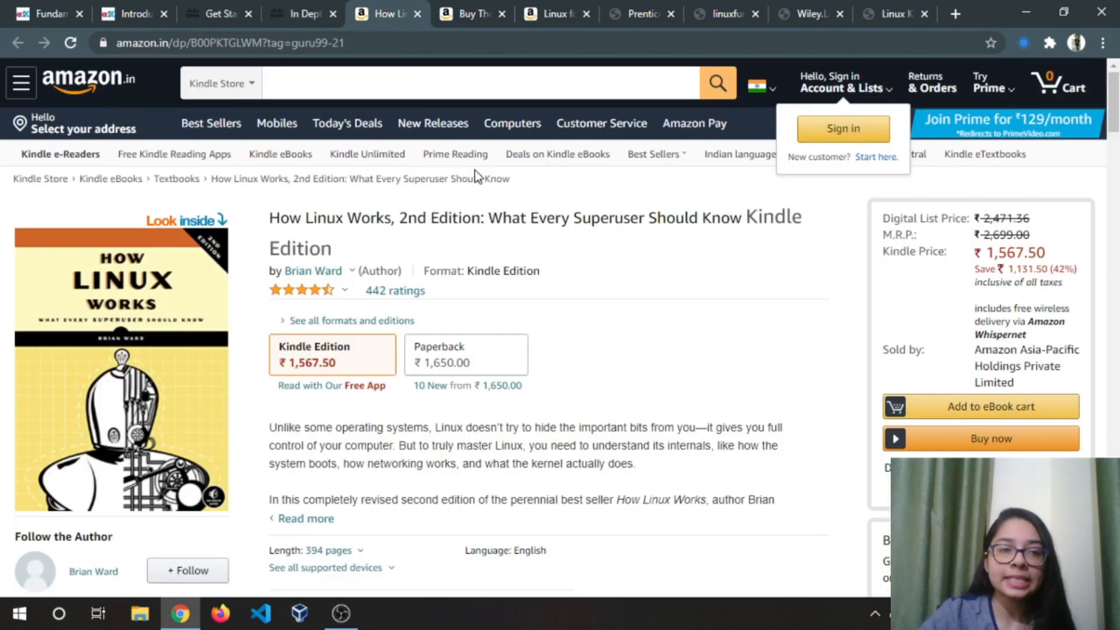
pyautogui.moveTo(138, 263)
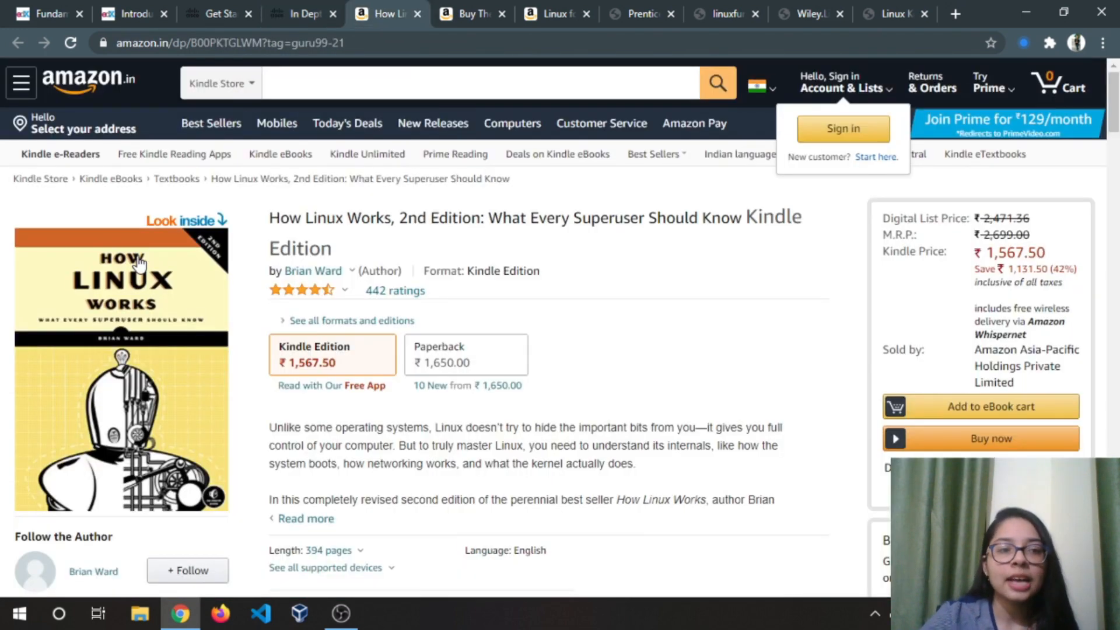
pyautogui.moveTo(692, 370)
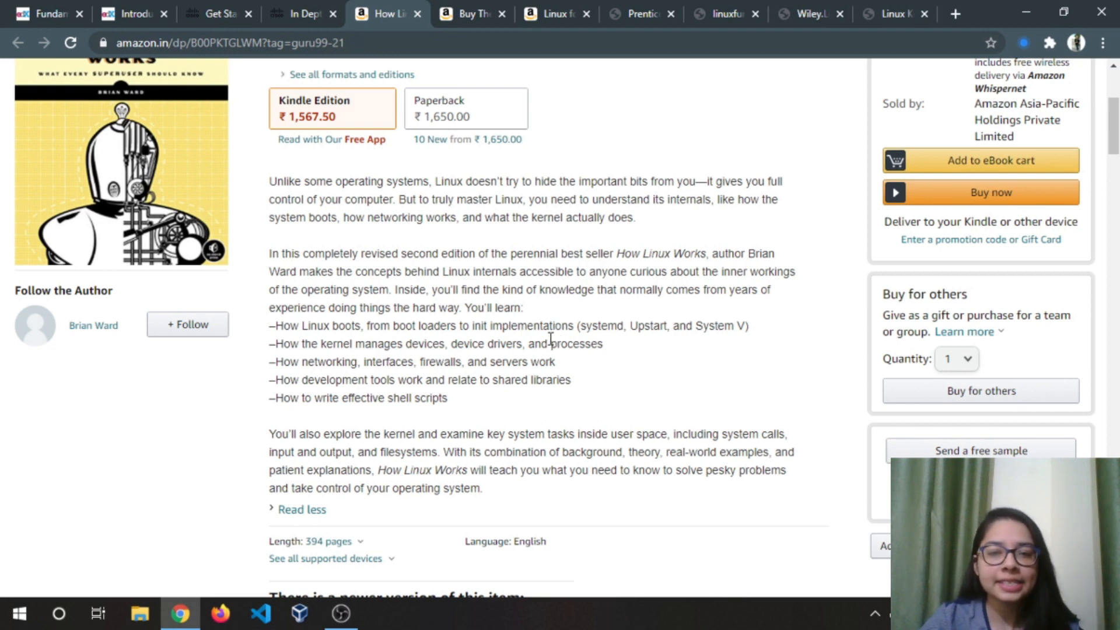
pyautogui.moveTo(431, 340)
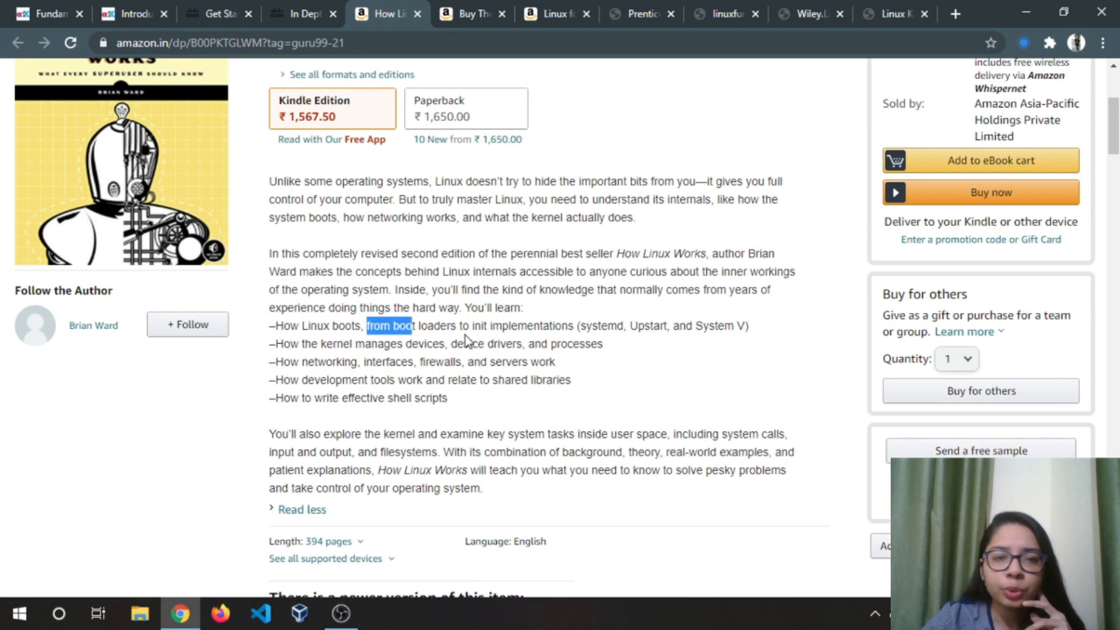
pyautogui.moveTo(389, 326); pyautogui.dragTo(572, 326)
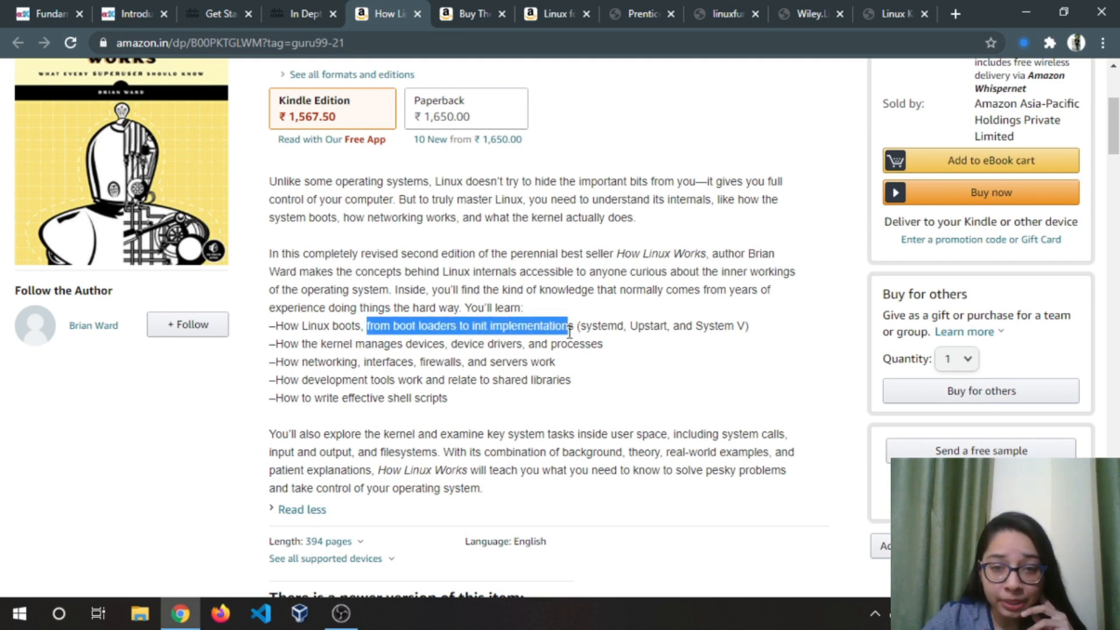
pyautogui.moveTo(568, 325); pyautogui.dragTo(733, 325)
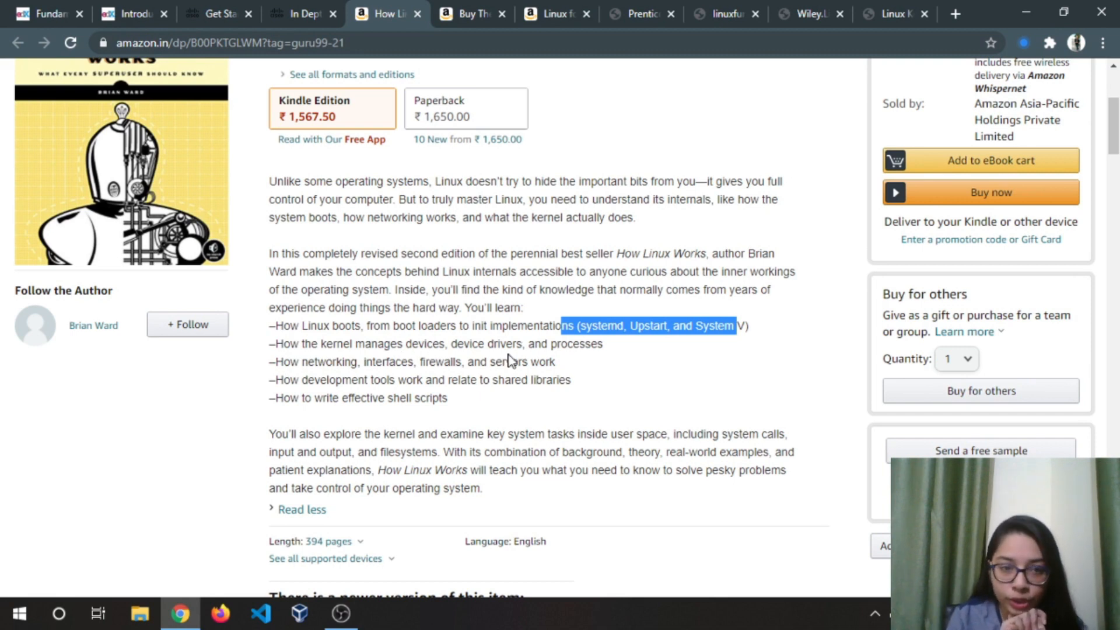
pyautogui.moveTo(483, 360)
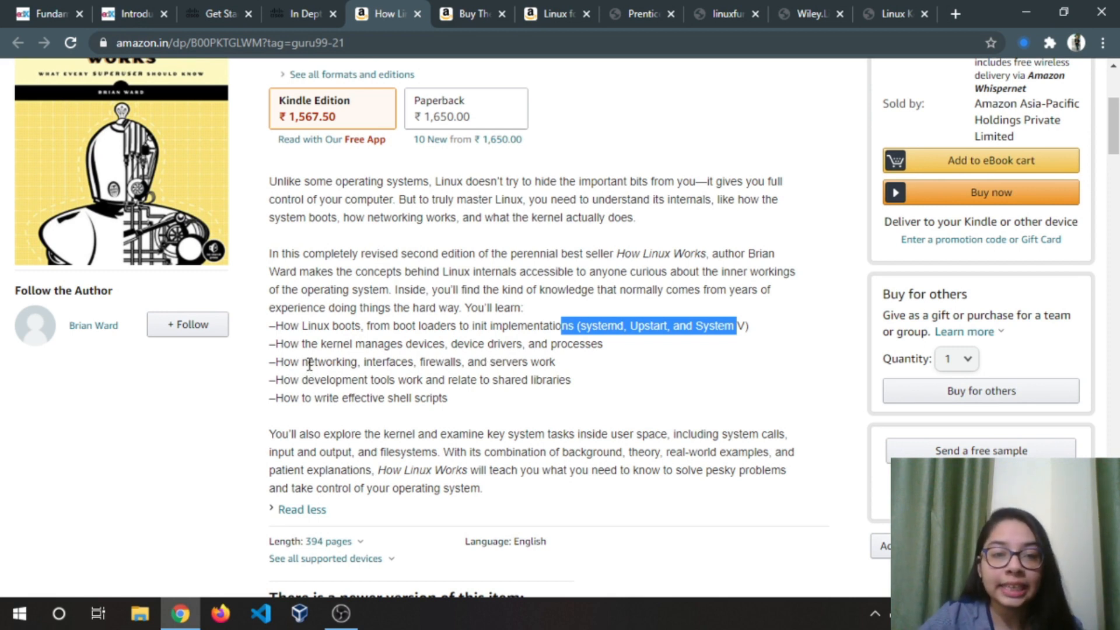
pyautogui.moveTo(443, 366)
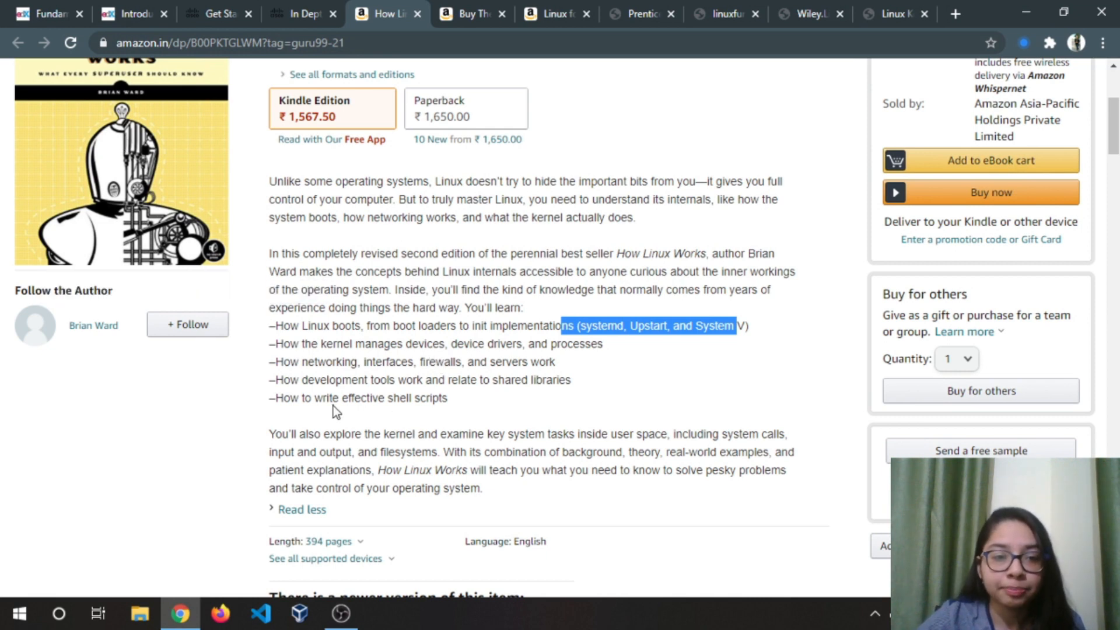
pyautogui.moveTo(425, 379)
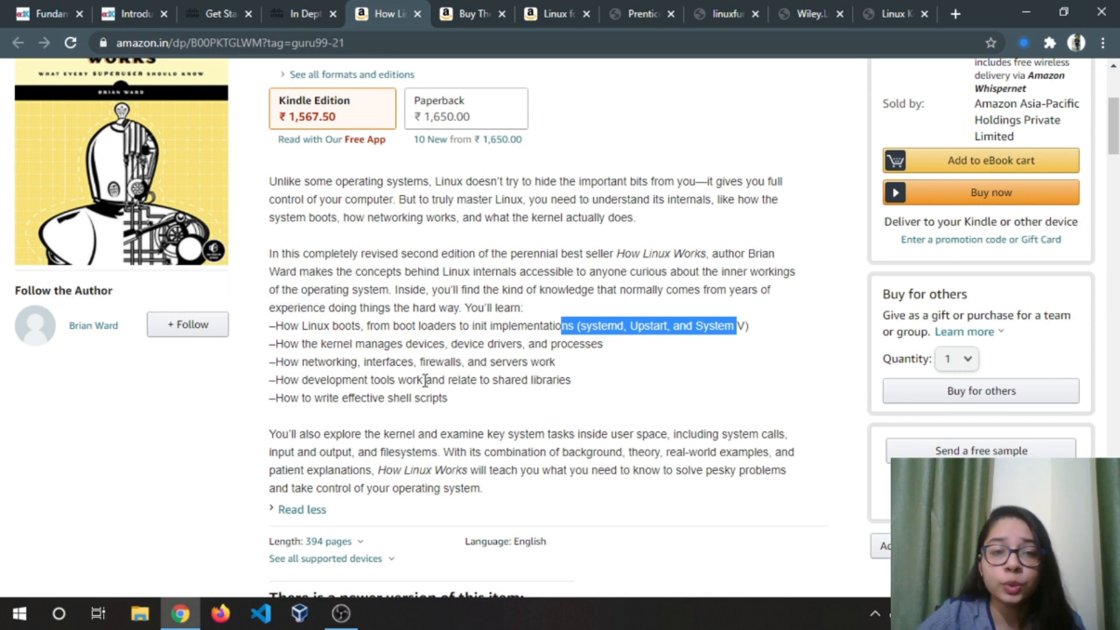
pyautogui.moveTo(383, 393)
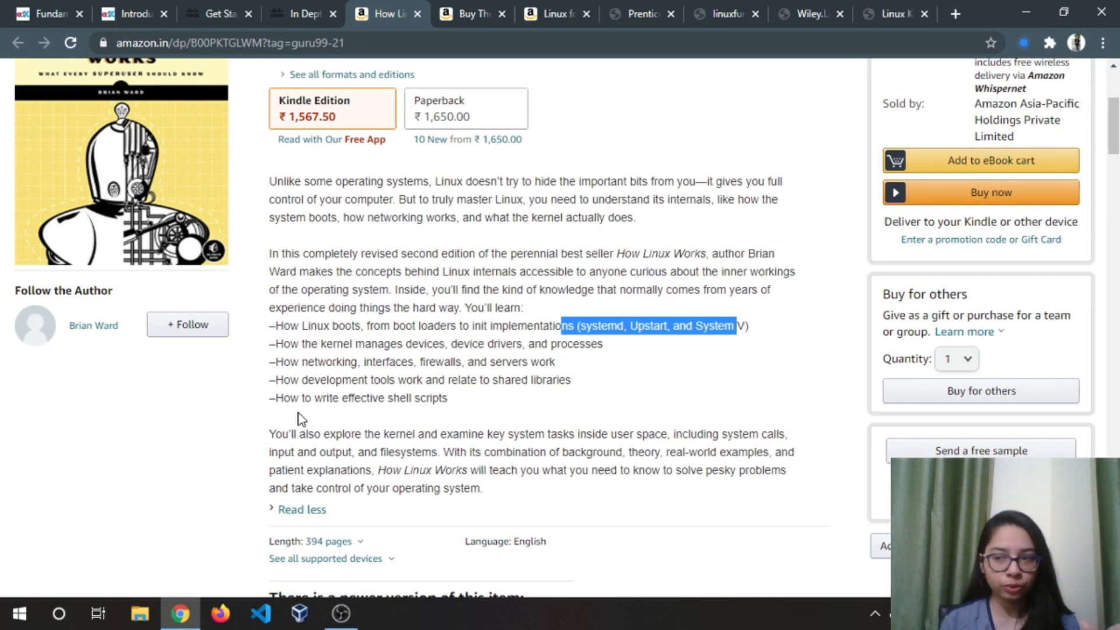
pyautogui.click(468, 14)
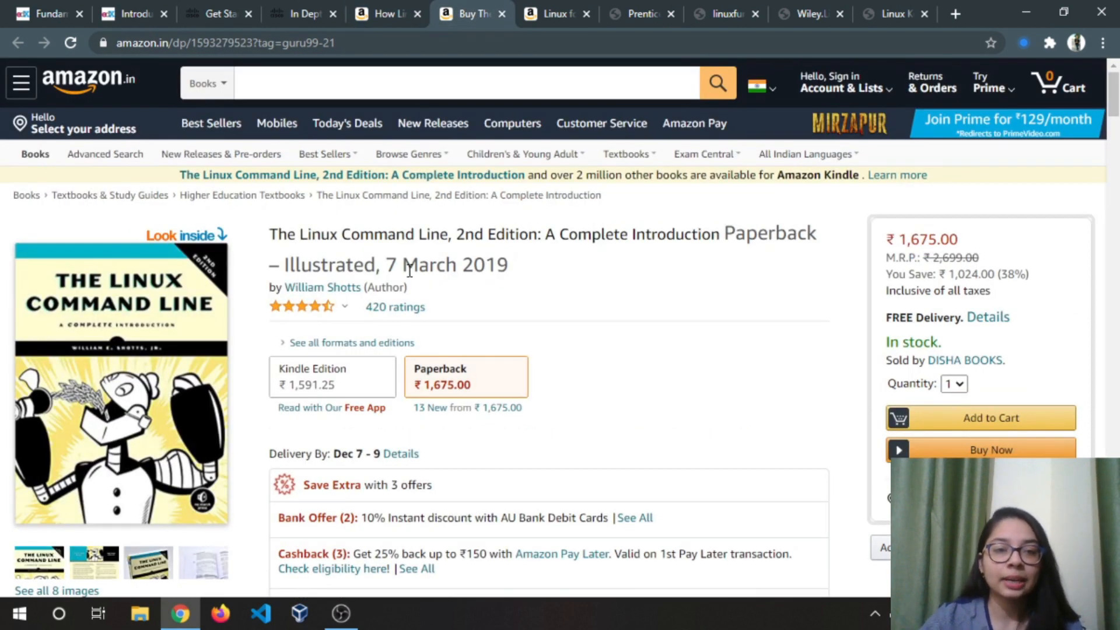
pyautogui.scroll(-3)
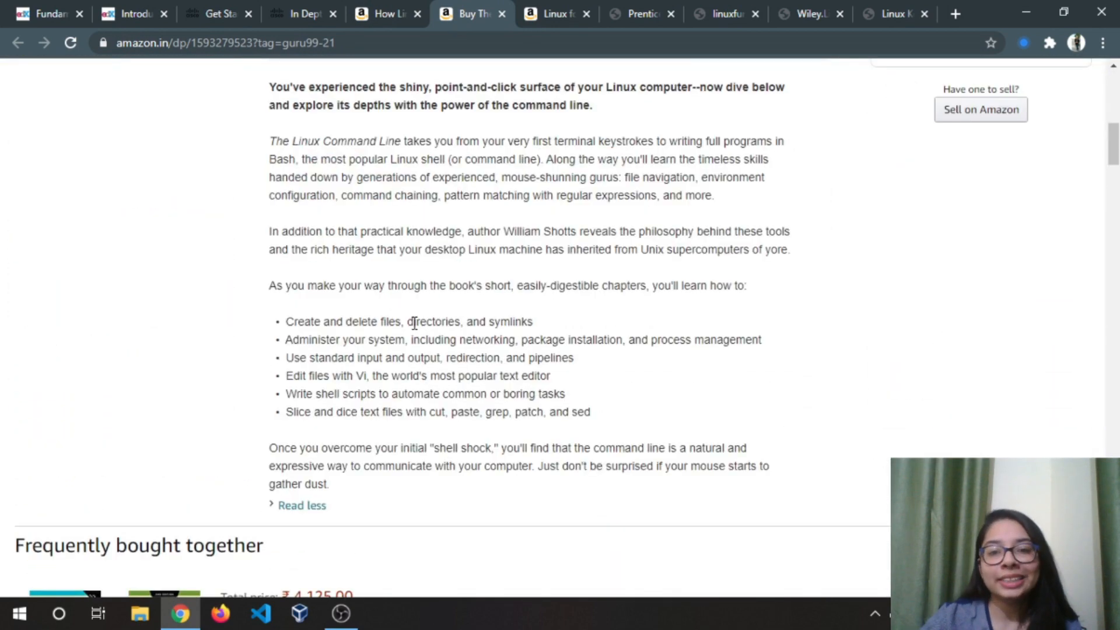
pyautogui.moveTo(561, 330)
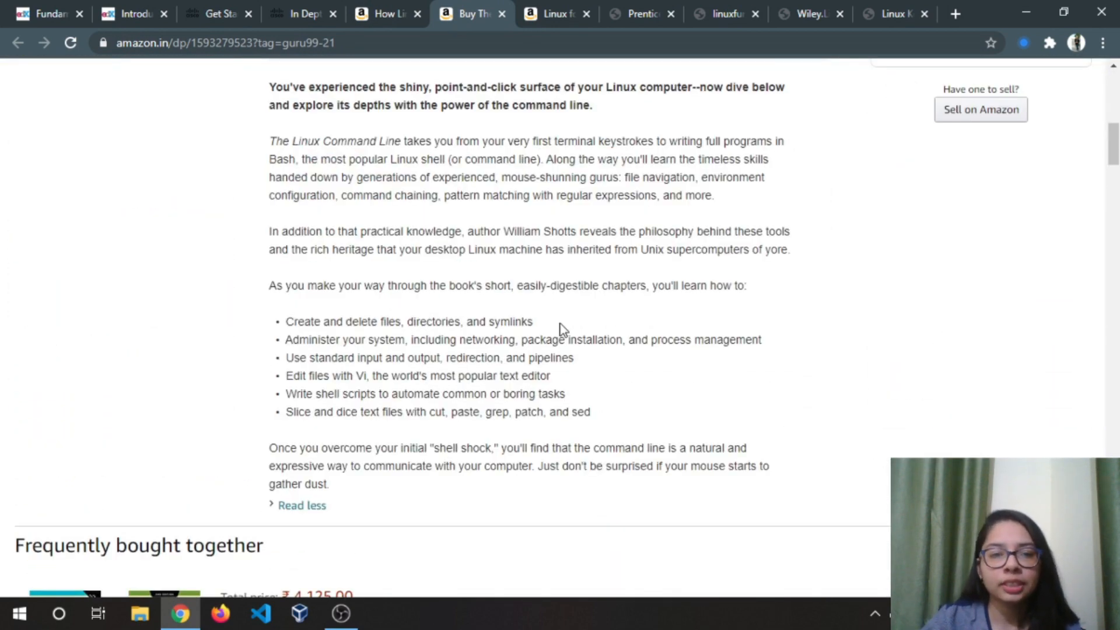
pyautogui.moveTo(579, 329)
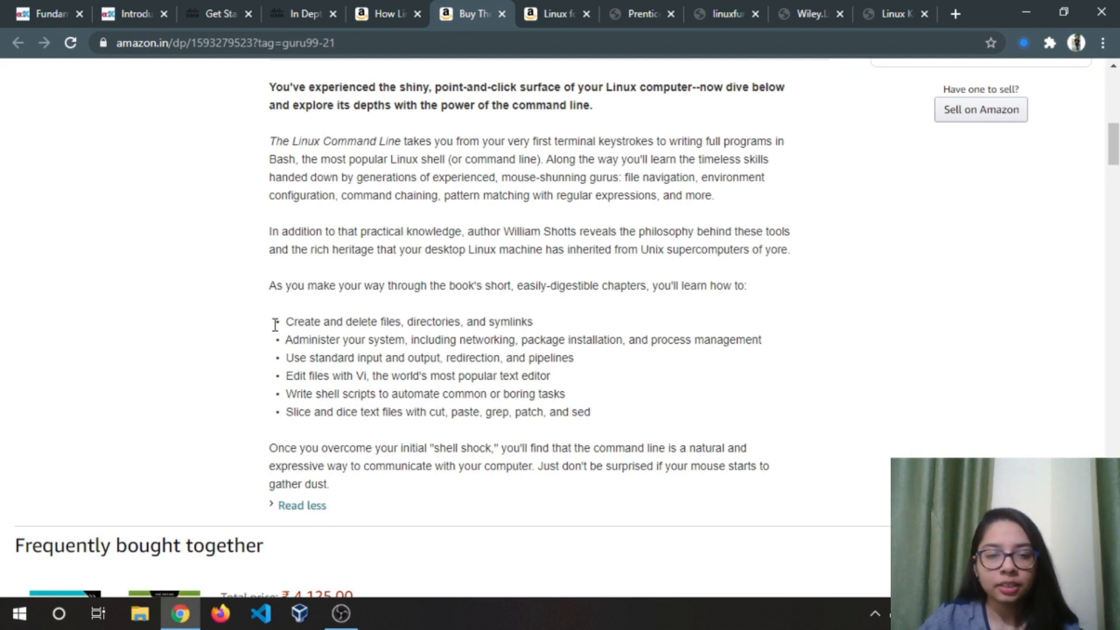
pyautogui.moveTo(286, 320); pyautogui.dragTo(395, 340)
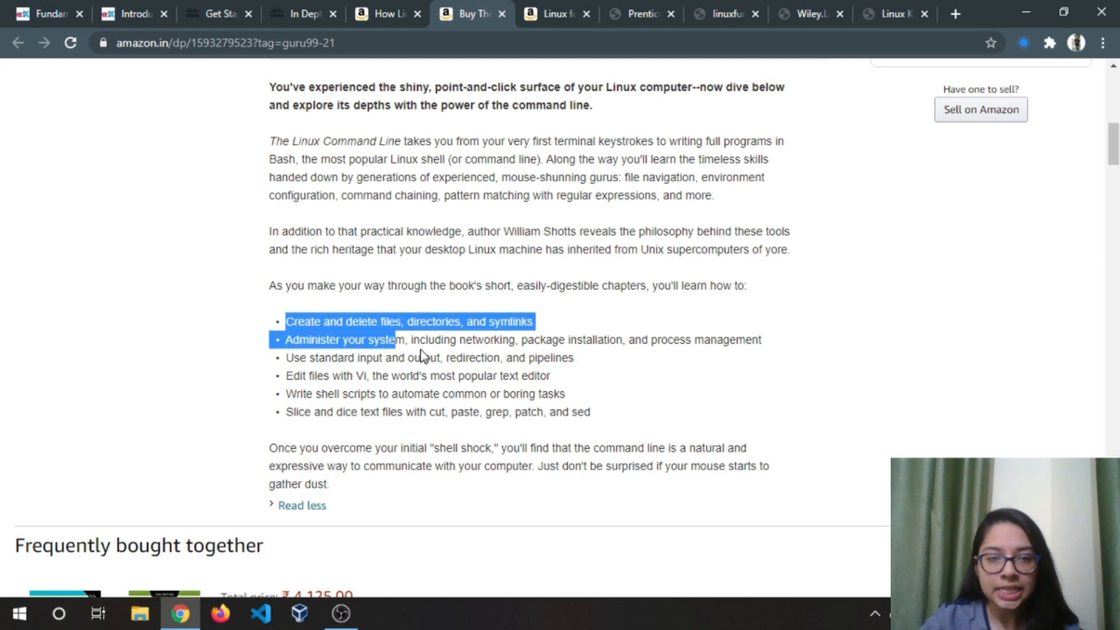
pyautogui.moveTo(396, 340); pyautogui.dragTo(590, 412)
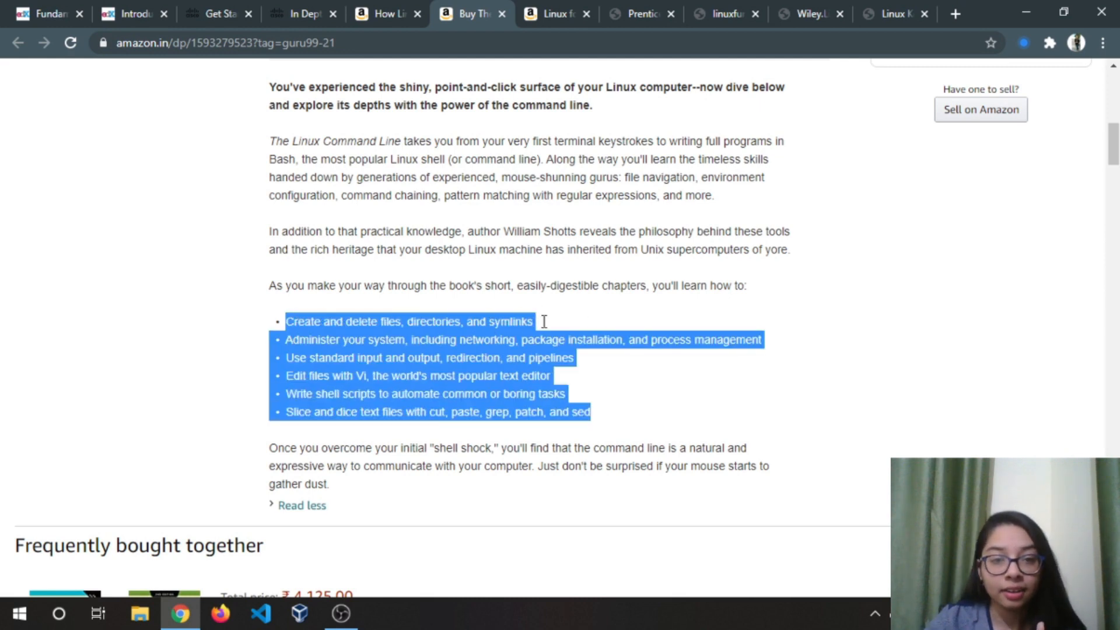
pyautogui.click(542, 330)
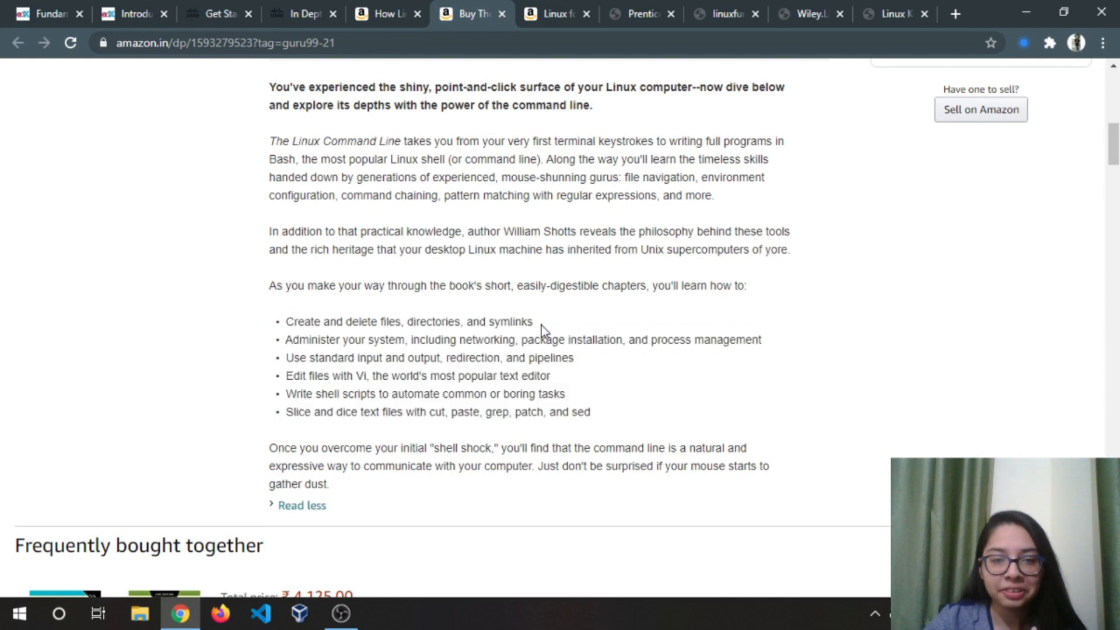
pyautogui.moveTo(536, 329)
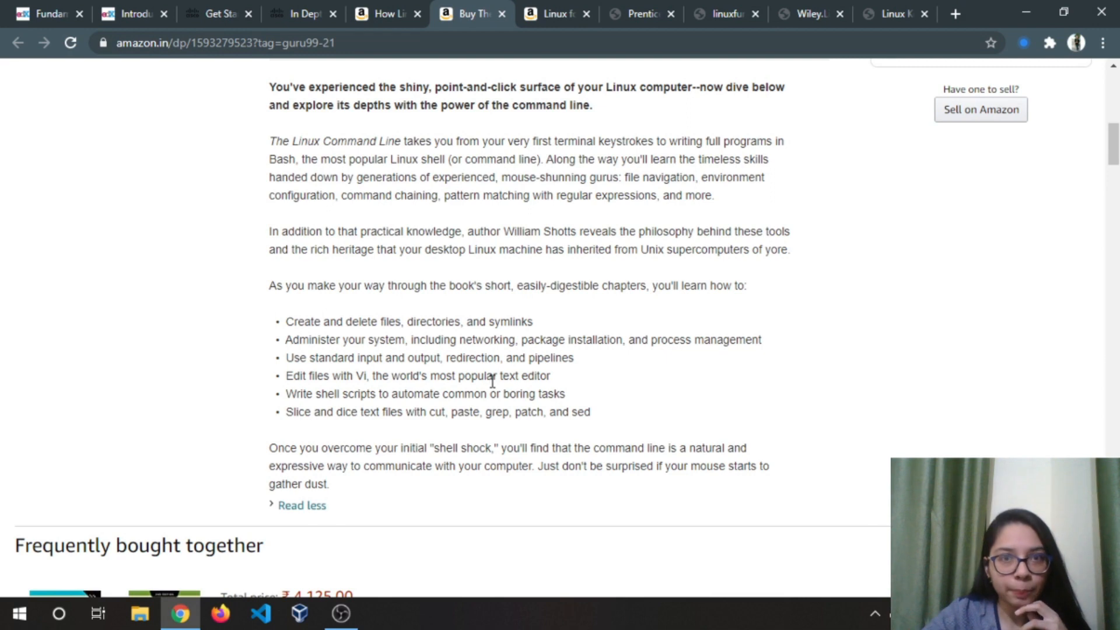
pyautogui.moveTo(534, 65)
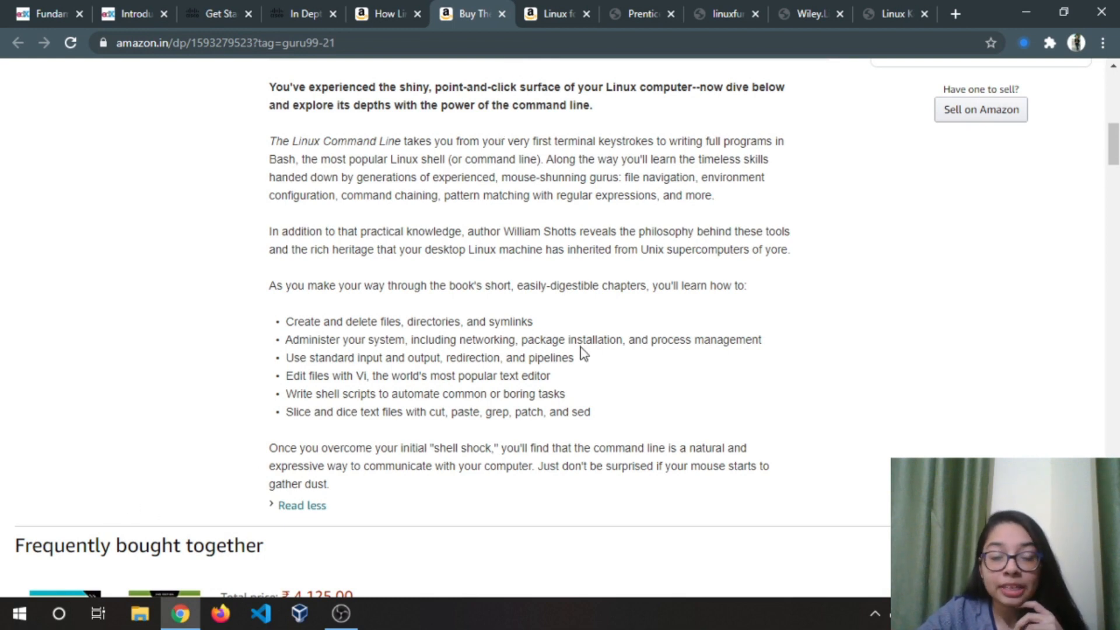
pyautogui.moveTo(721, 360)
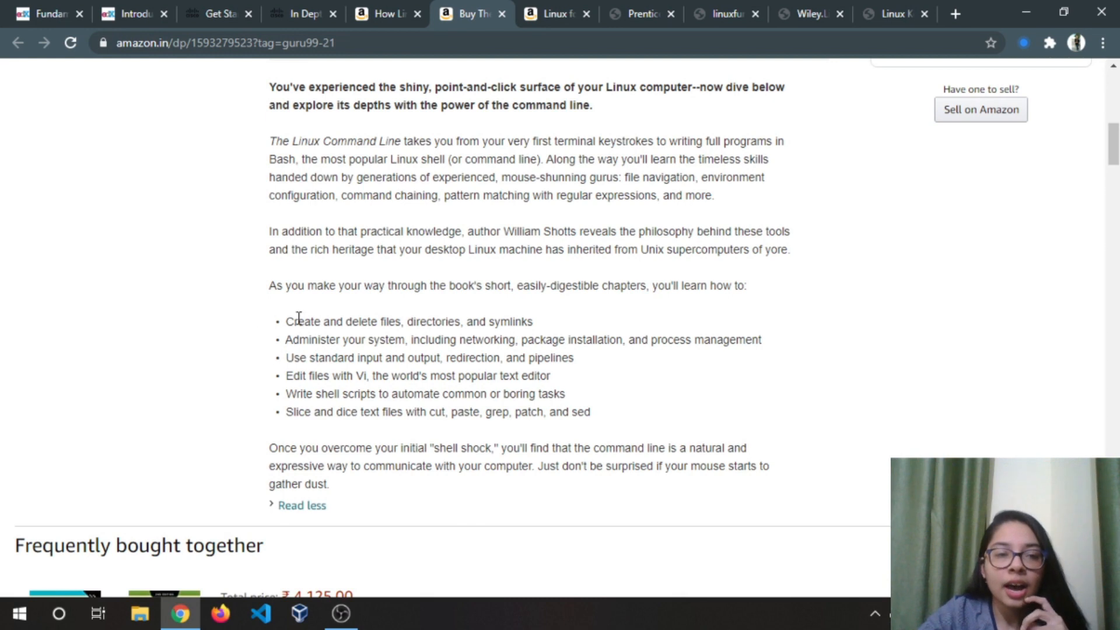
pyautogui.moveTo(286, 321); pyautogui.dragTo(599, 412)
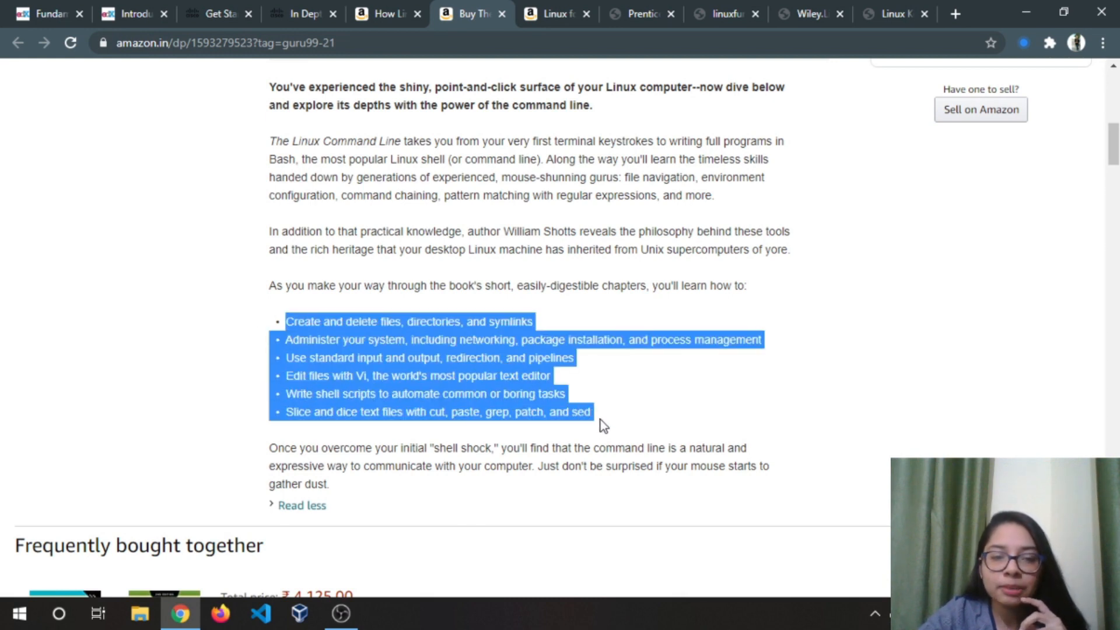
pyautogui.click(607, 416)
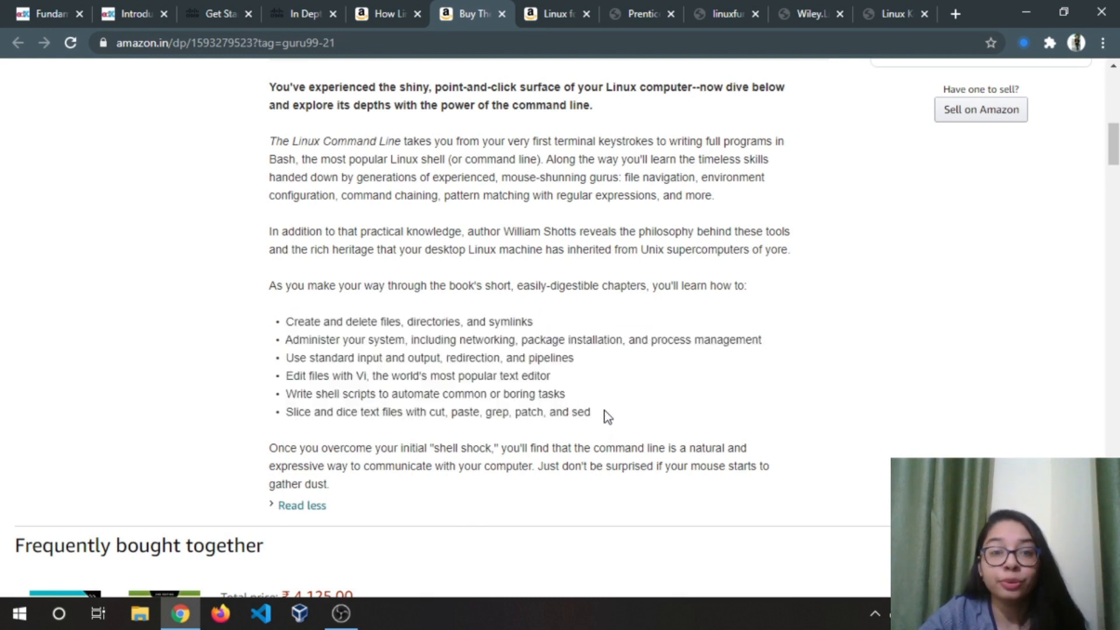
pyautogui.moveTo(600, 413)
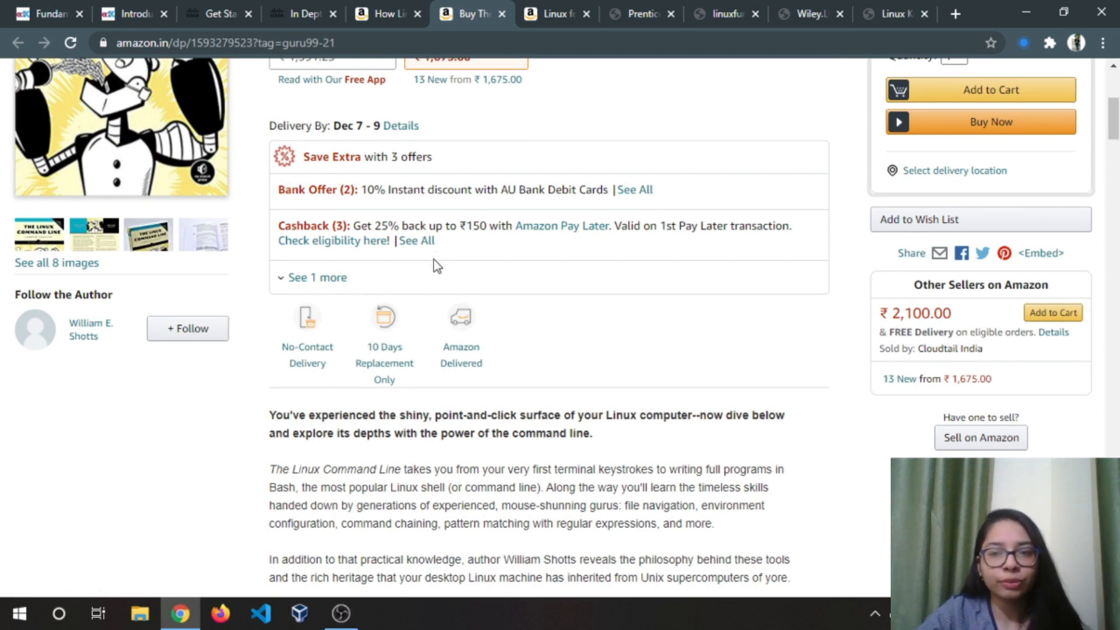
pyautogui.scroll(-3)
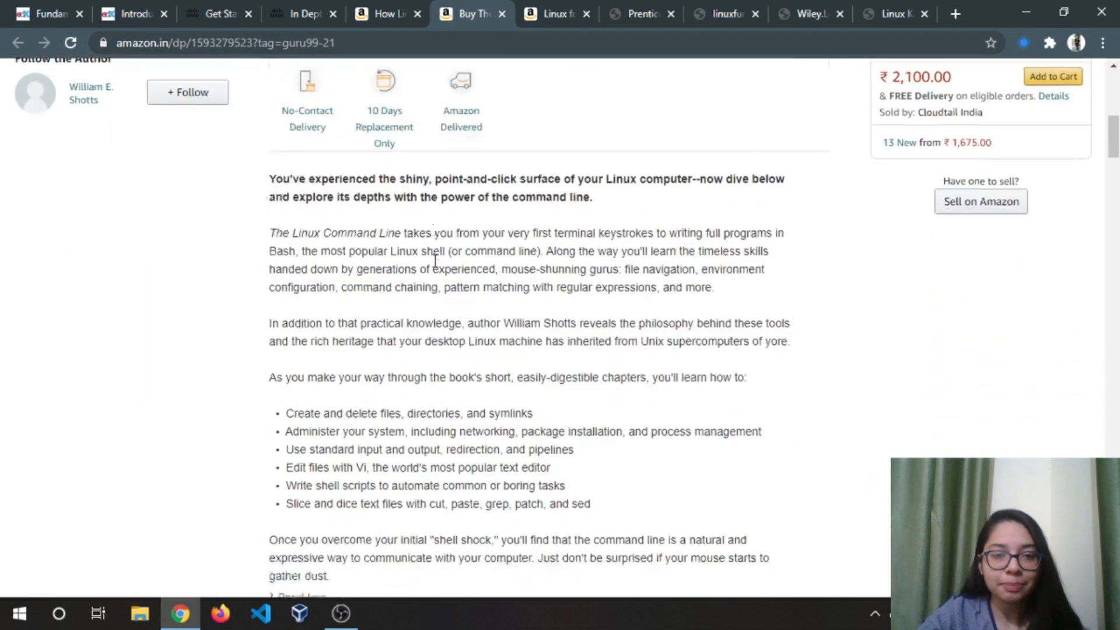
pyautogui.scroll(-3)
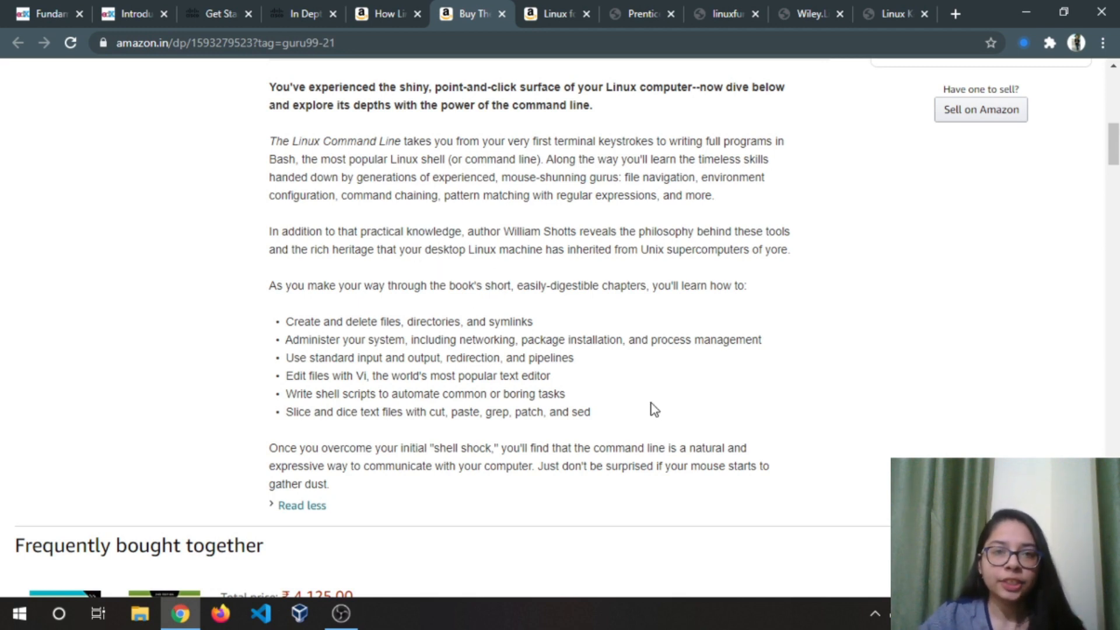
pyautogui.moveTo(354, 289)
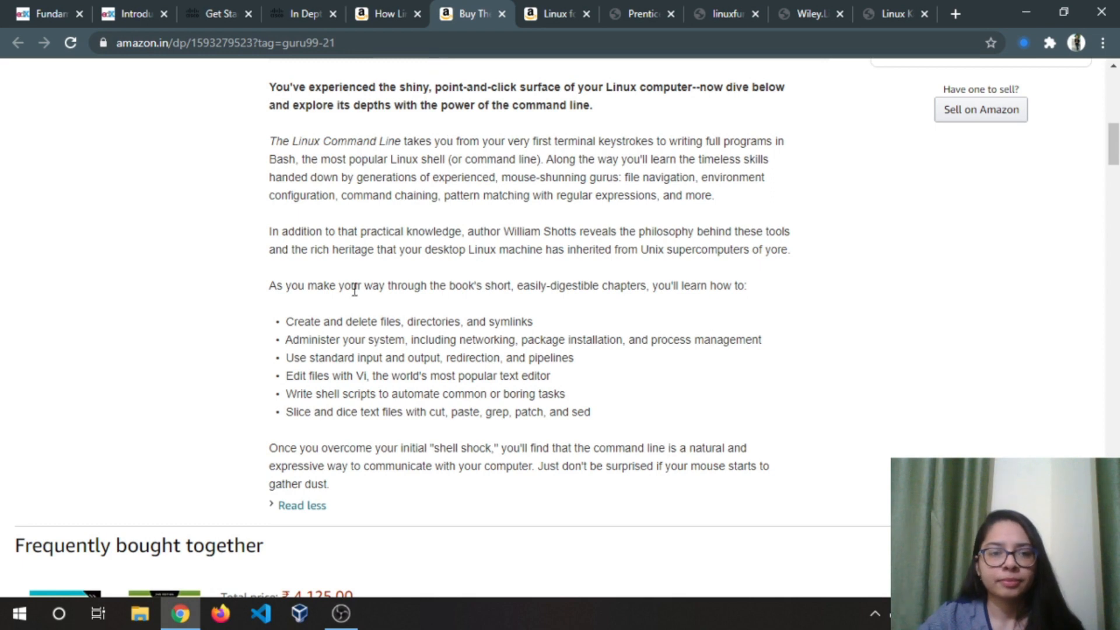
pyautogui.moveTo(284, 322); pyautogui.dragTo(590, 412)
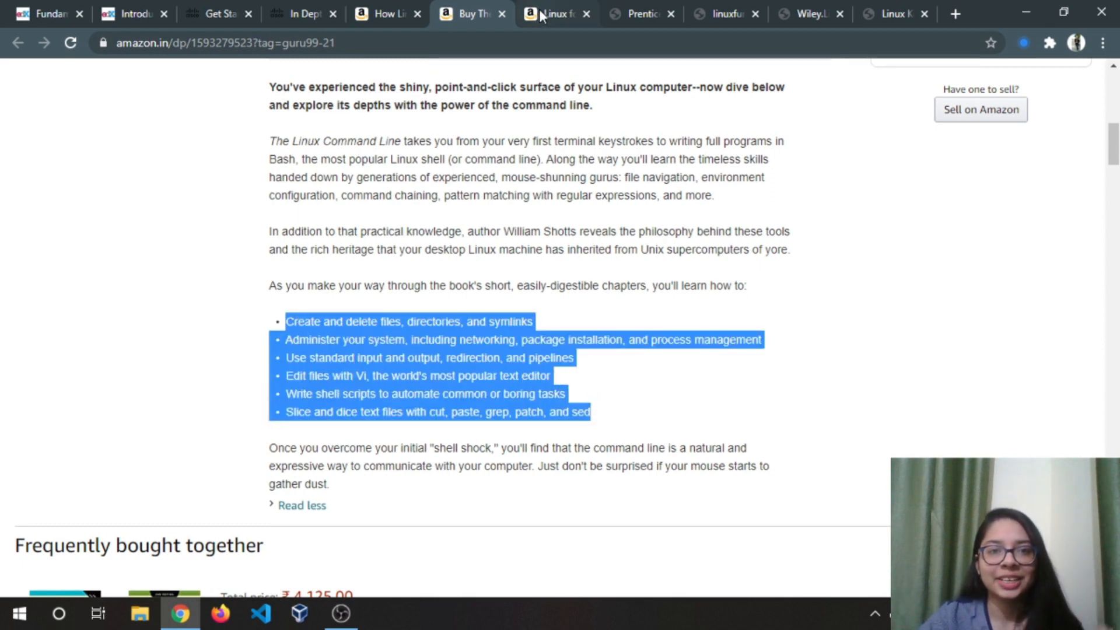
# Step: Switch to the Linux for Beginners Kindle page and highlight, then clear, its 'what you will learn' topics list
pyautogui.click(553, 14)
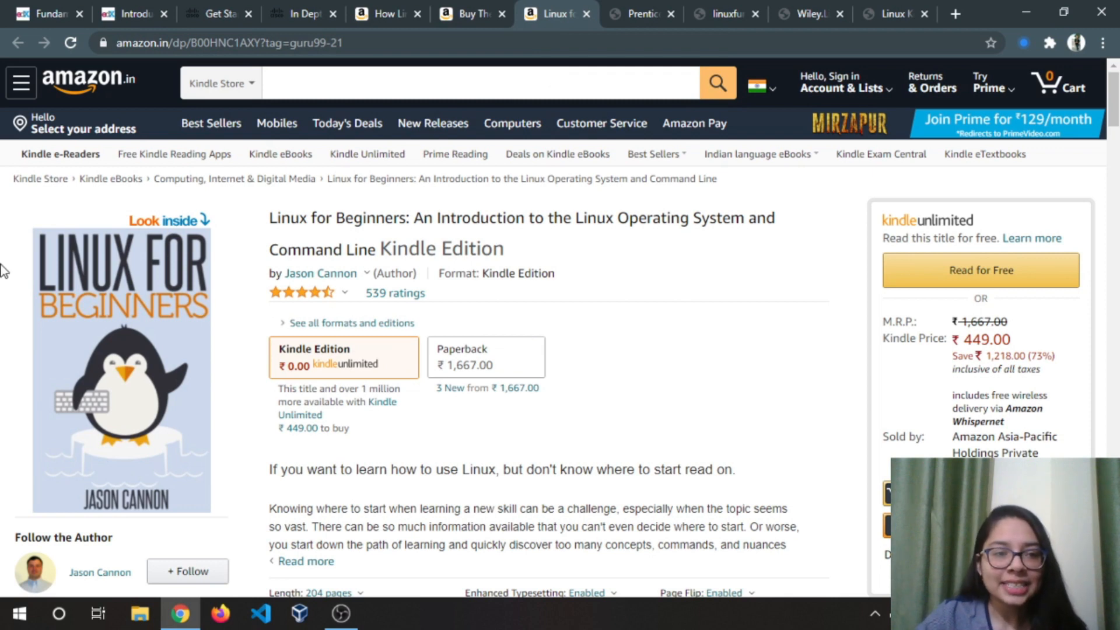
pyautogui.scroll(-3)
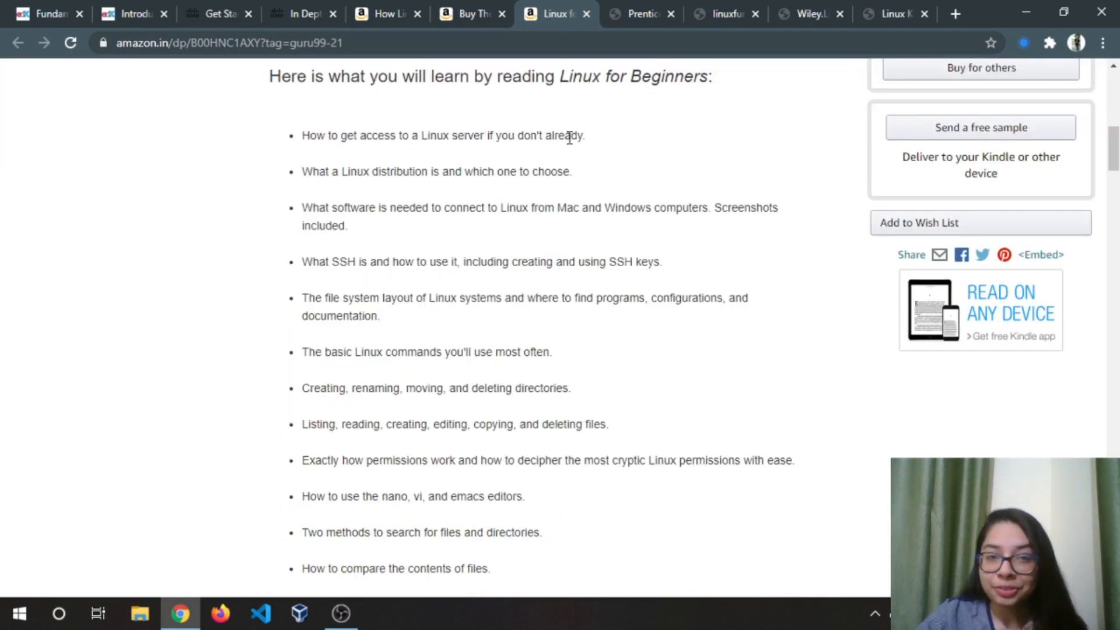
pyautogui.moveTo(304, 170)
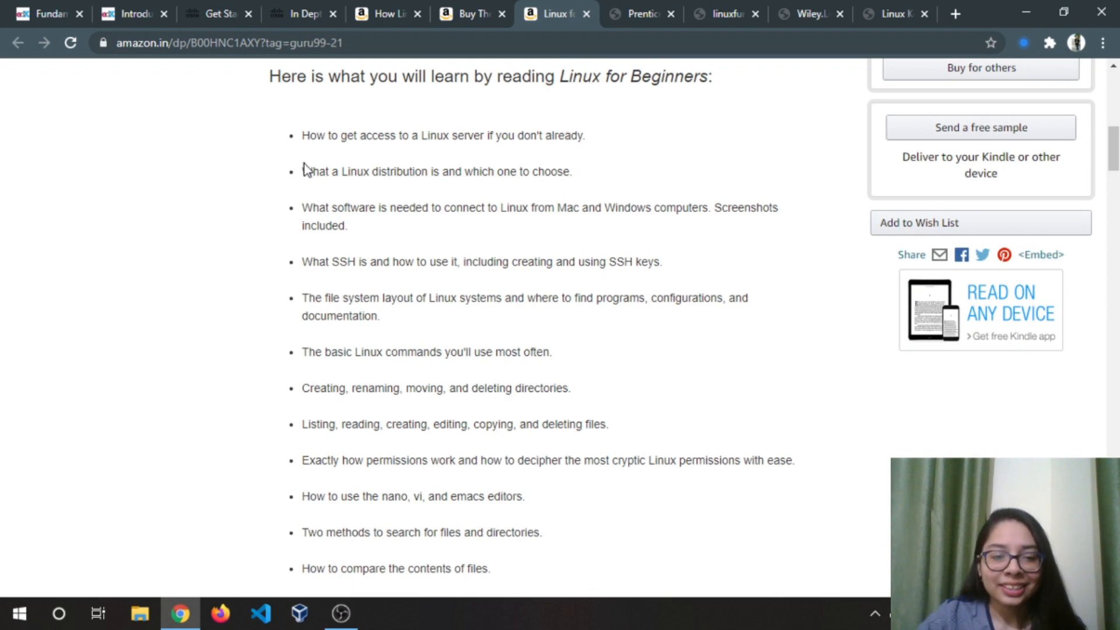
pyautogui.moveTo(302, 136); pyautogui.dragTo(542, 532)
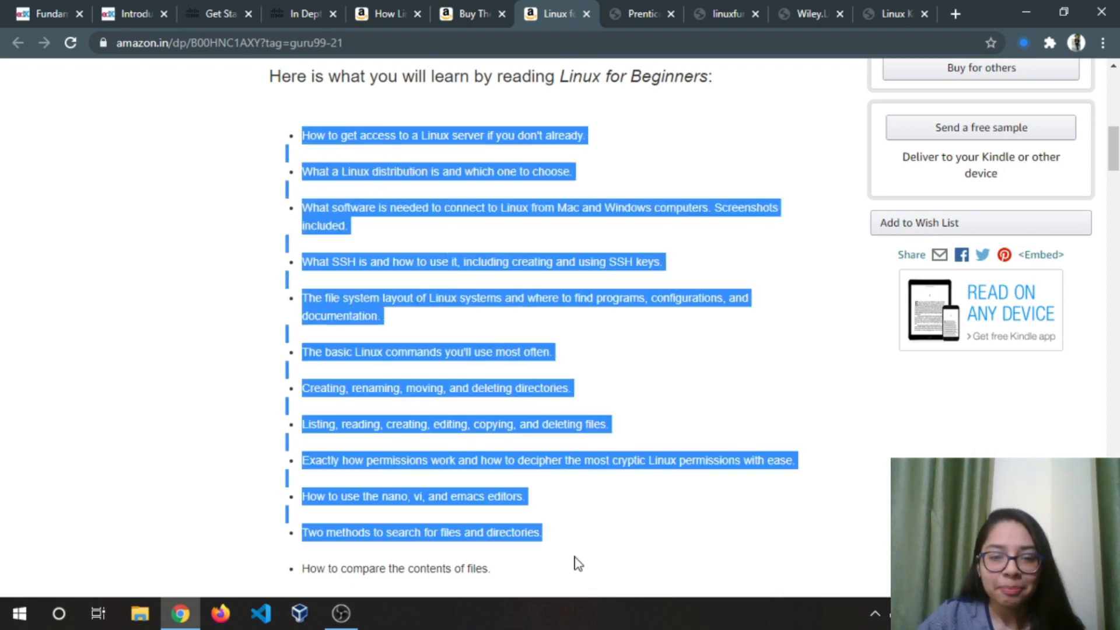
pyautogui.click(357, 419)
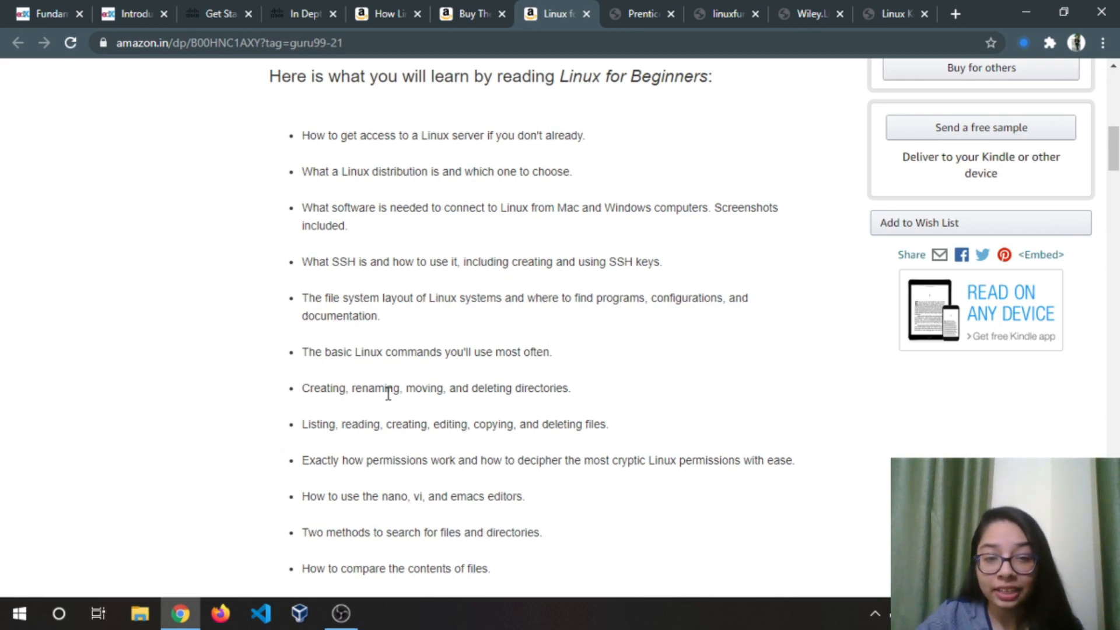
pyautogui.moveTo(562, 391)
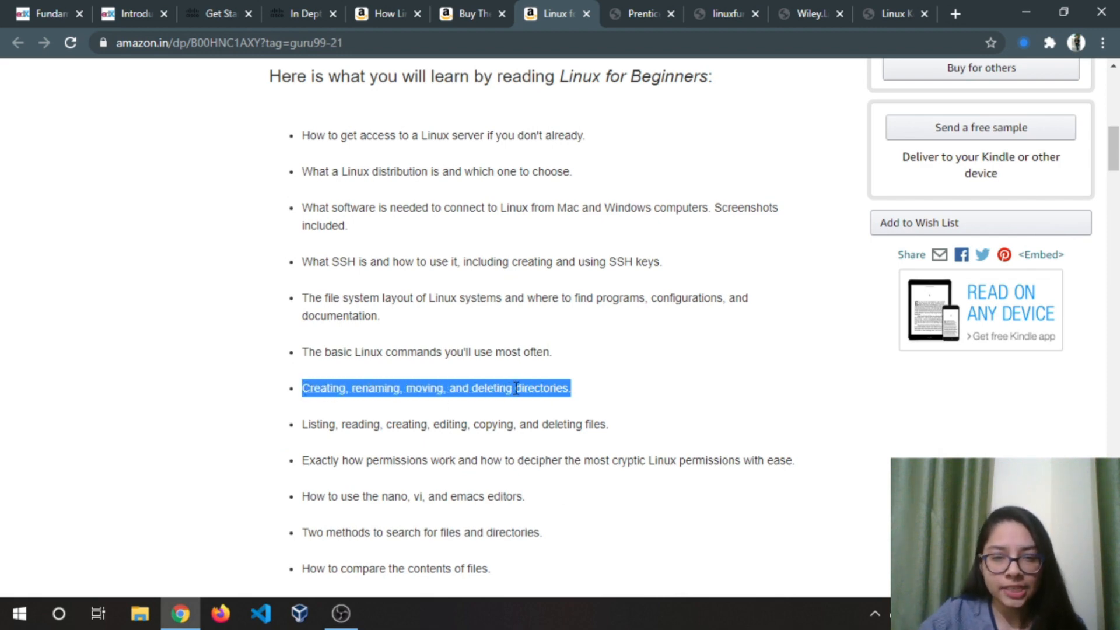
pyautogui.moveTo(517, 387)
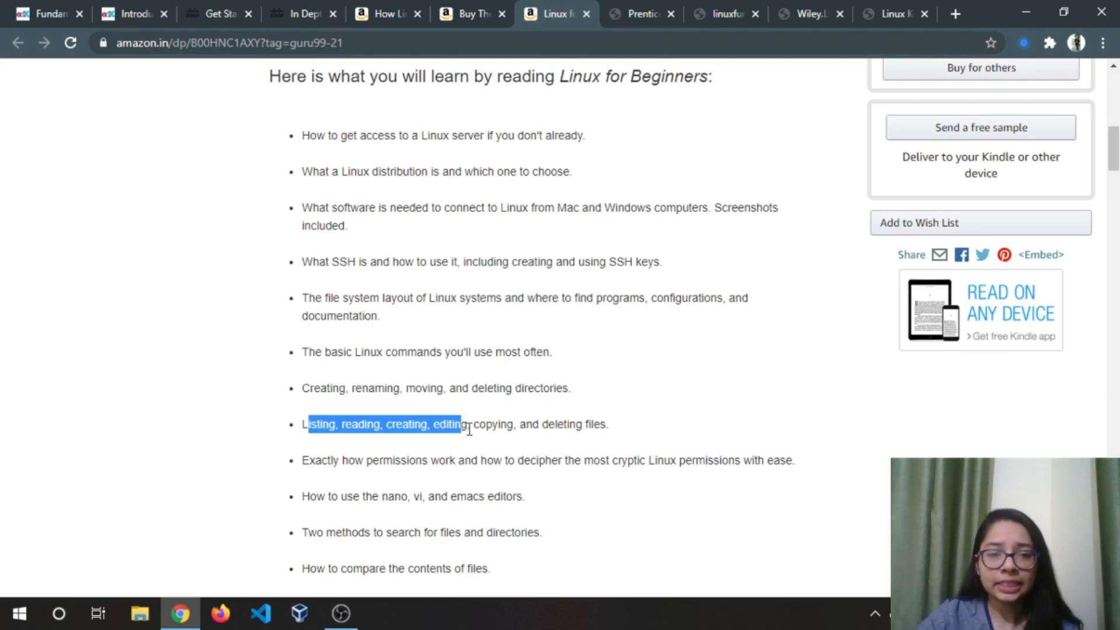
# Step: Scroll on through the rest of the Linux for Beginners book page
pyautogui.scroll(-3)
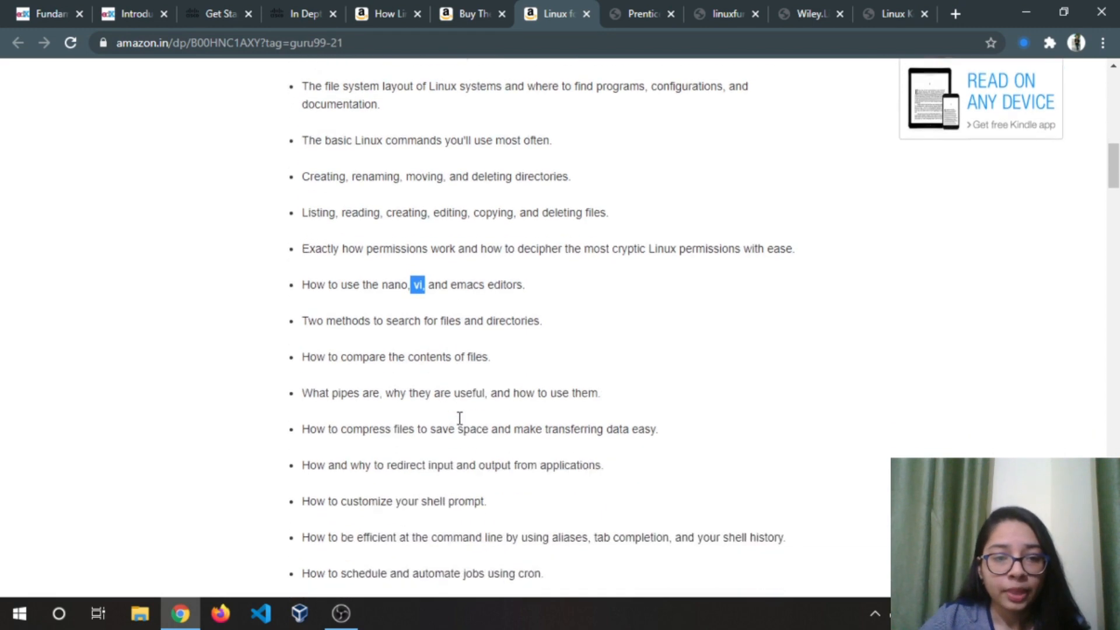
pyautogui.scroll(-3)
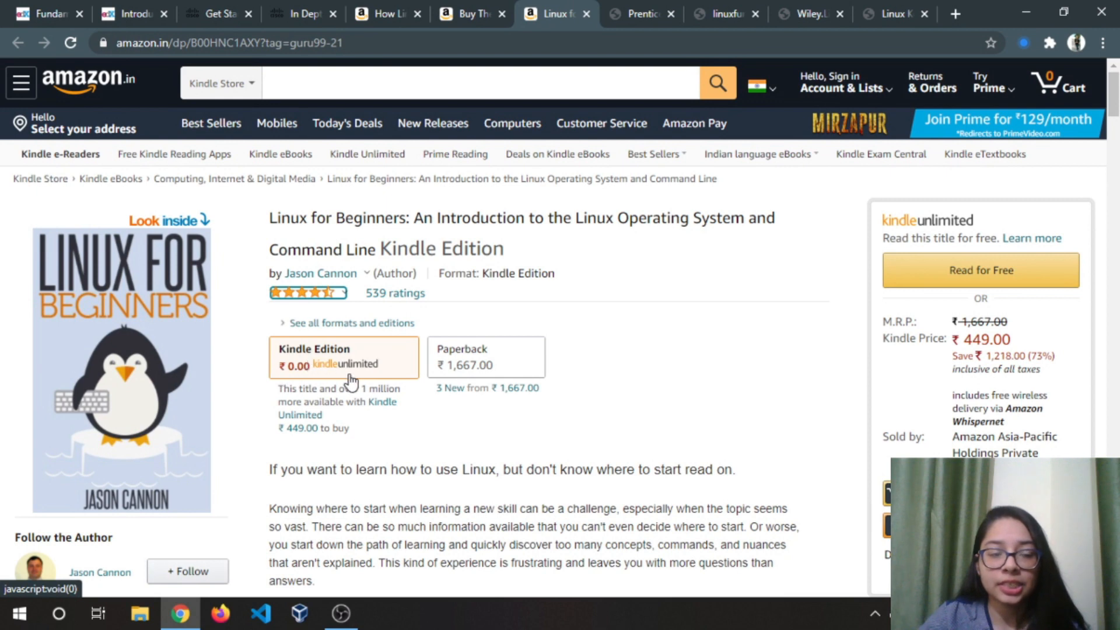
pyautogui.moveTo(155, 245)
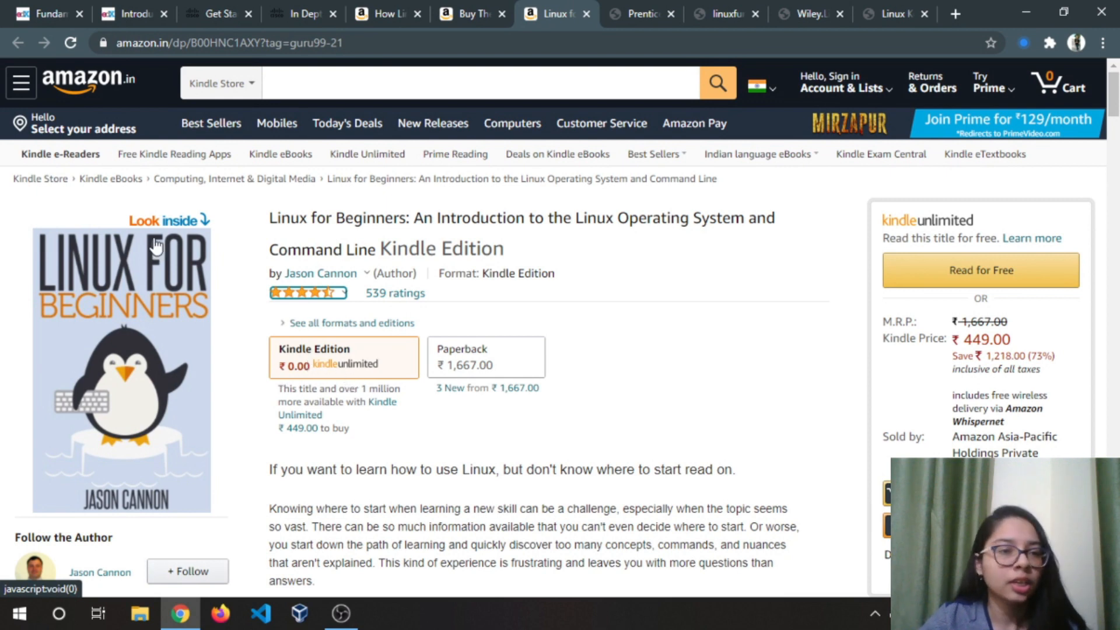
pyautogui.moveTo(155, 242)
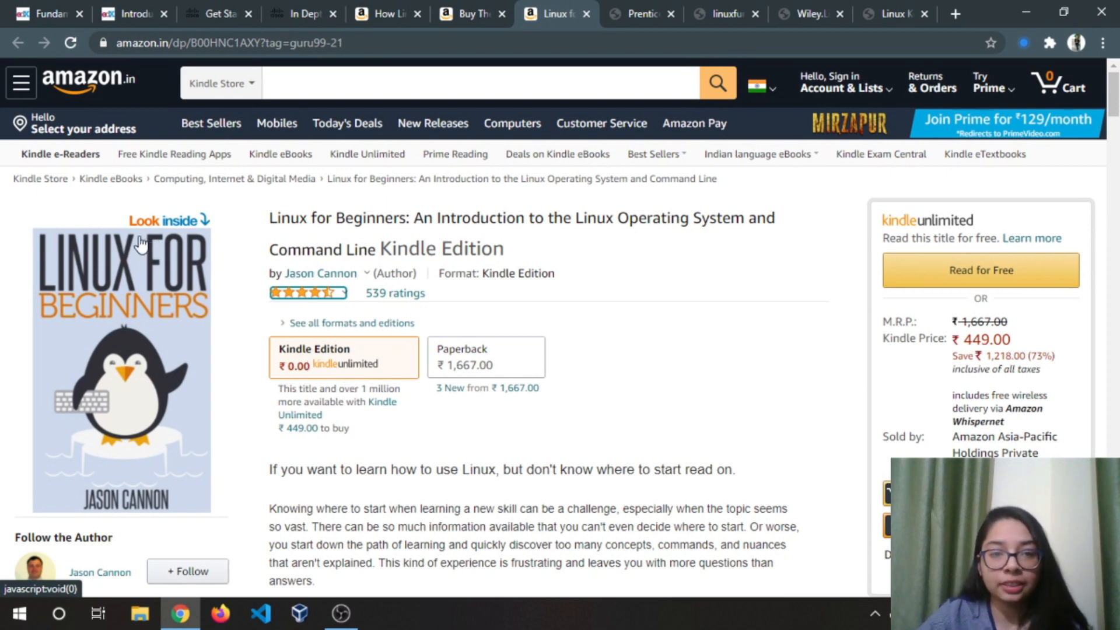
# Step: Switch to the local PDF of Sobell's A Practical Guide to Linux Commands, Editors, and Shell Programming
pyautogui.click(641, 14)
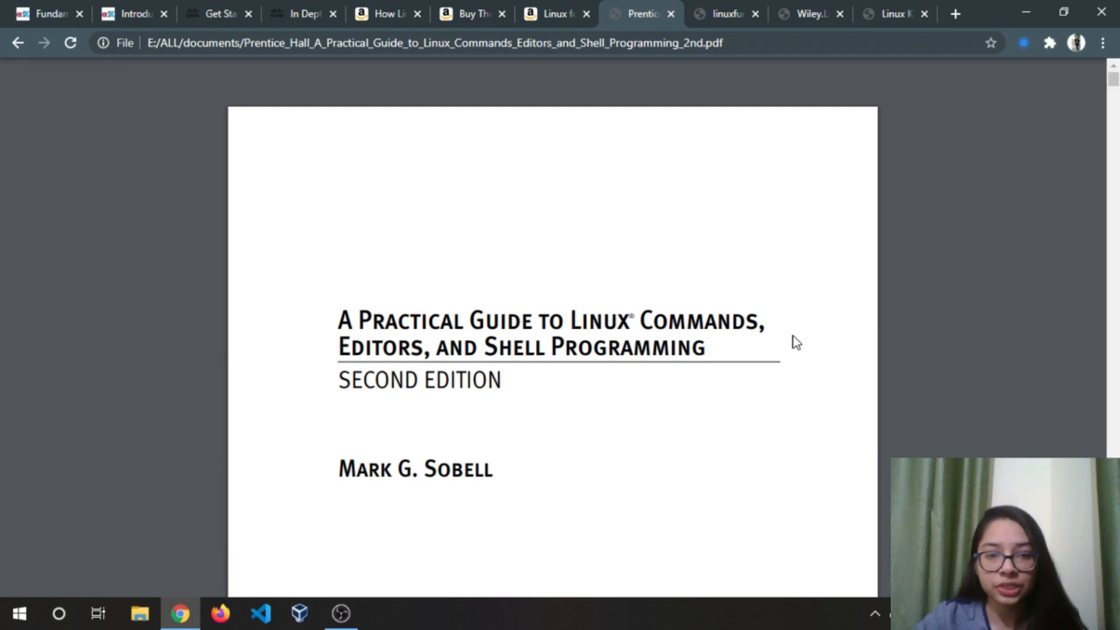
# Step: Scroll the Prentice Hall PDF's table of contents through Chapters 1–4, ending at The Filesystem, then back toward the title page
pyautogui.scroll(3)
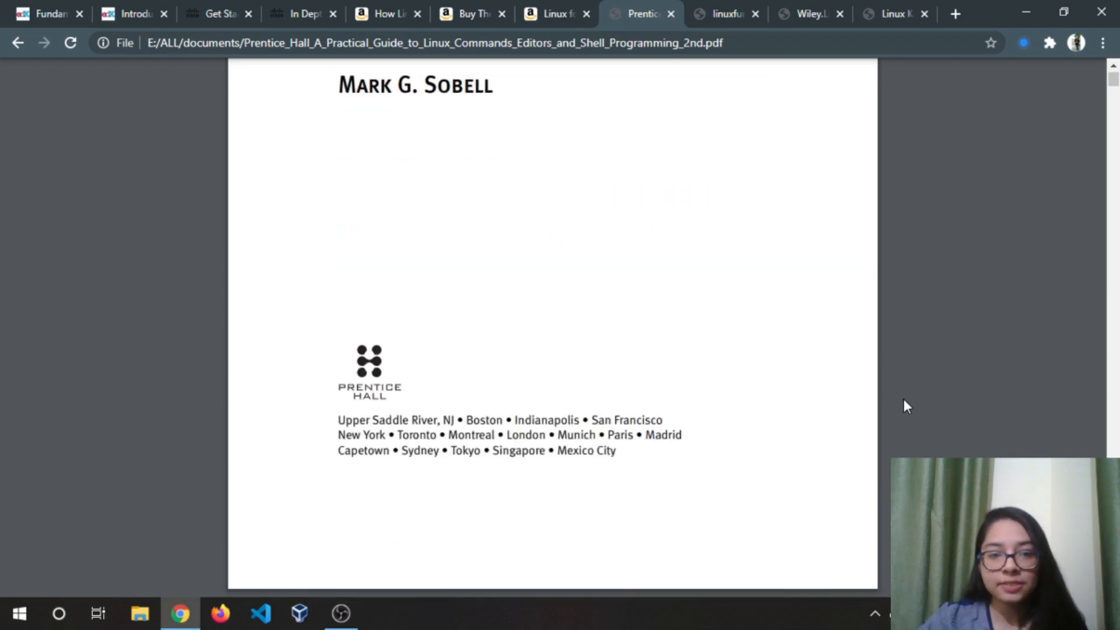
pyautogui.scroll(-3)
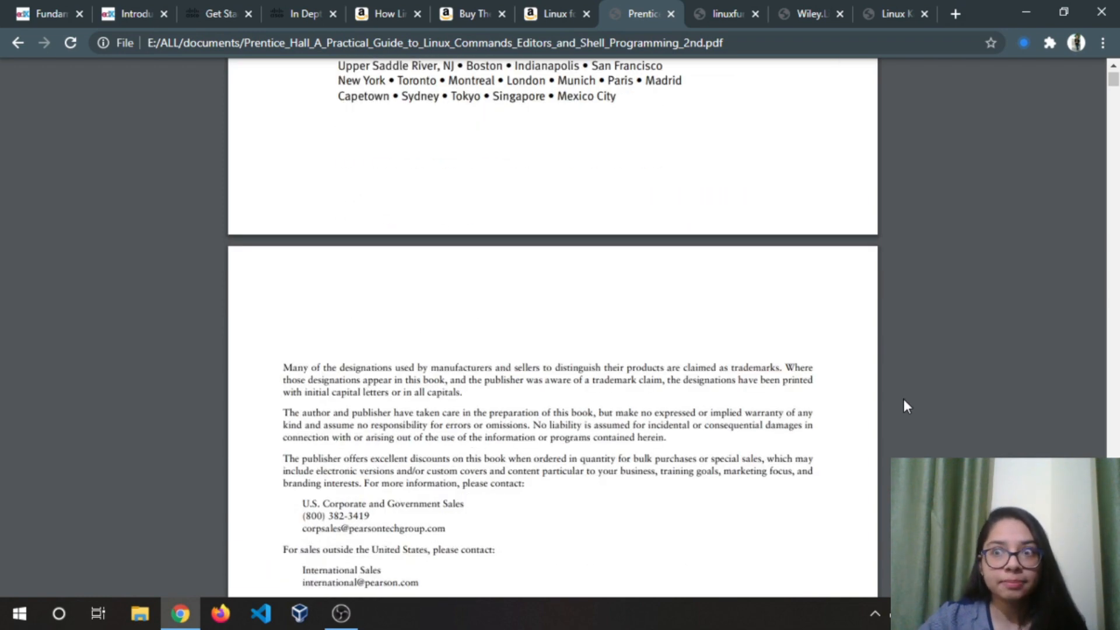
pyautogui.scroll(-3)
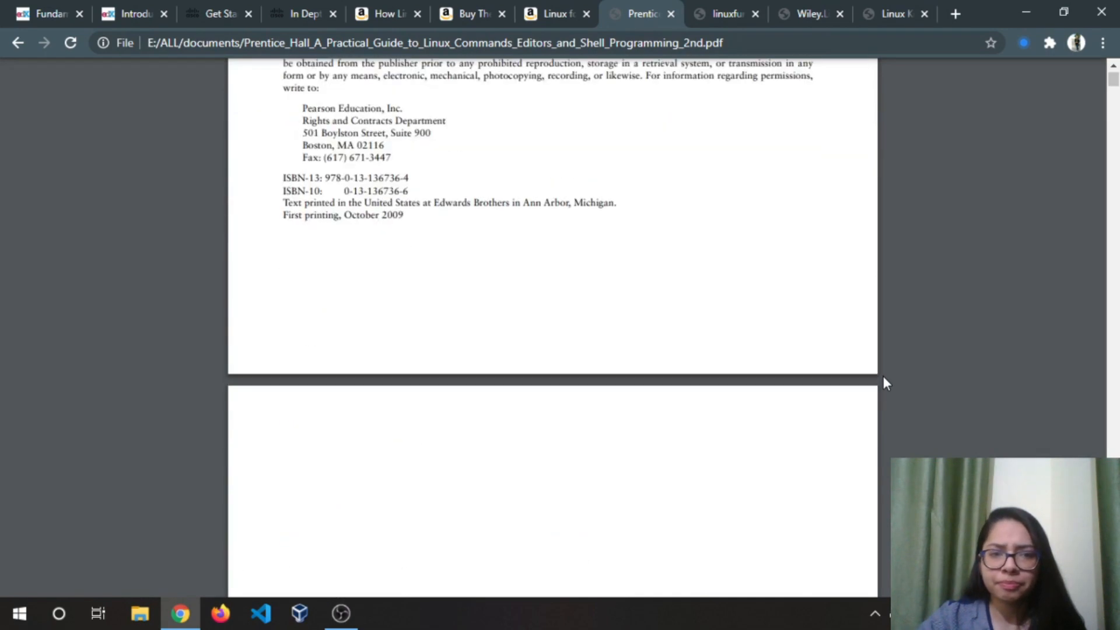
pyautogui.scroll(-3)
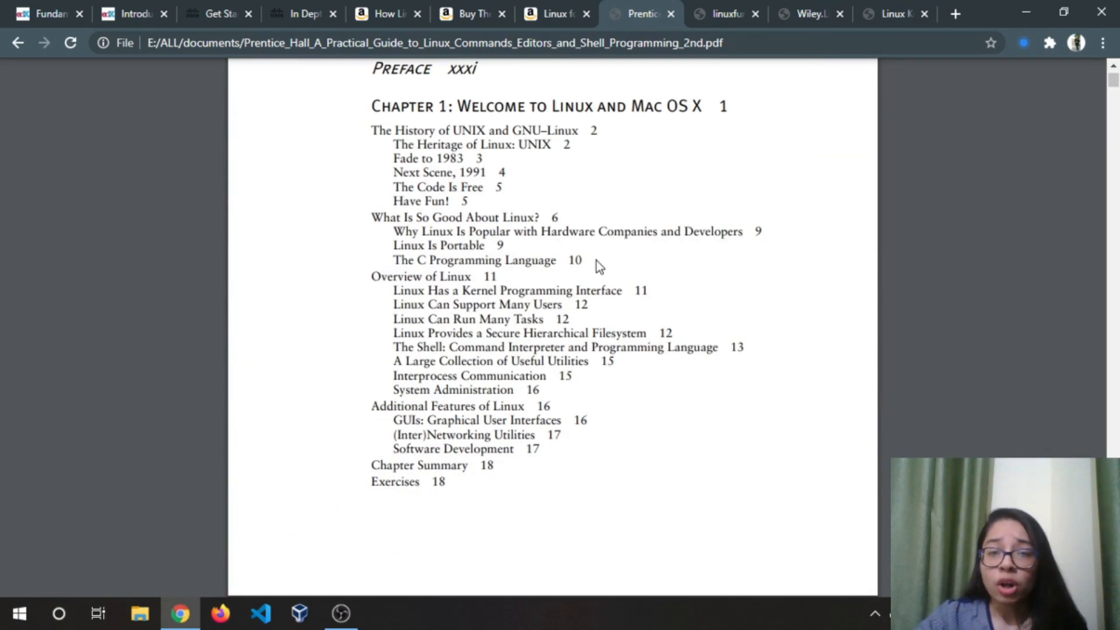
pyautogui.scroll(-3)
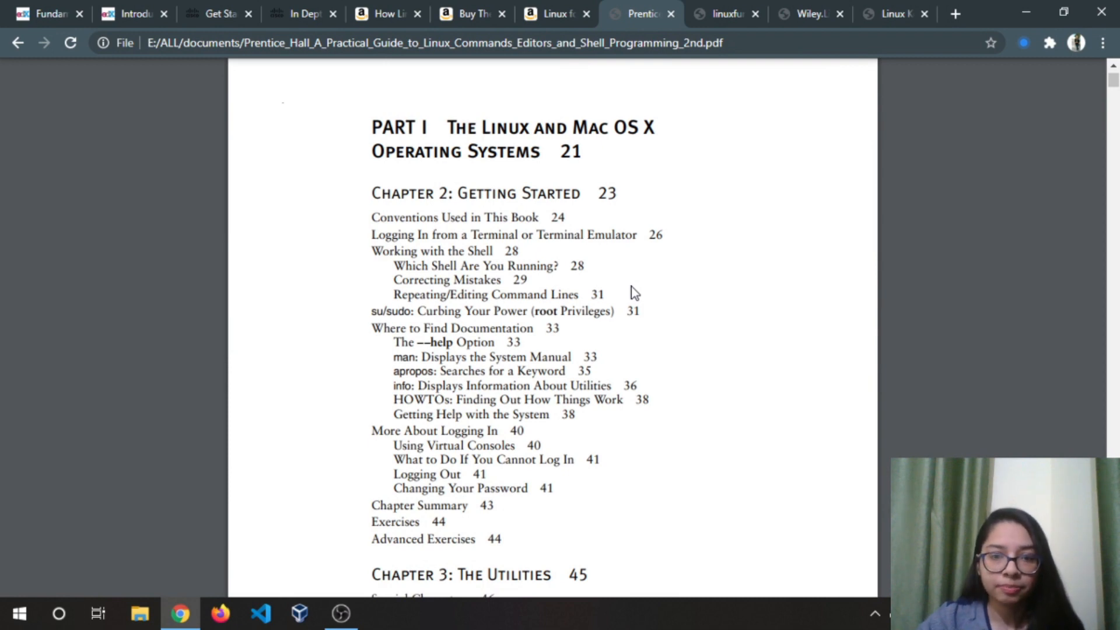
pyautogui.scroll(-3)
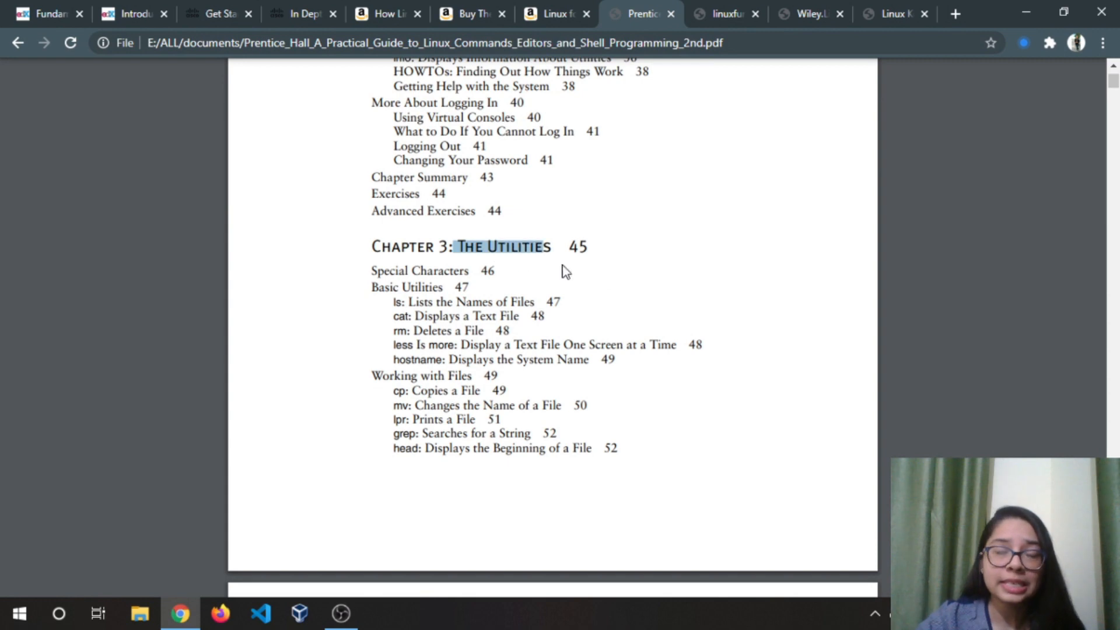
pyautogui.scroll(-3)
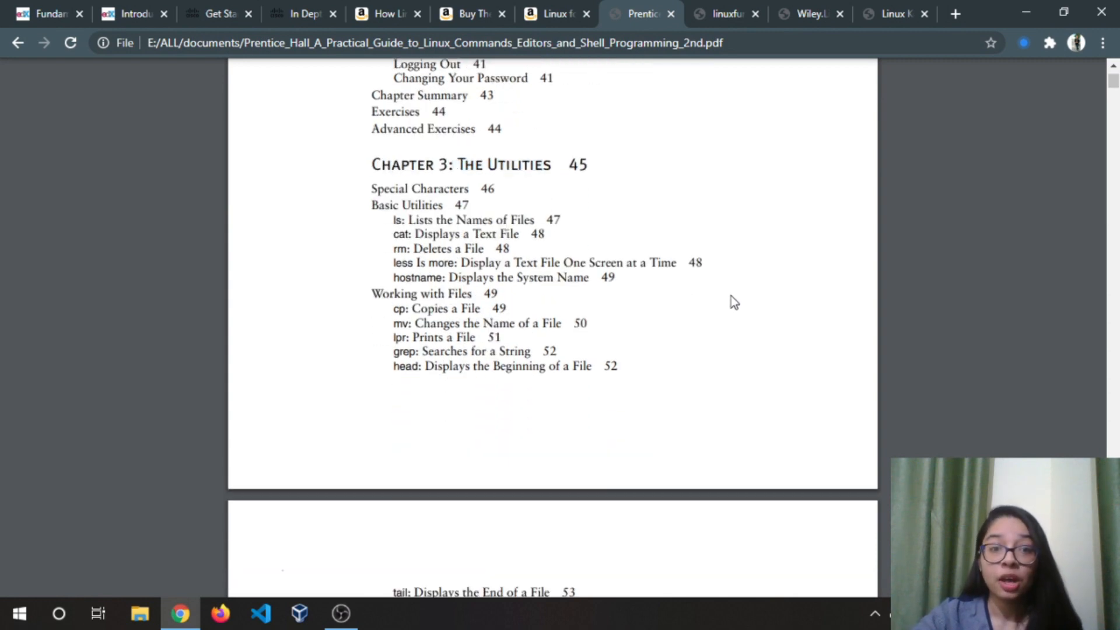
pyautogui.moveTo(753, 379)
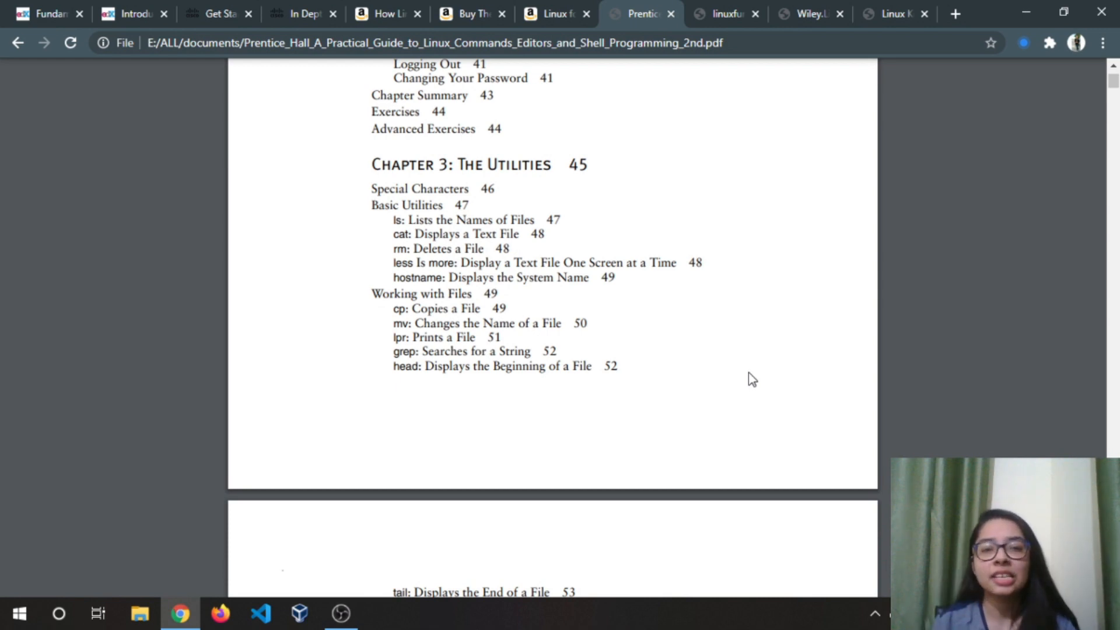
pyautogui.scroll(-3)
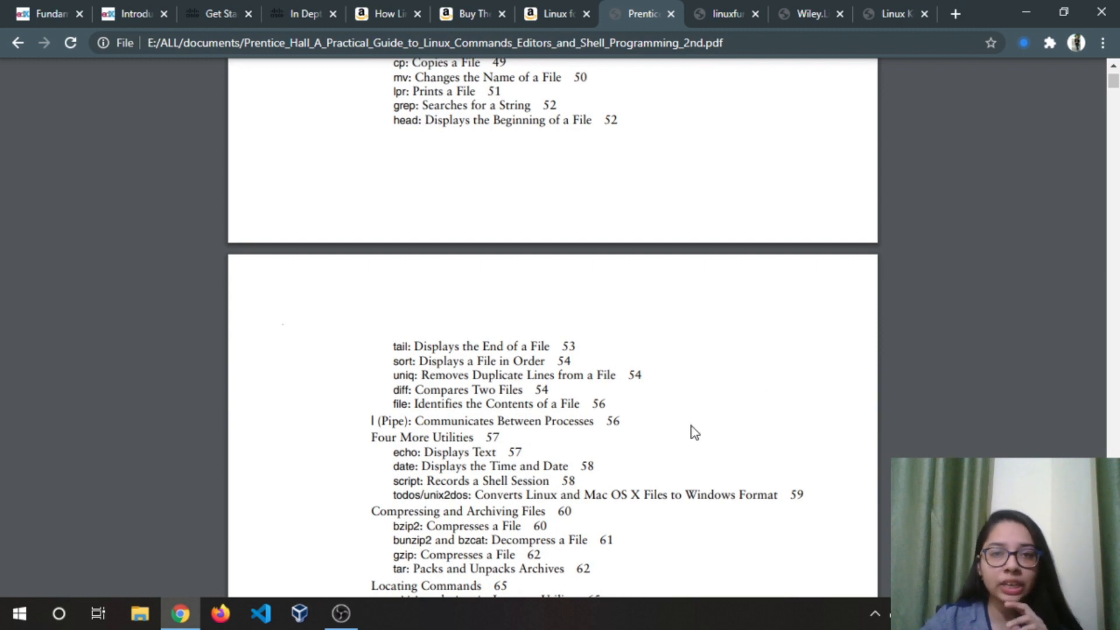
pyautogui.scroll(-3)
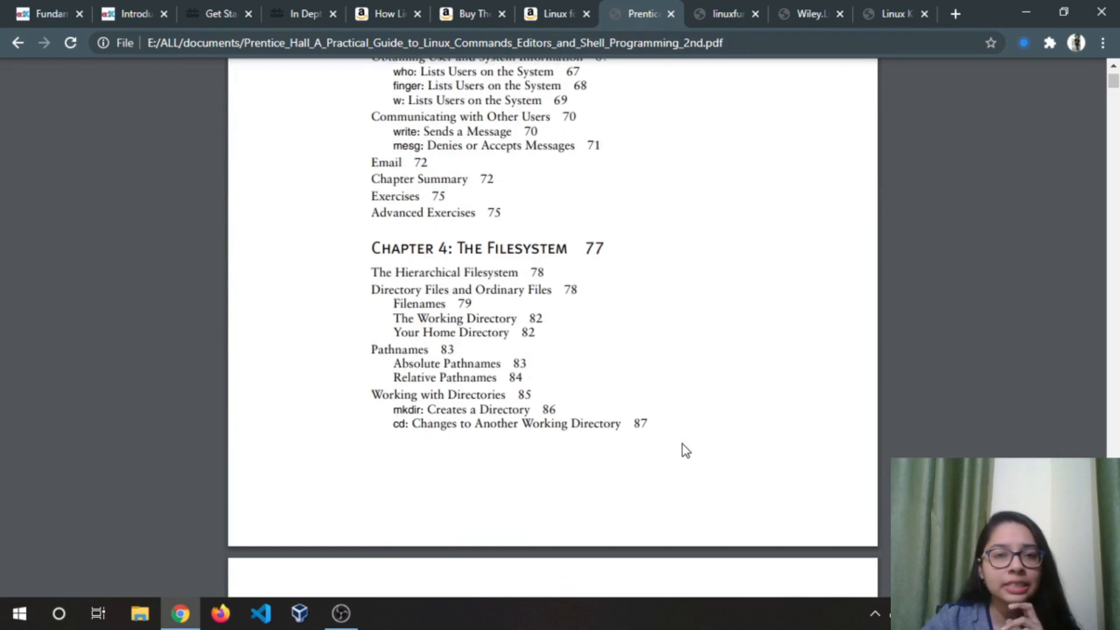
pyautogui.scroll(-3)
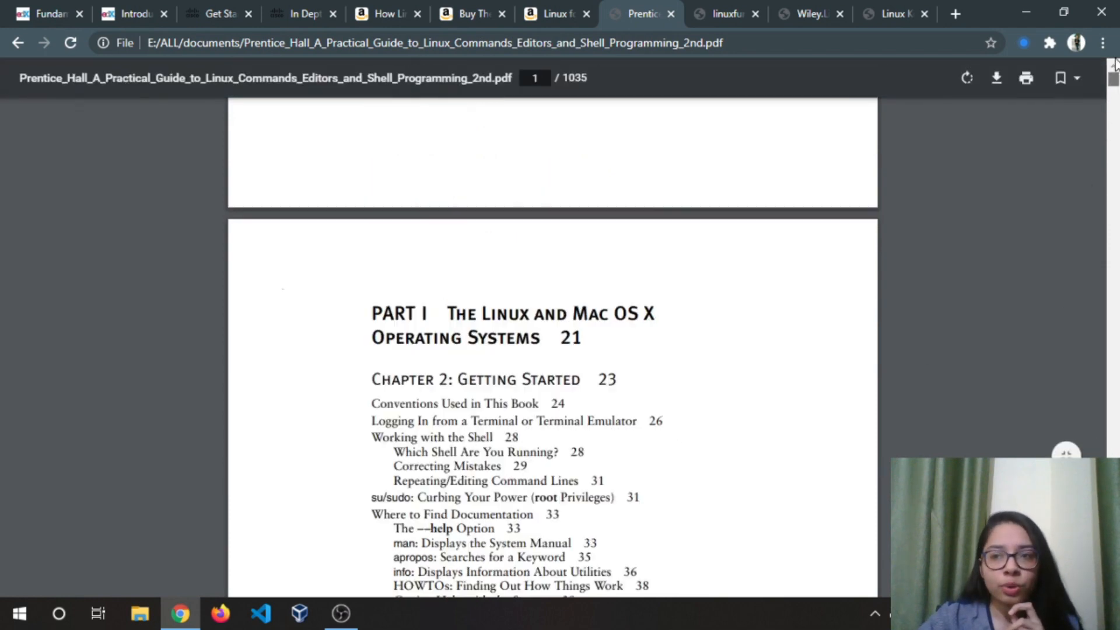
pyautogui.scroll(3)
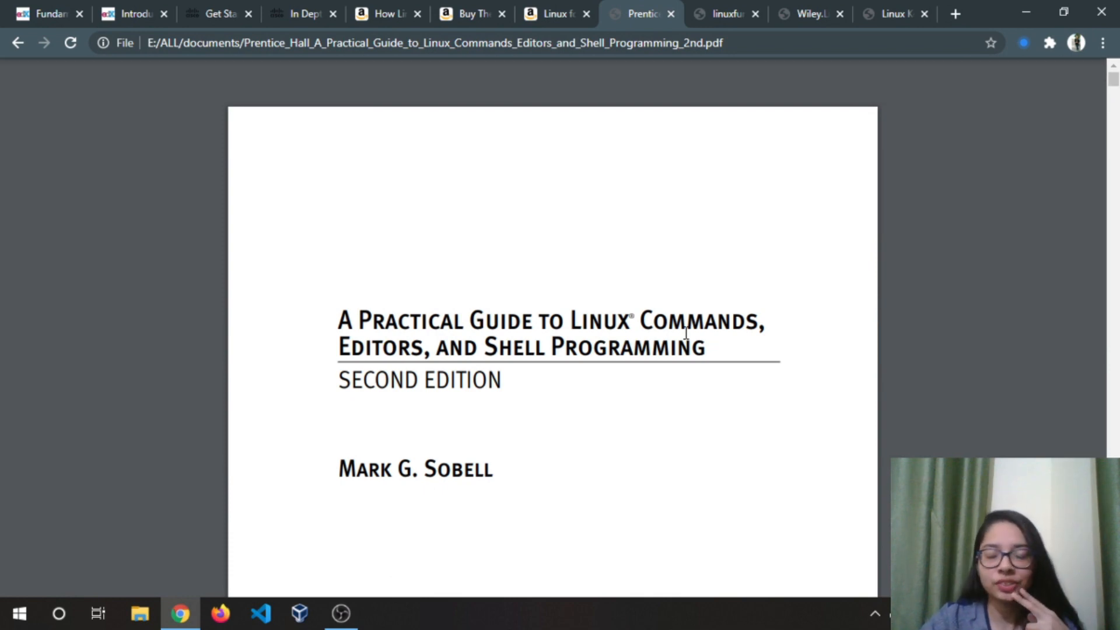
pyautogui.moveTo(330, 476)
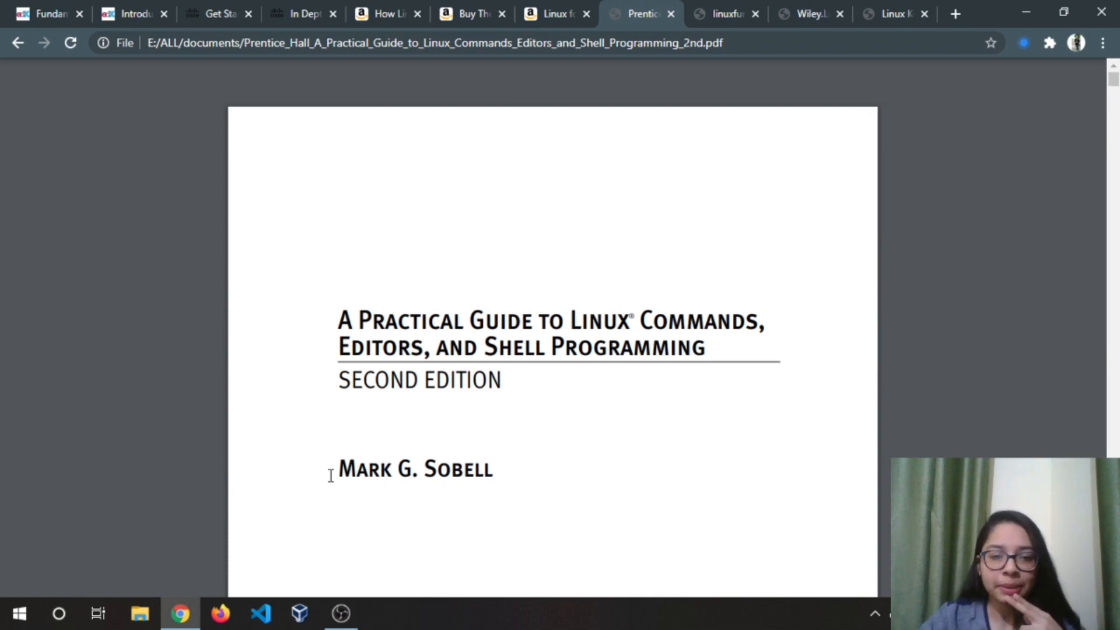
pyautogui.moveTo(338, 469); pyautogui.dragTo(492, 469)
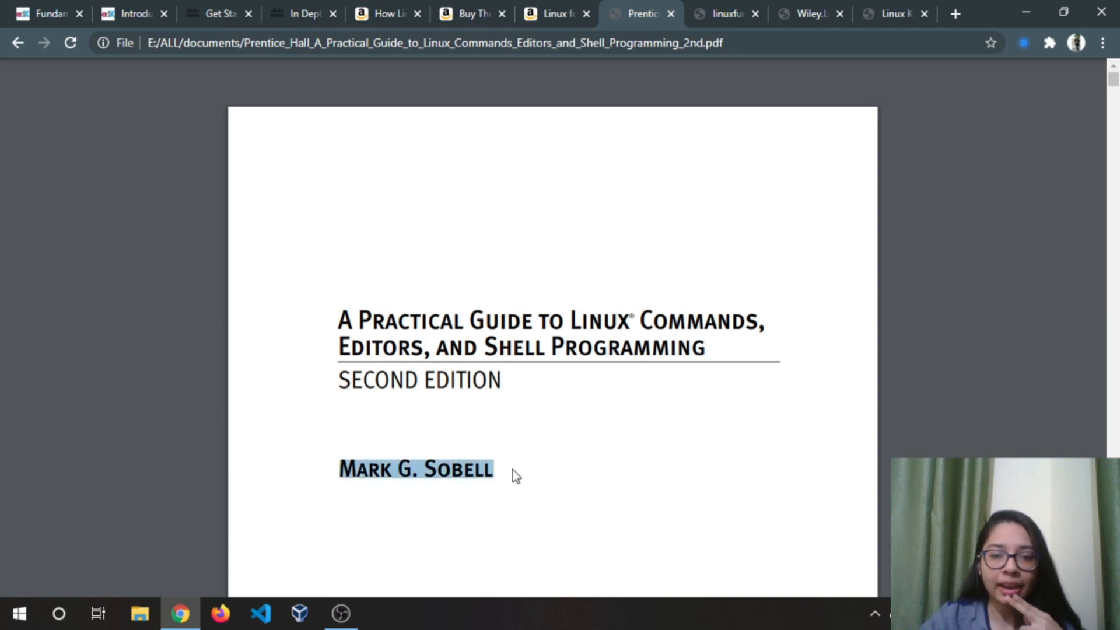
pyautogui.click(514, 475)
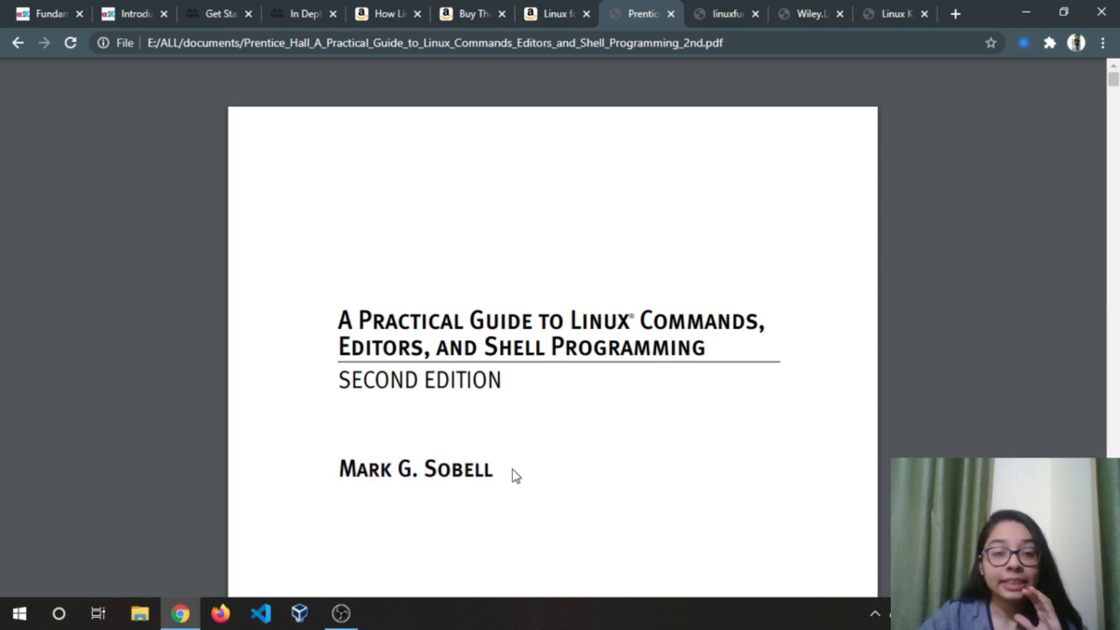
pyautogui.moveTo(522, 465)
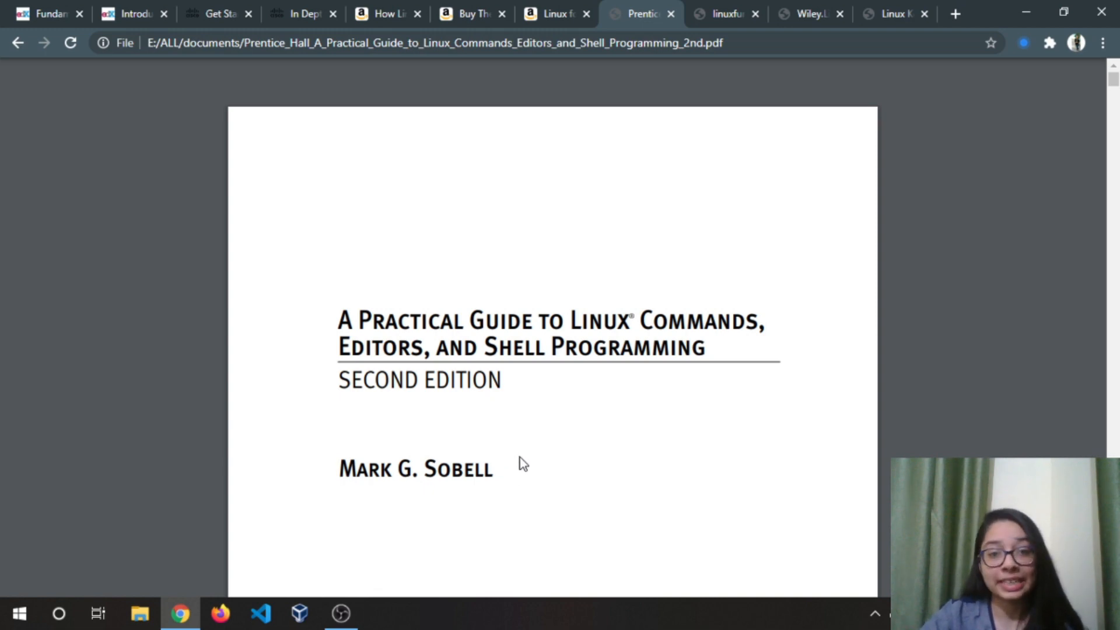
pyautogui.click(723, 12)
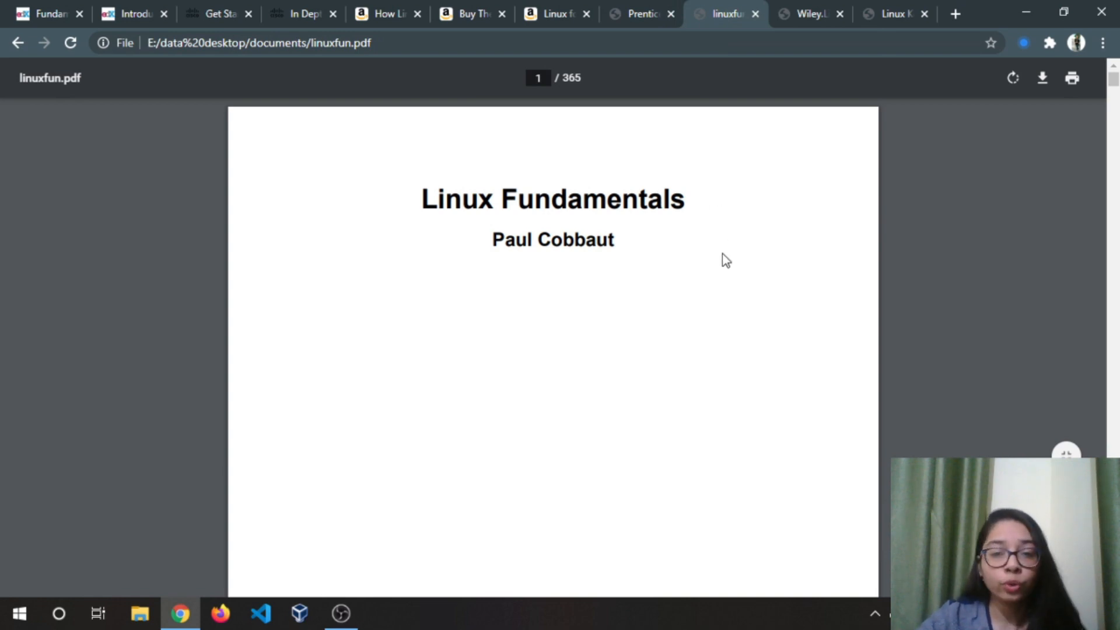
# Step: Scroll the Linux Fundamentals PDF down to its Table of Contents listing history, distributions, licensing and installation
pyautogui.scroll(-3)
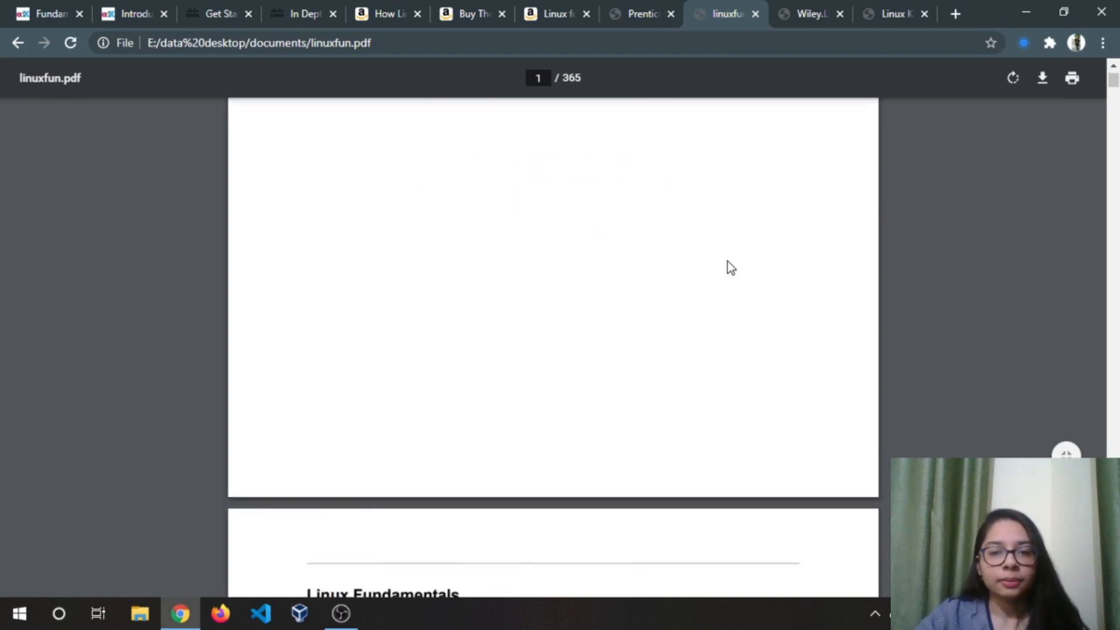
pyautogui.scroll(-3)
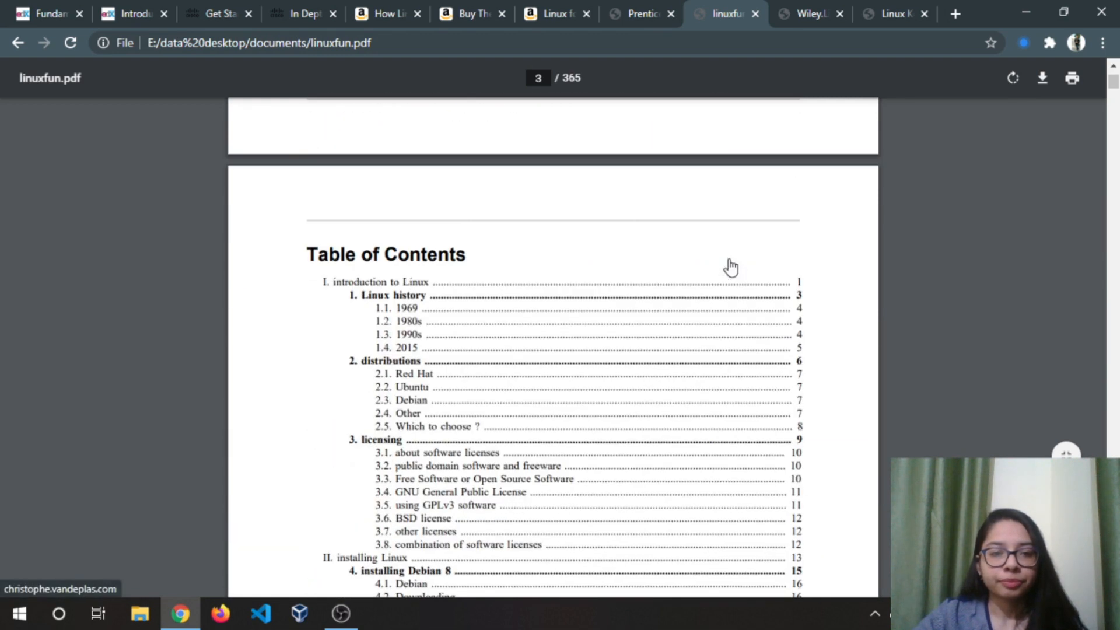
pyautogui.scroll(-3)
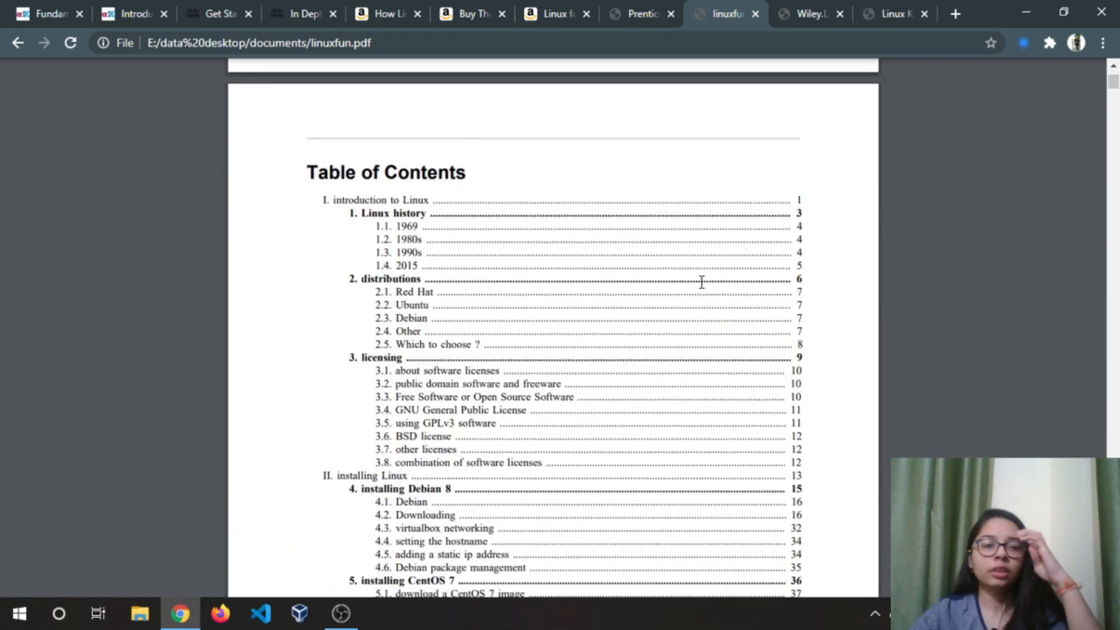
pyautogui.moveTo(425, 225)
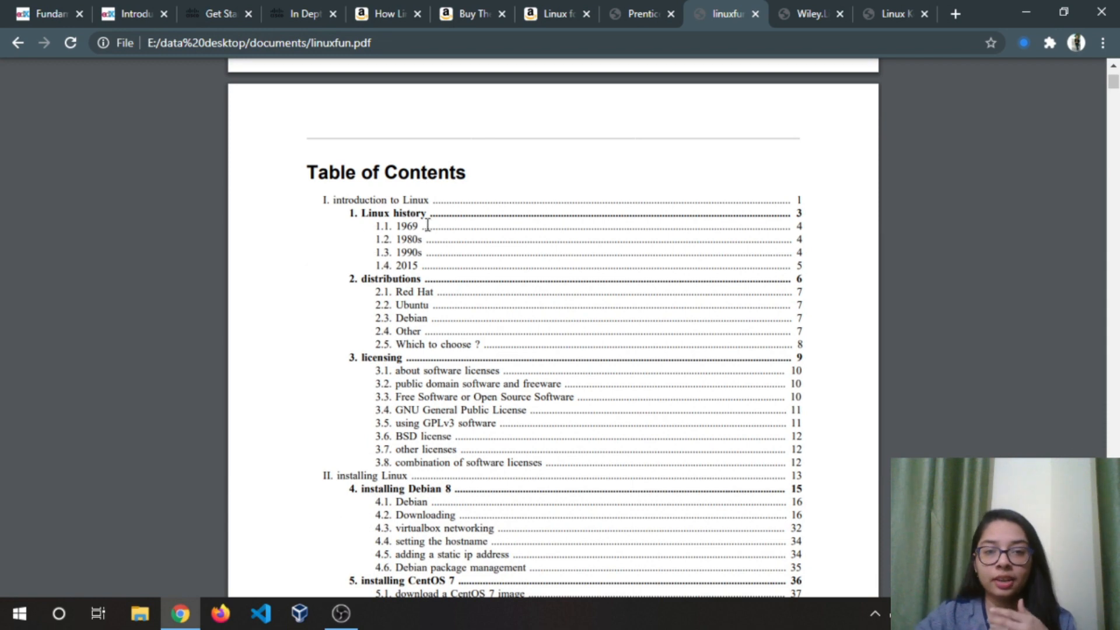
pyautogui.moveTo(466, 224)
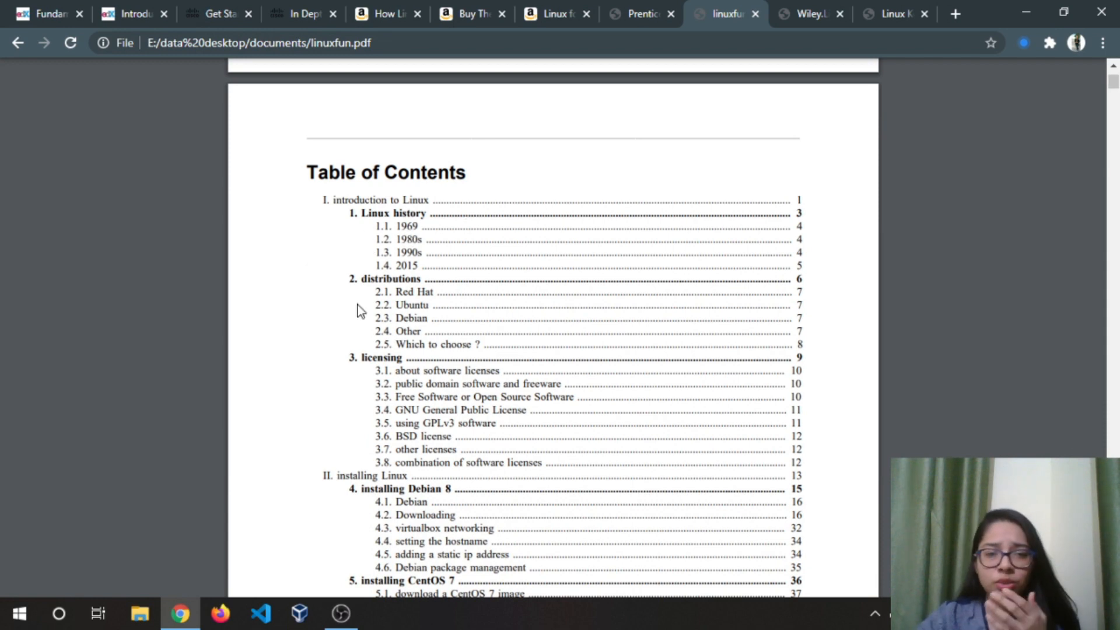
pyautogui.moveTo(367, 320)
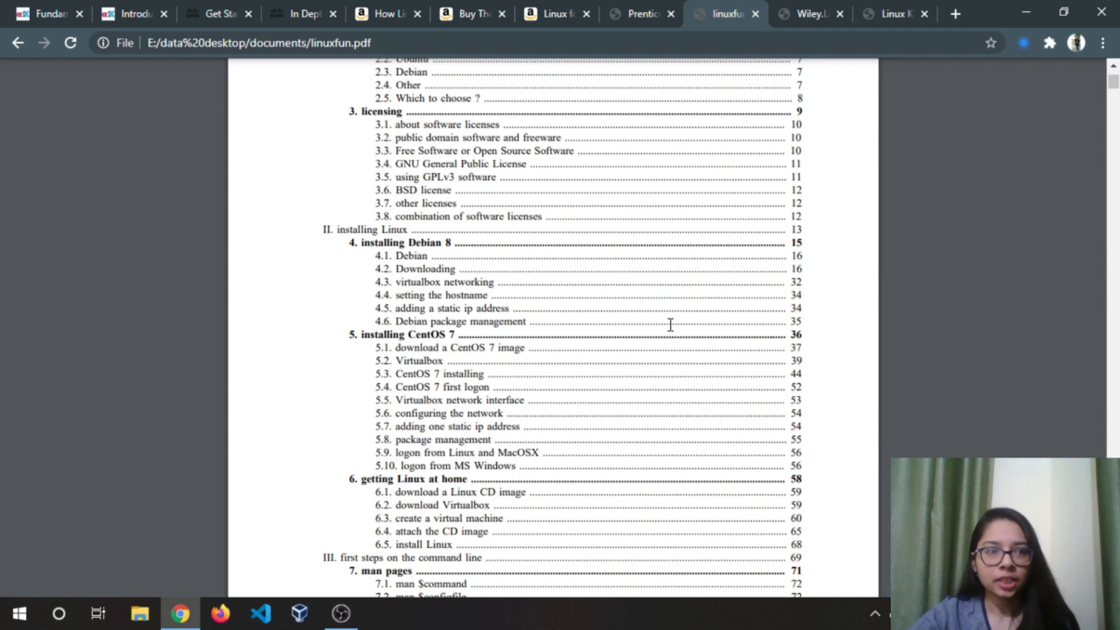
pyautogui.moveTo(649, 326)
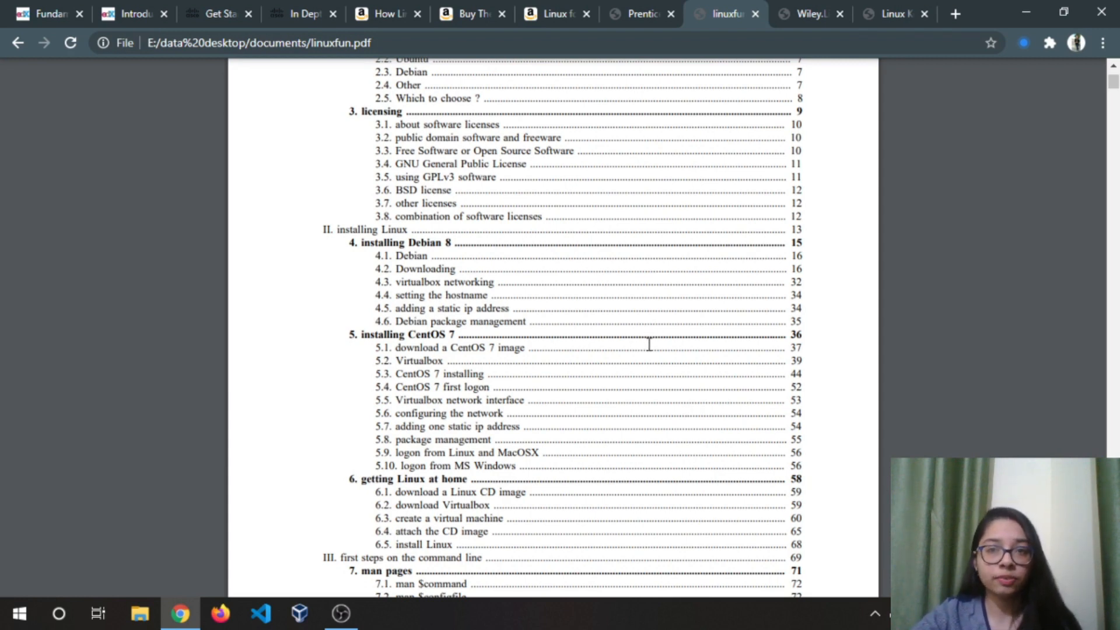
pyautogui.moveTo(648, 350)
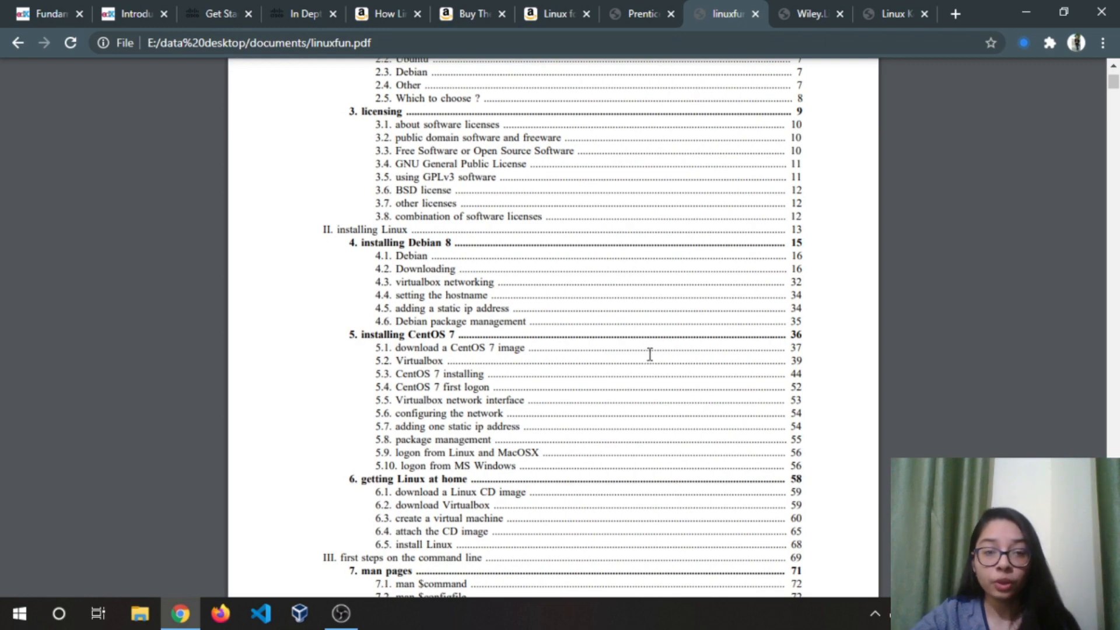
# Step: Scroll the Linux Fundamentals contents past man pages, files, shell expansion and filters to the vi chapters
pyautogui.scroll(-3)
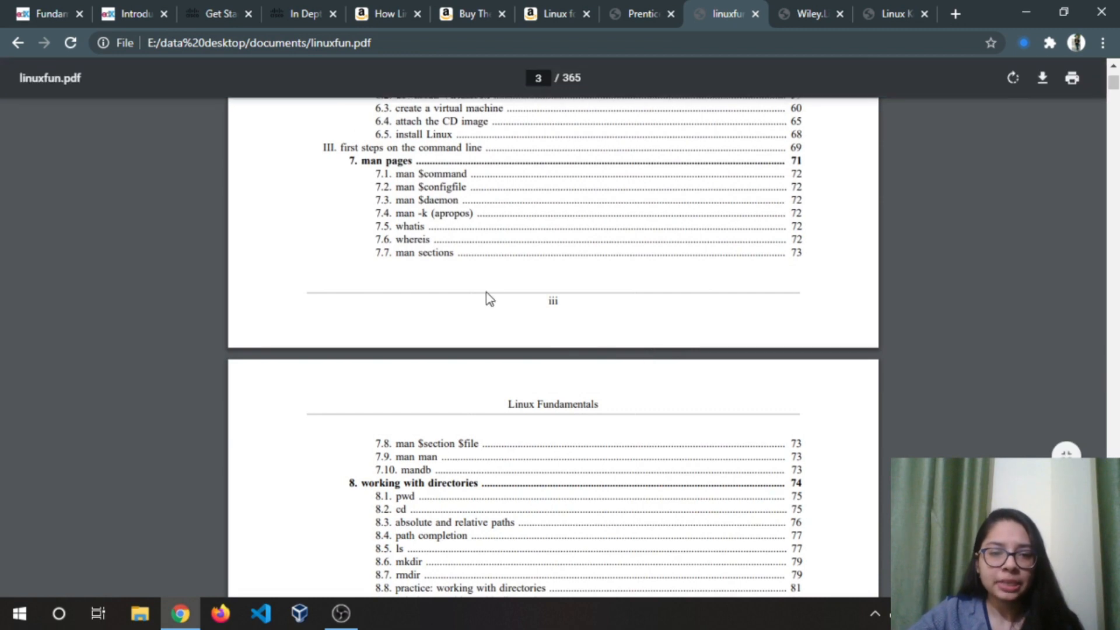
pyautogui.scroll(-3)
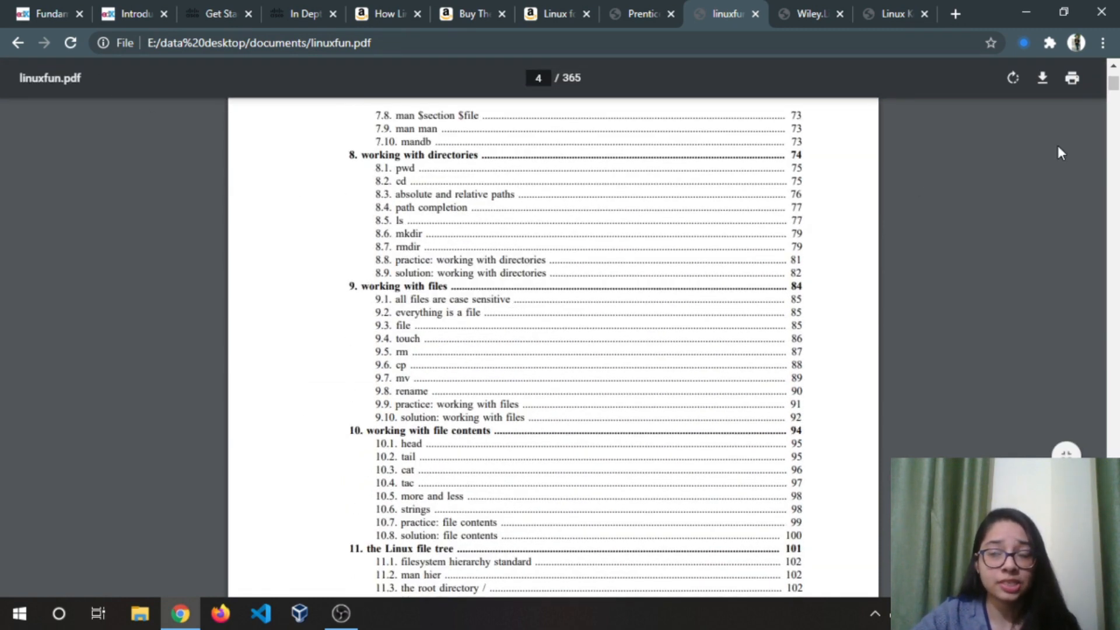
pyautogui.scroll(-3)
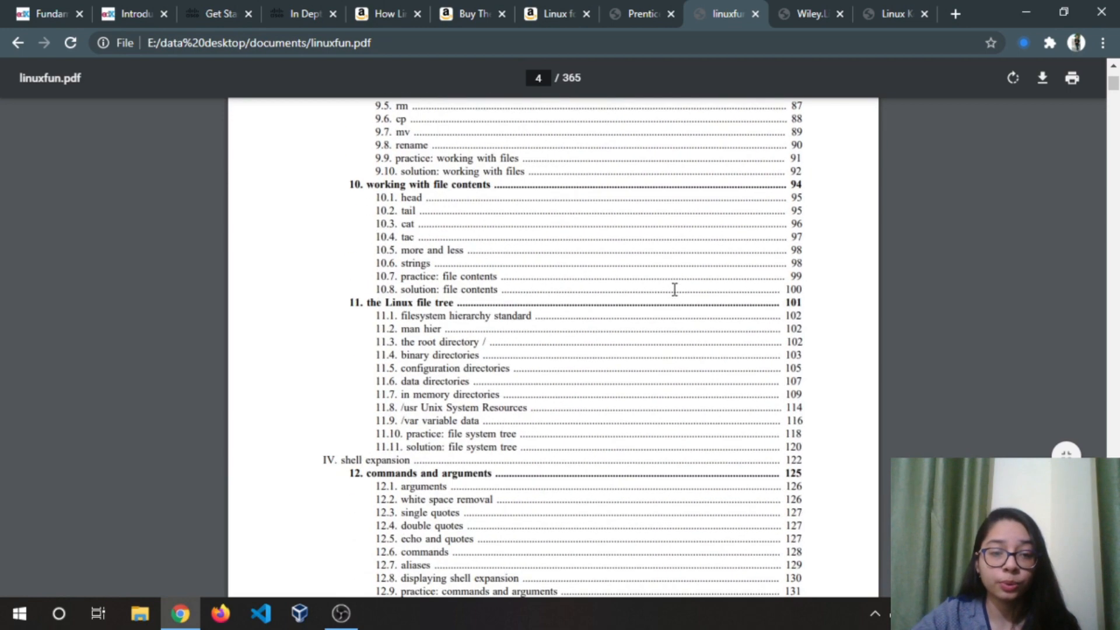
pyautogui.moveTo(421, 439)
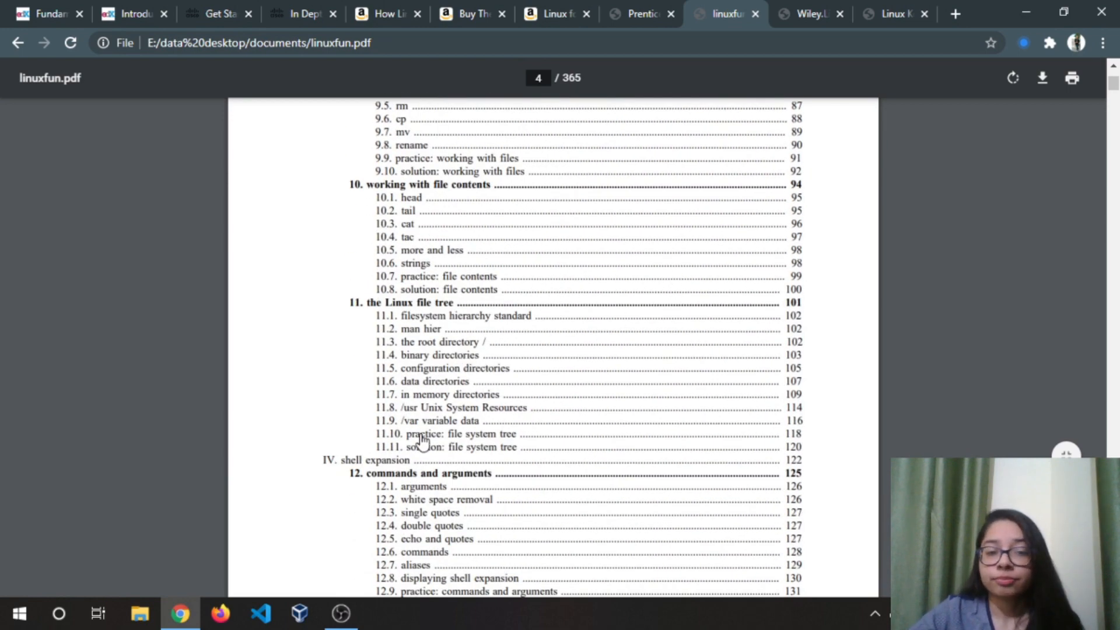
pyautogui.scroll(-3)
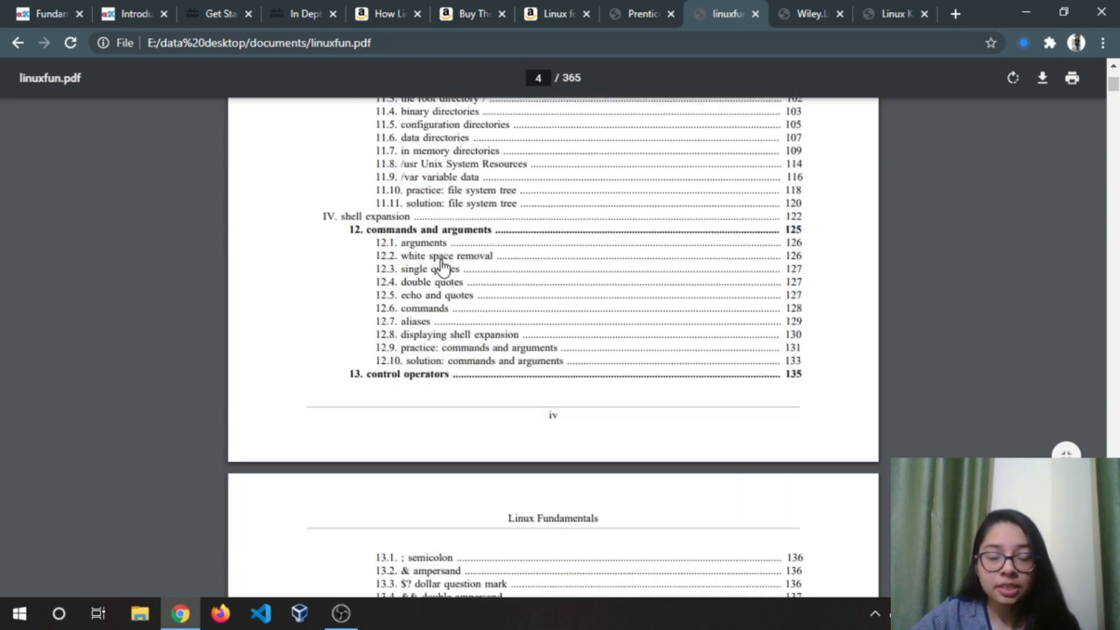
pyautogui.scroll(-3)
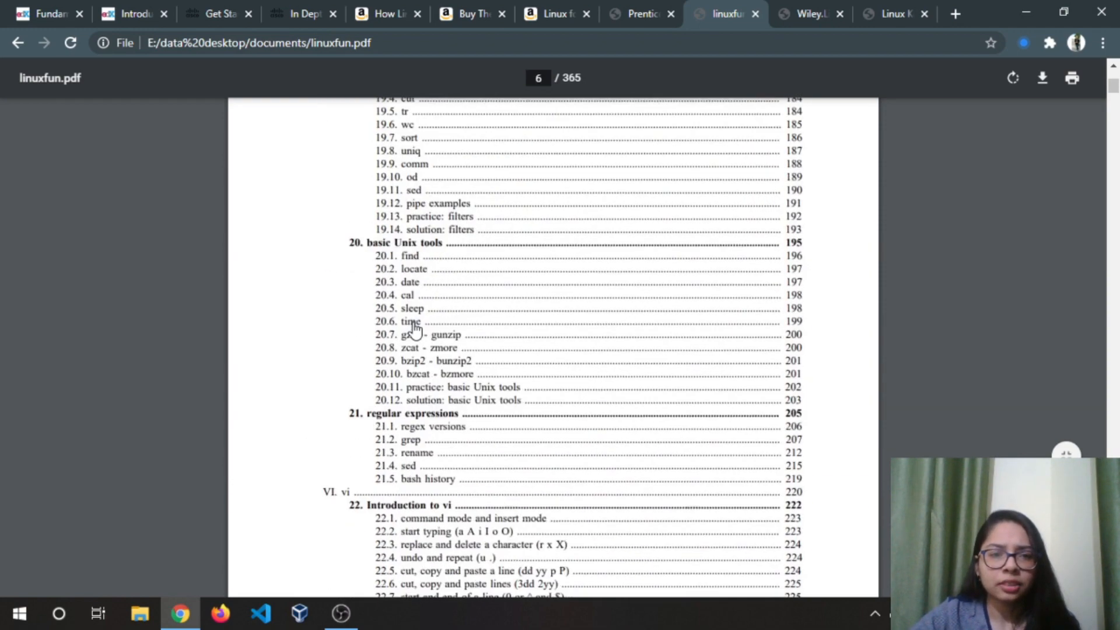
pyautogui.scroll(-3)
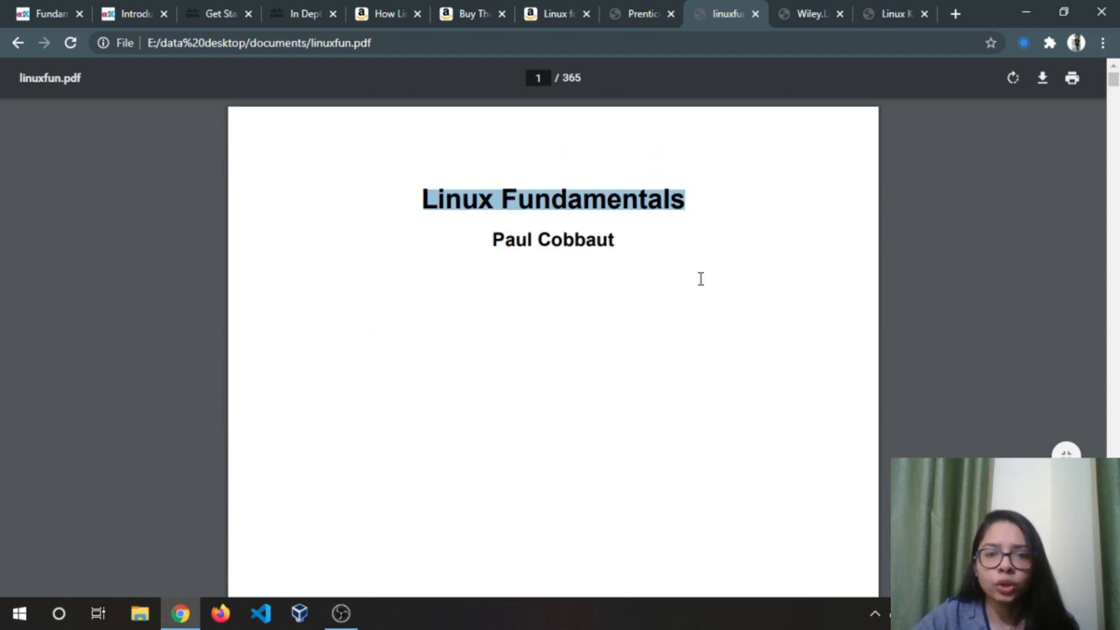
# Step: Switch to the Linux Command Line and Shell Scripting Bible PDF and scroll past cover, copyright and dedication to its Parts I–IV contents
pyautogui.click(811, 14)
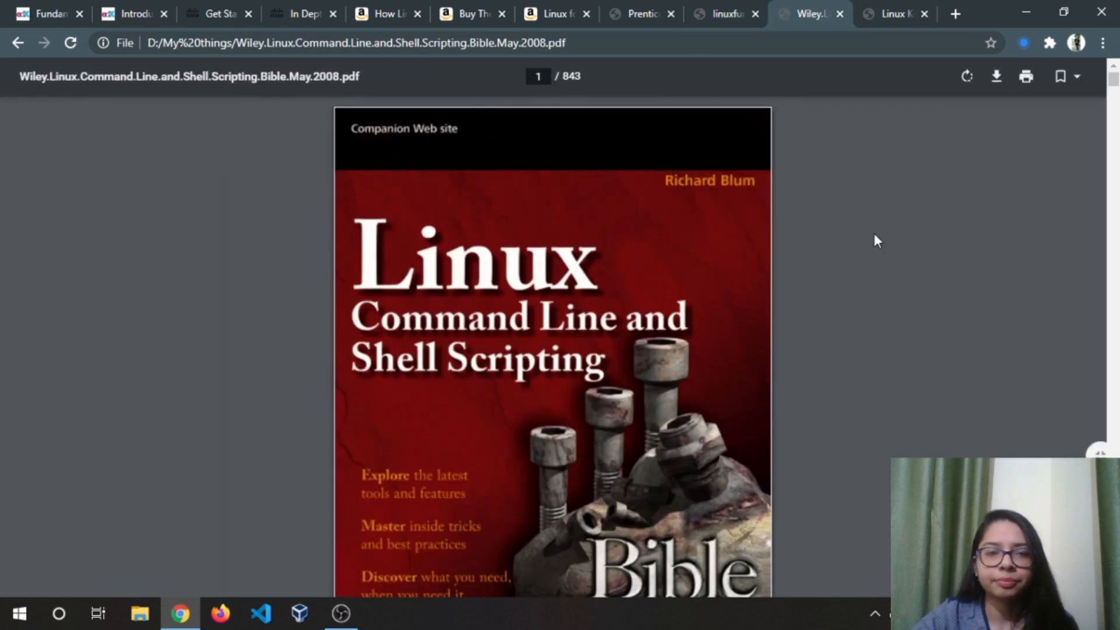
pyautogui.moveTo(852, 180)
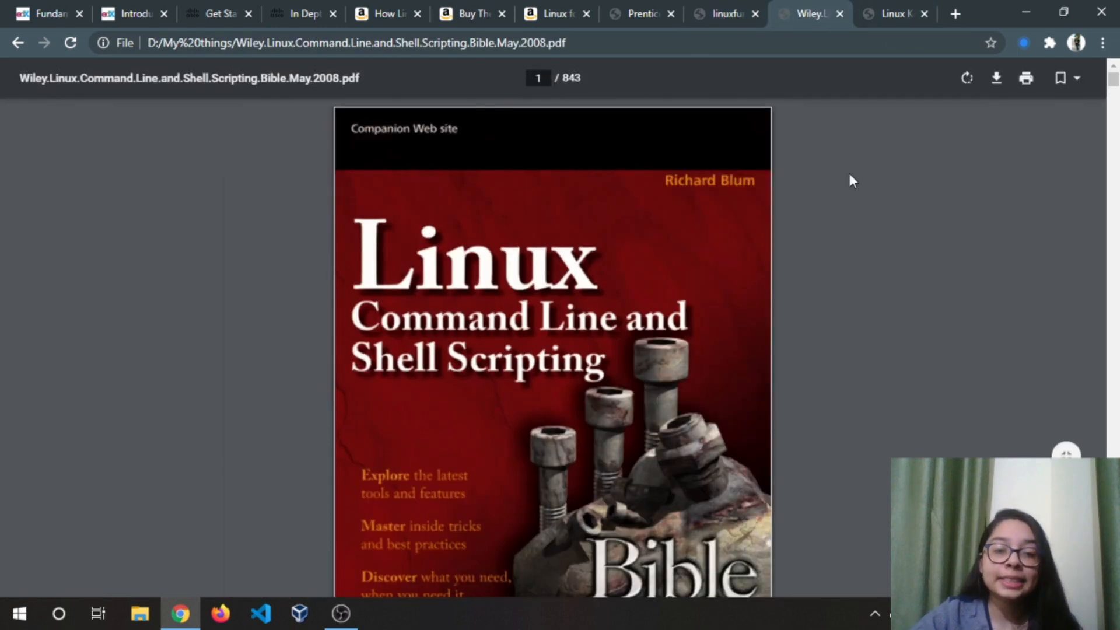
pyautogui.scroll(-3)
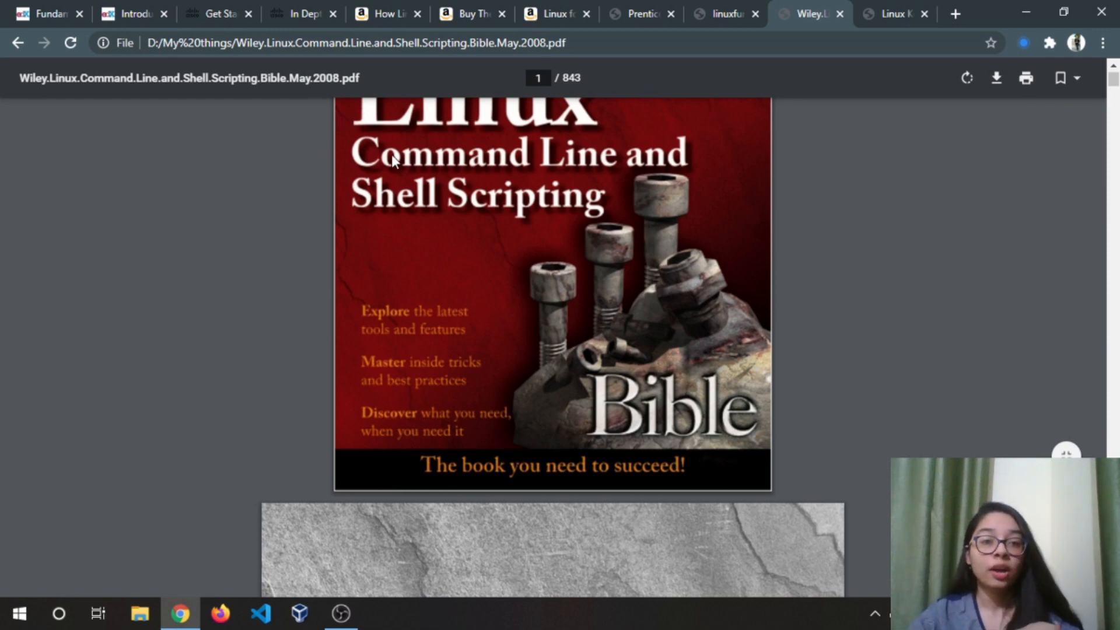
pyautogui.scroll(-3)
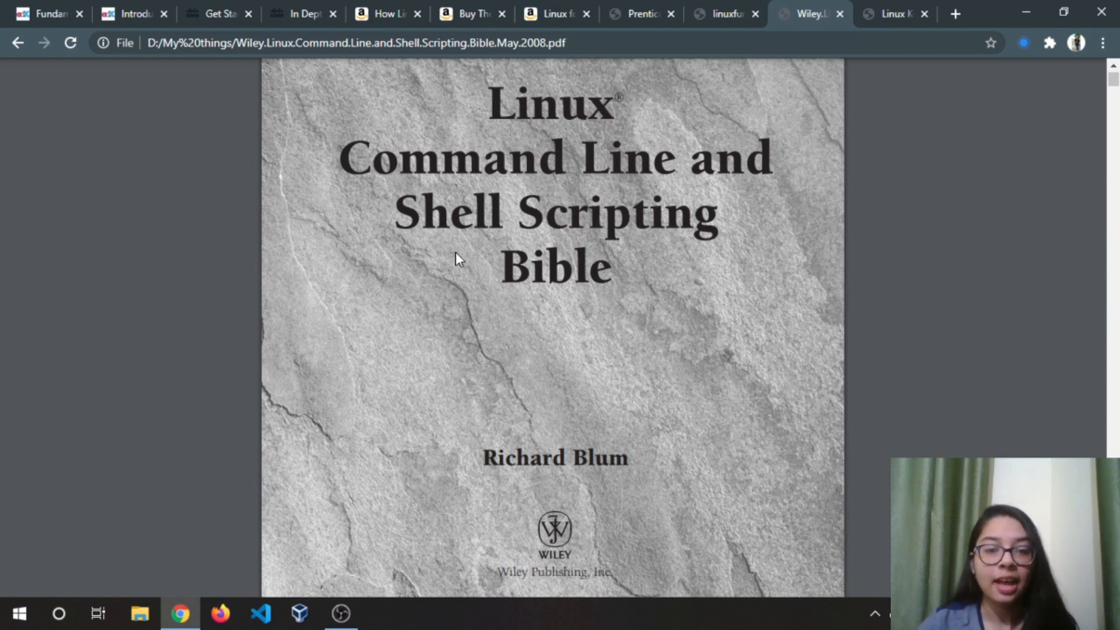
pyautogui.scroll(-3)
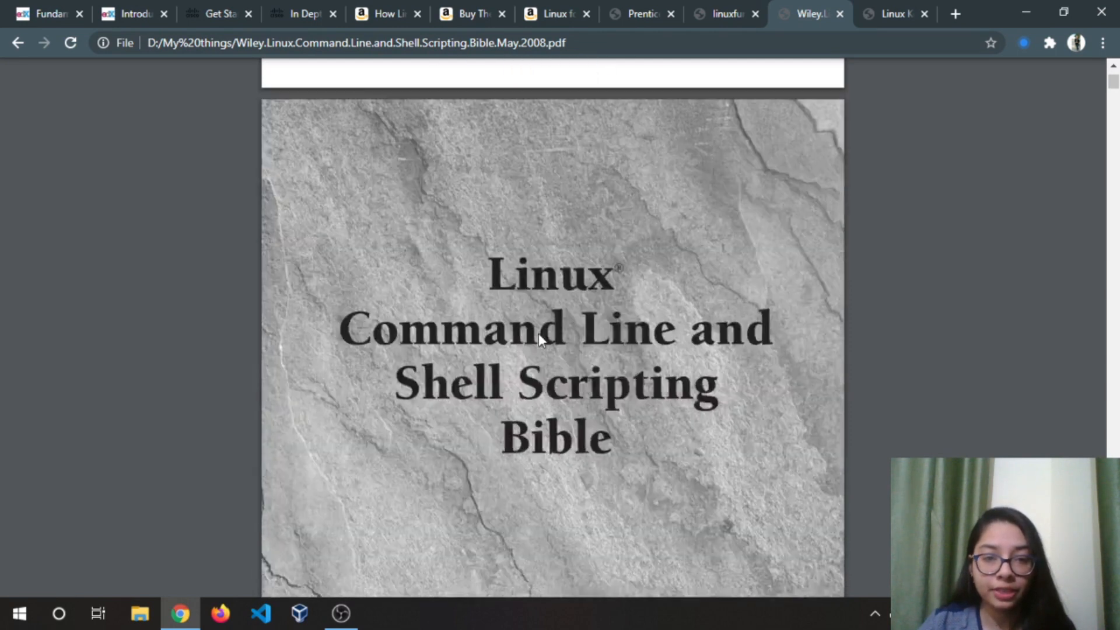
pyautogui.scroll(-3)
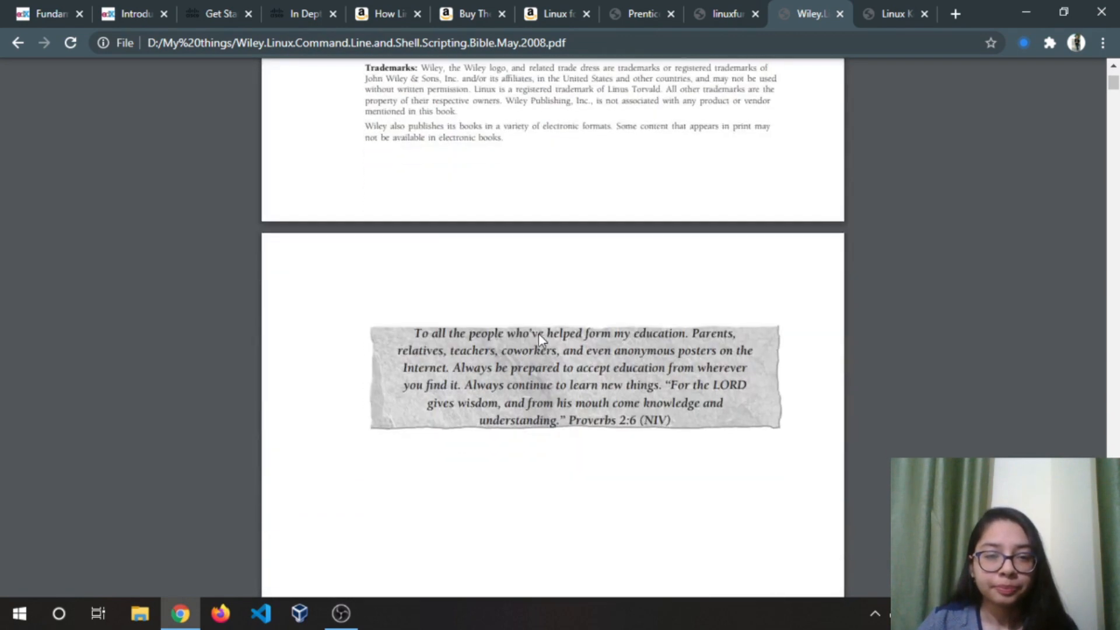
pyautogui.scroll(-3)
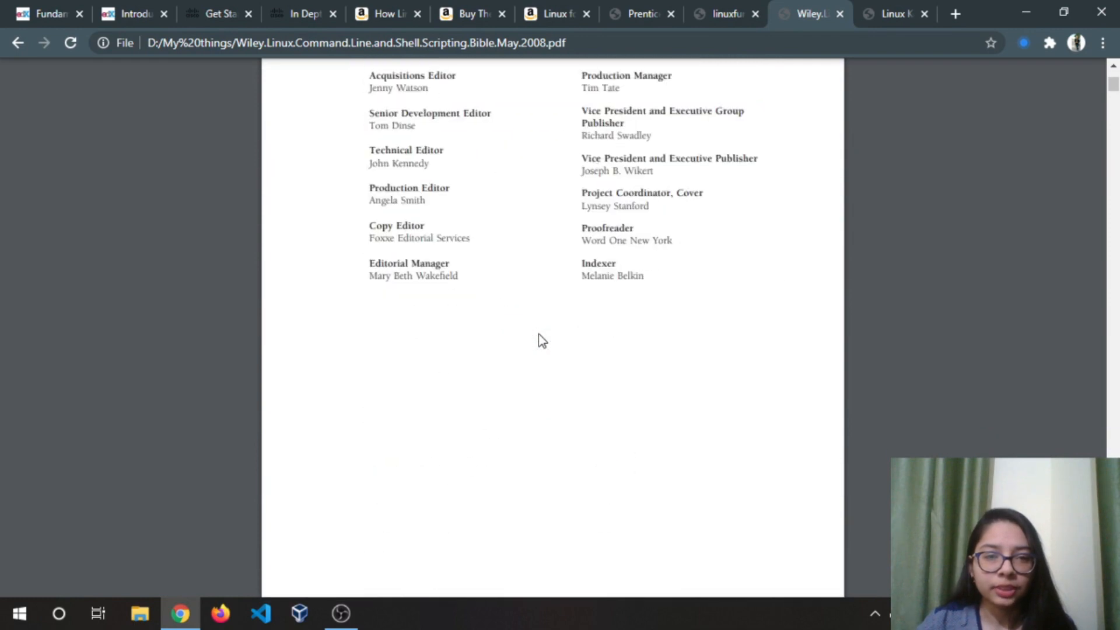
pyautogui.scroll(-3)
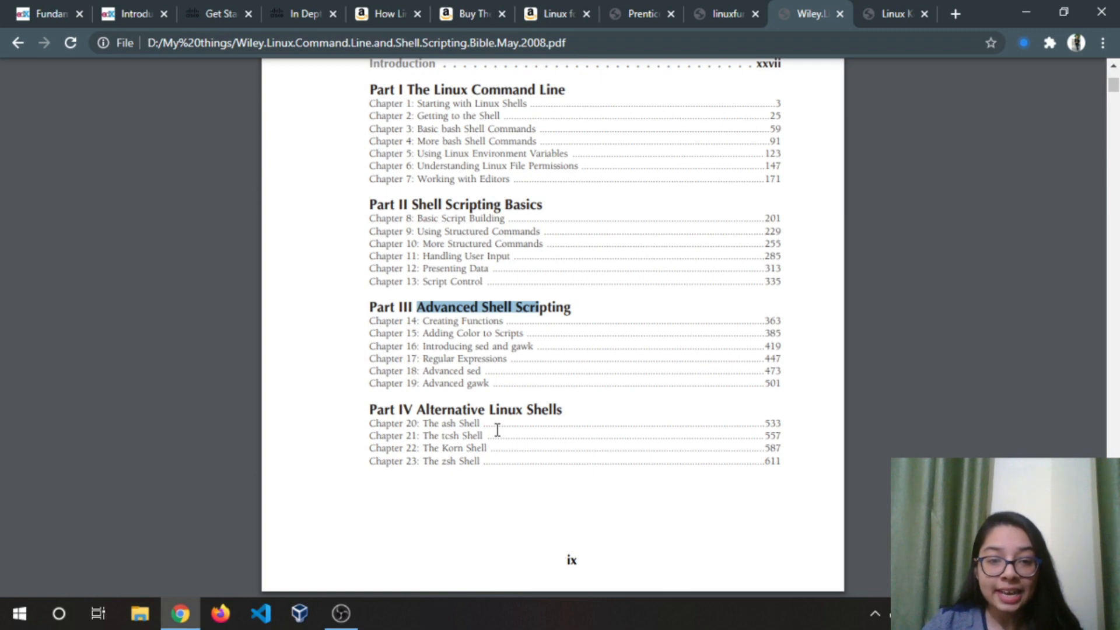
# Step: Scroll the Wiley Shell Scripting Bible contents down to Part V Advanced Topics and the appendices
pyautogui.scroll(-3)
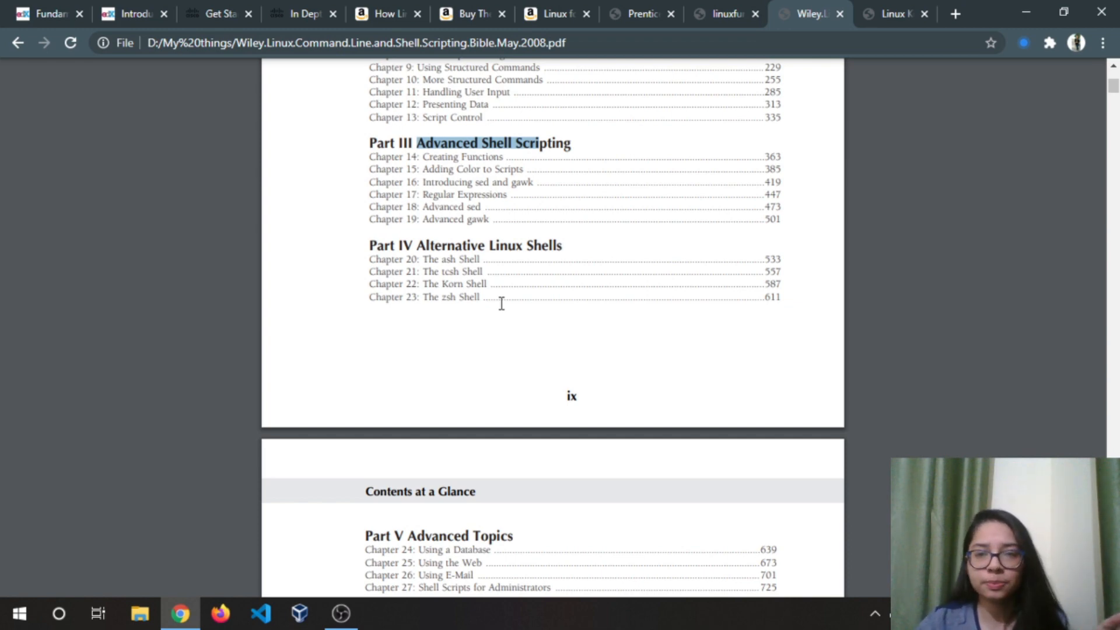
pyautogui.scroll(-3)
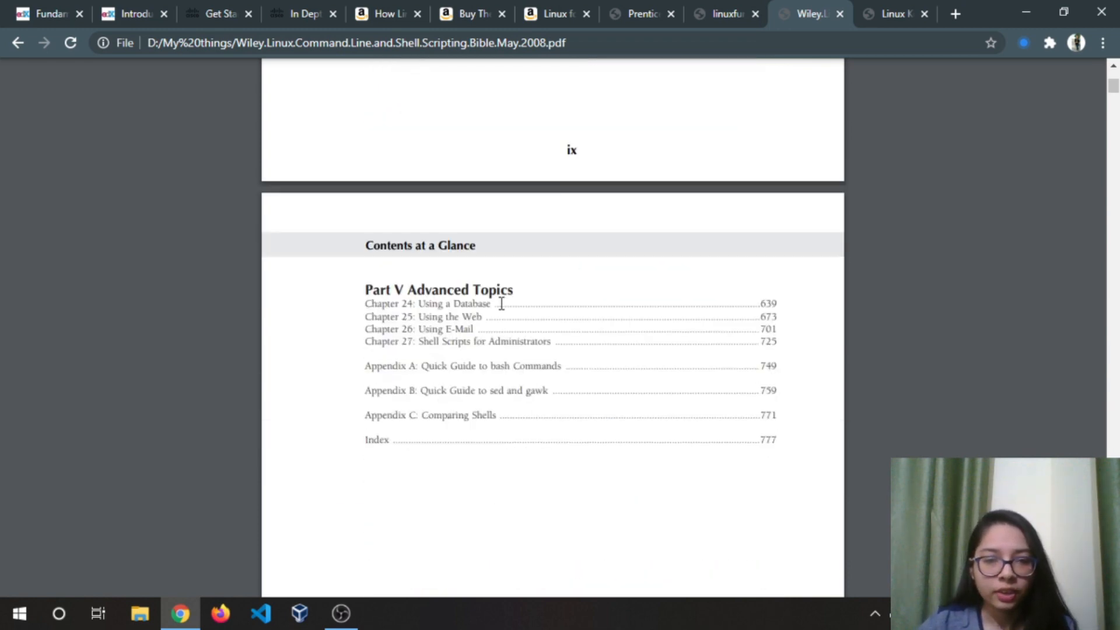
pyautogui.moveTo(407, 289); pyautogui.dragTo(512, 289)
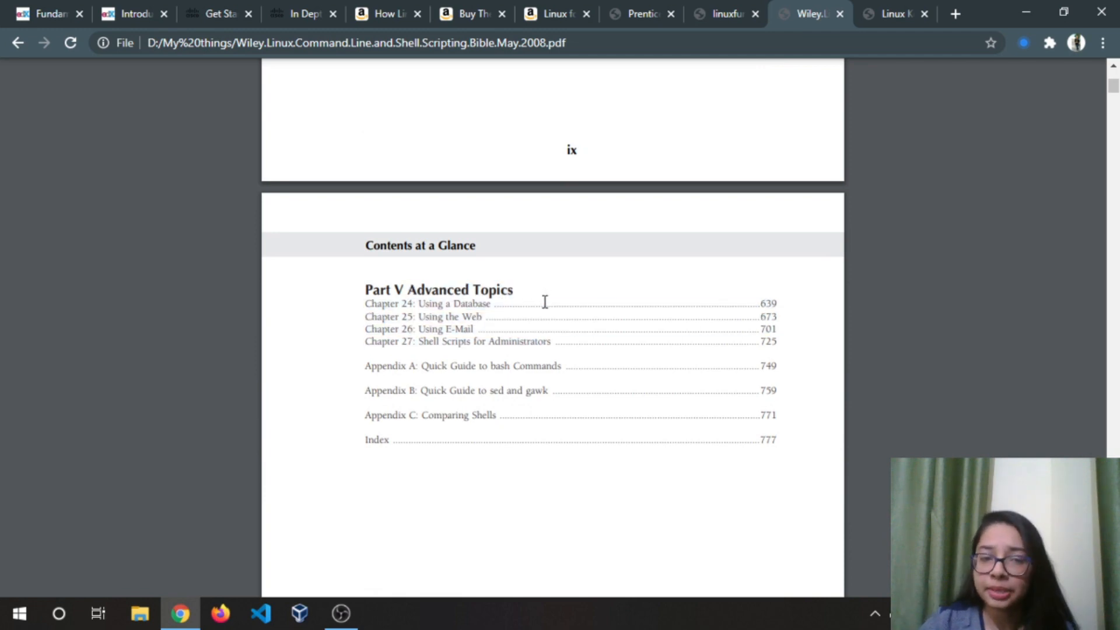
pyautogui.moveTo(454, 337)
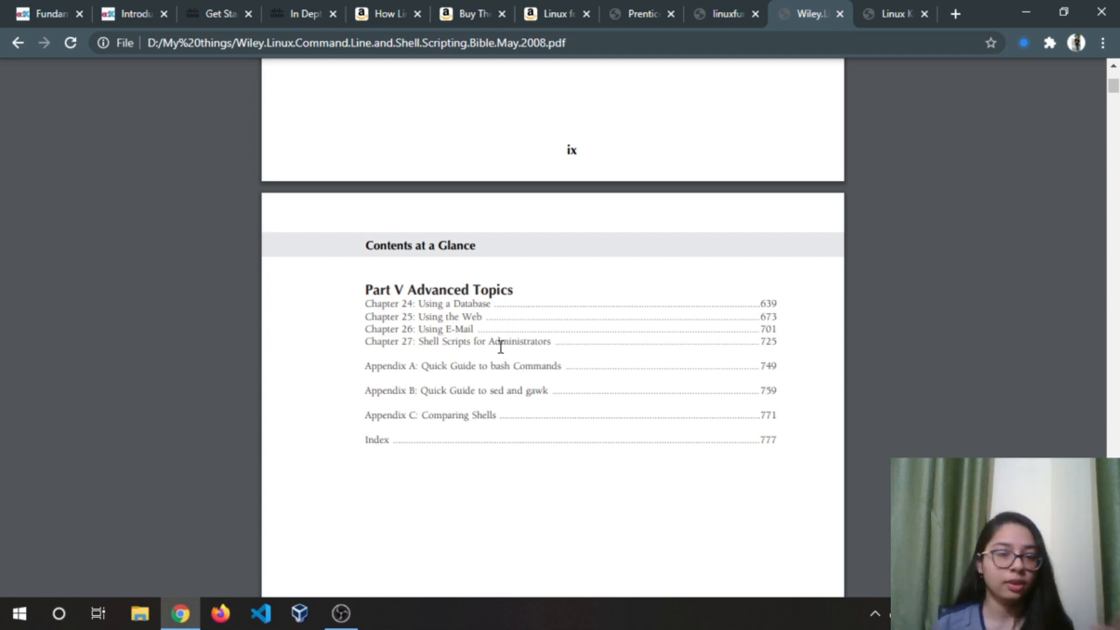
pyautogui.moveTo(500, 299)
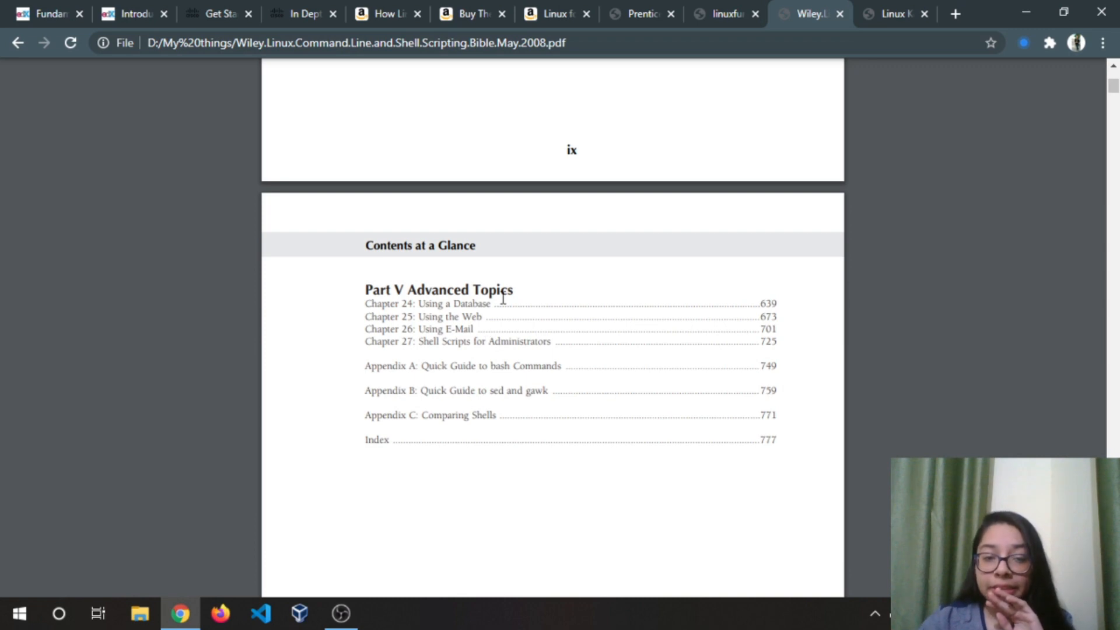
pyautogui.moveTo(503, 298)
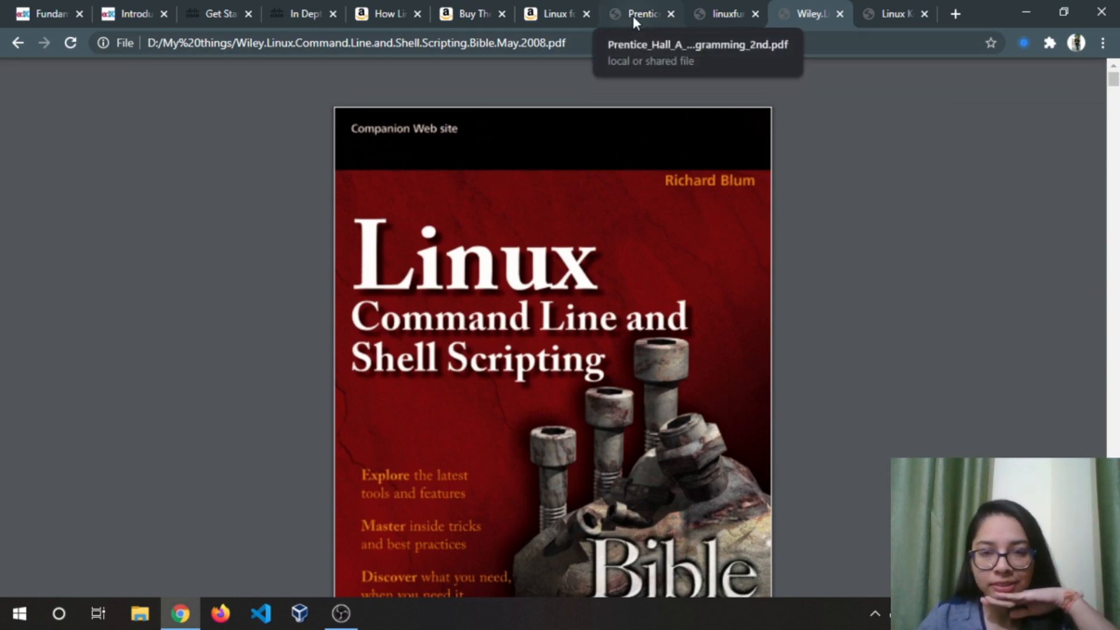
# Step: Switch to the tab with Robert Love's Linux Kernel Development, Third Edition PDF
pyautogui.click(896, 13)
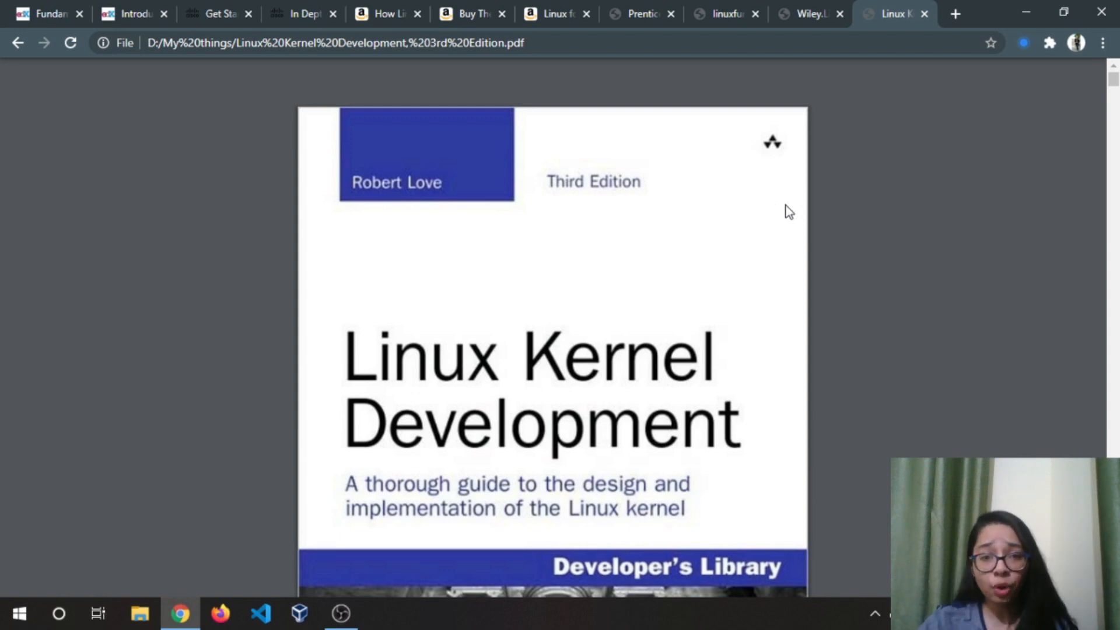
pyautogui.moveTo(368, 370)
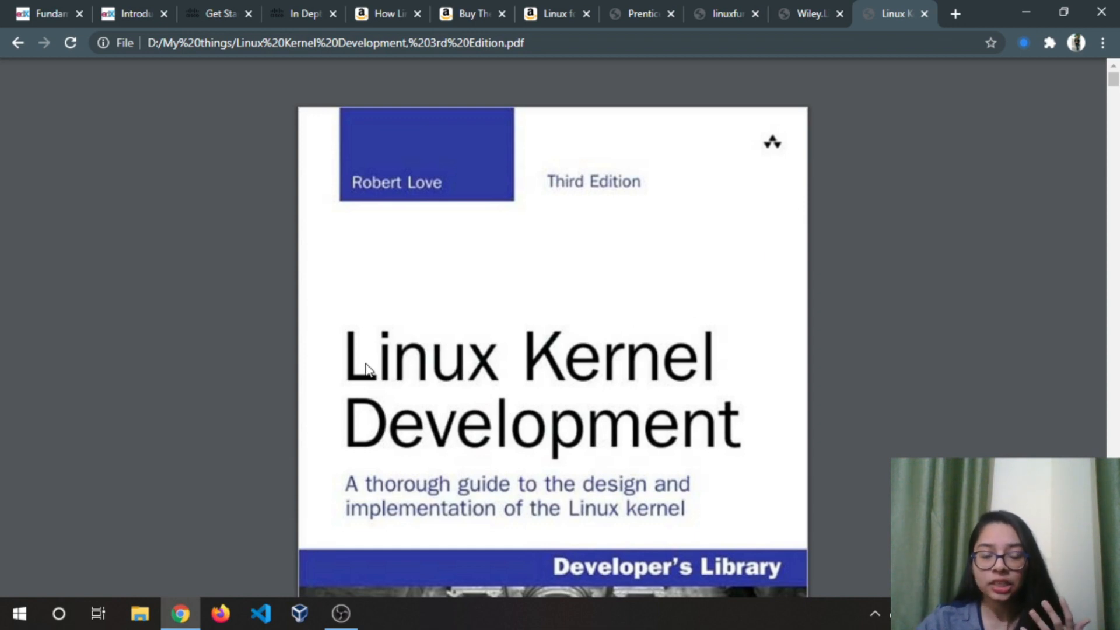
# Step: Scroll past the cover, series and title pages to the Contents at a Glance listing chapters 1–20
pyautogui.scroll(-3)
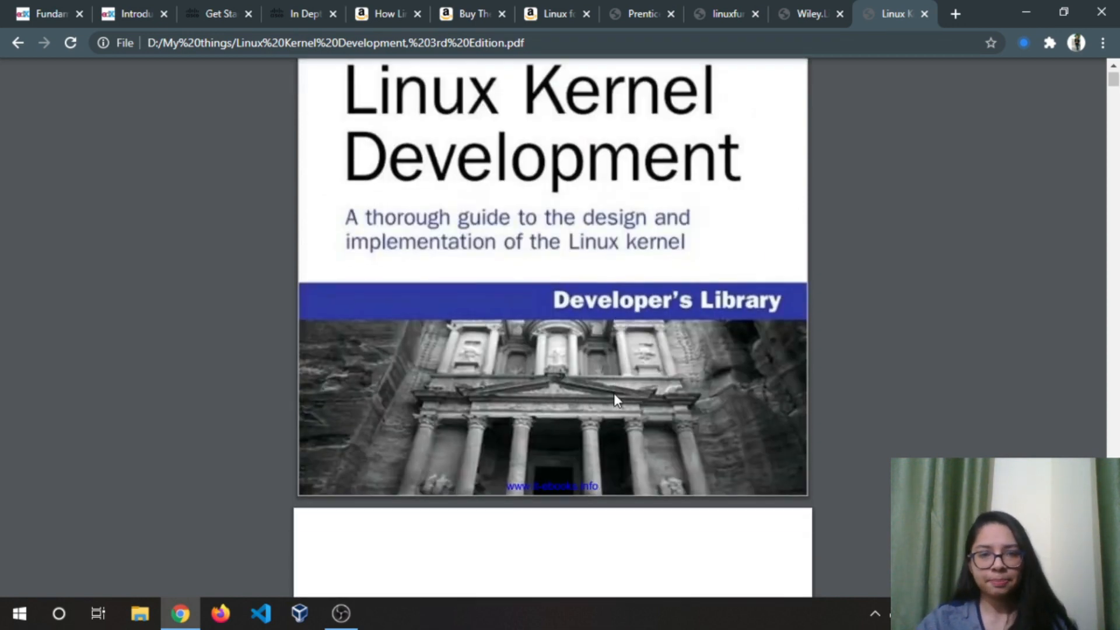
pyautogui.scroll(-3)
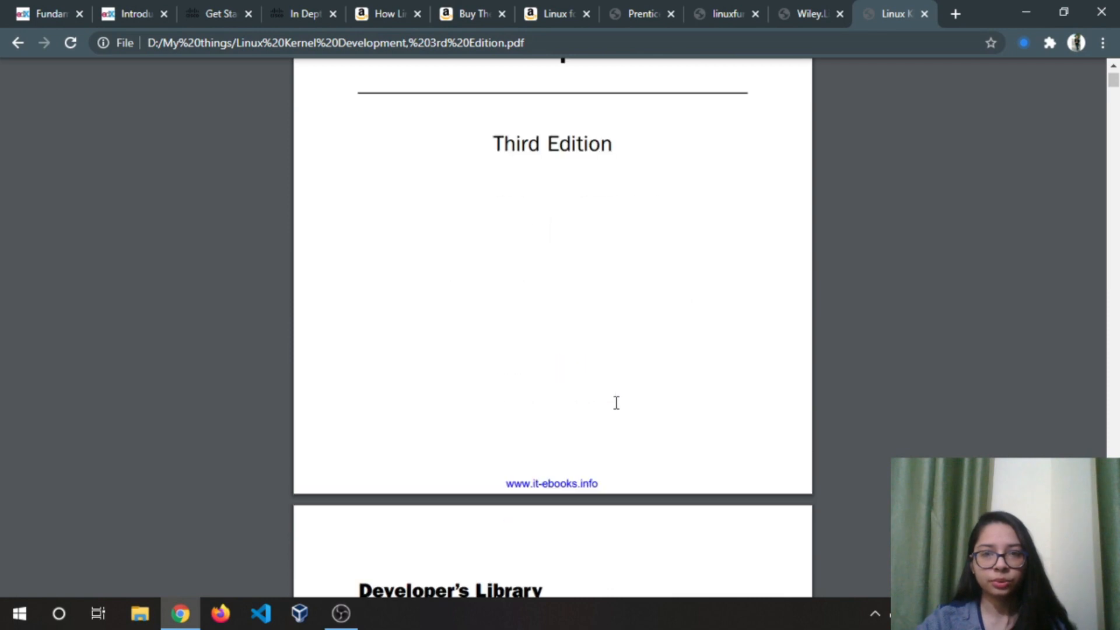
pyautogui.scroll(-3)
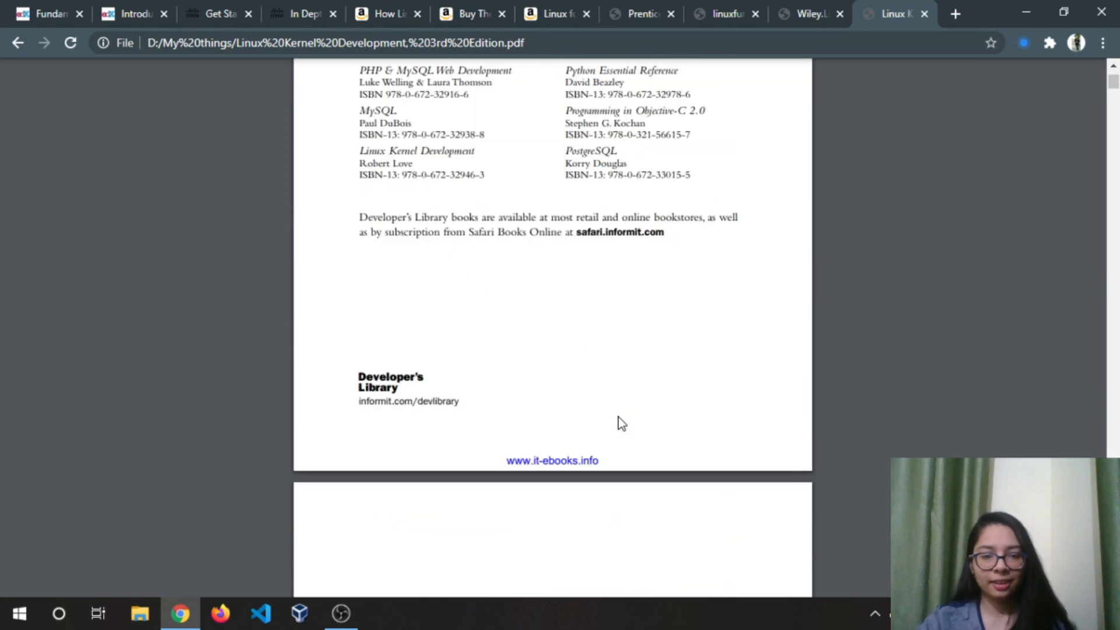
pyautogui.scroll(-3)
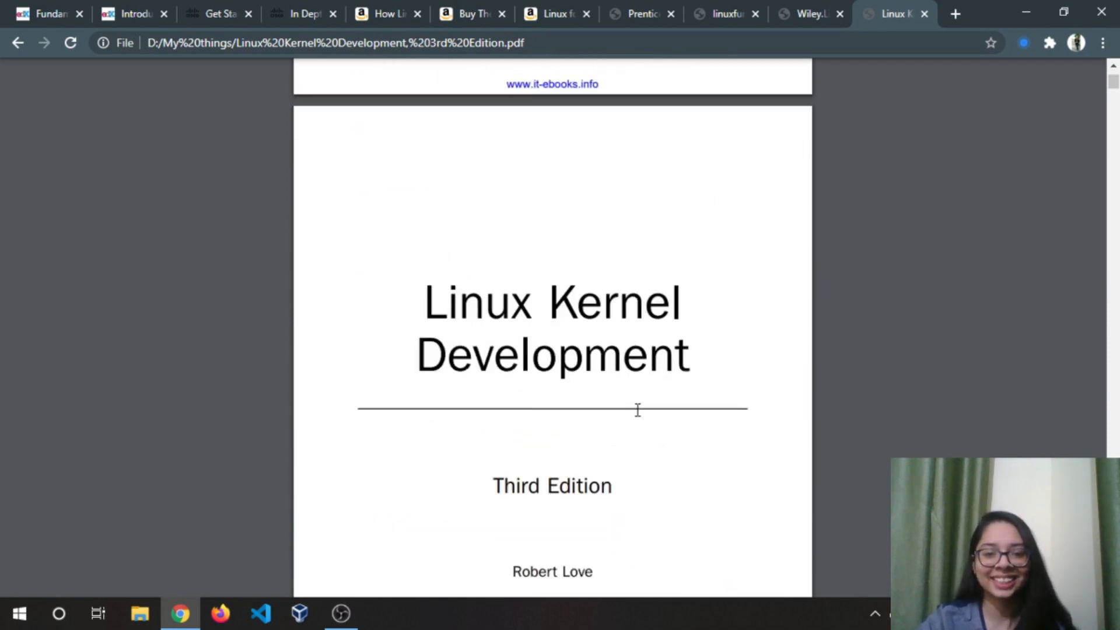
pyautogui.scroll(-3)
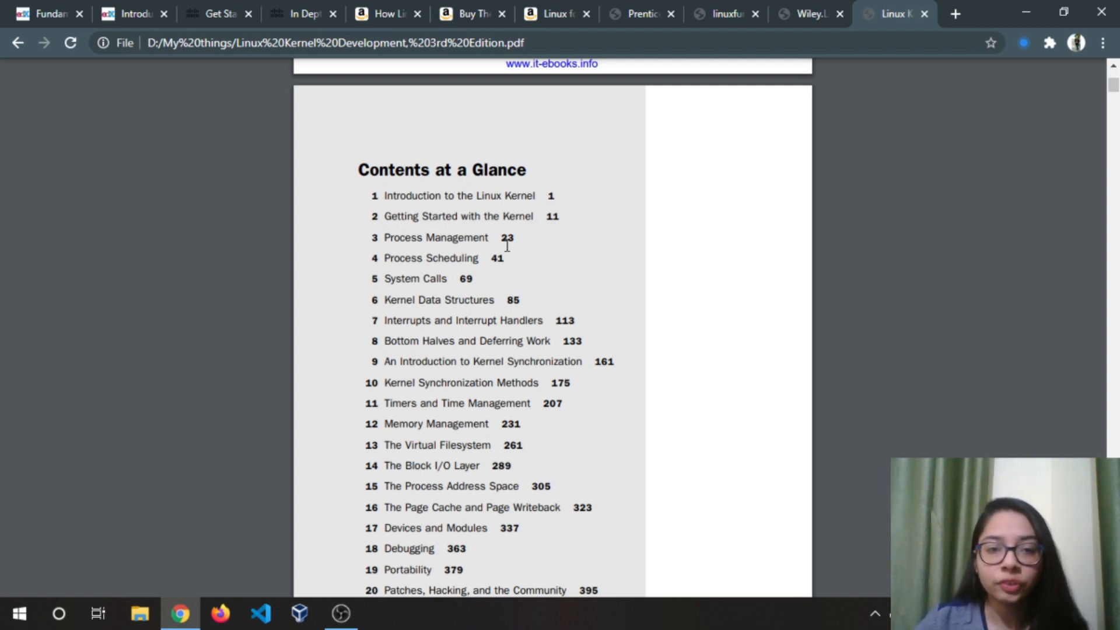
pyautogui.moveTo(463, 260)
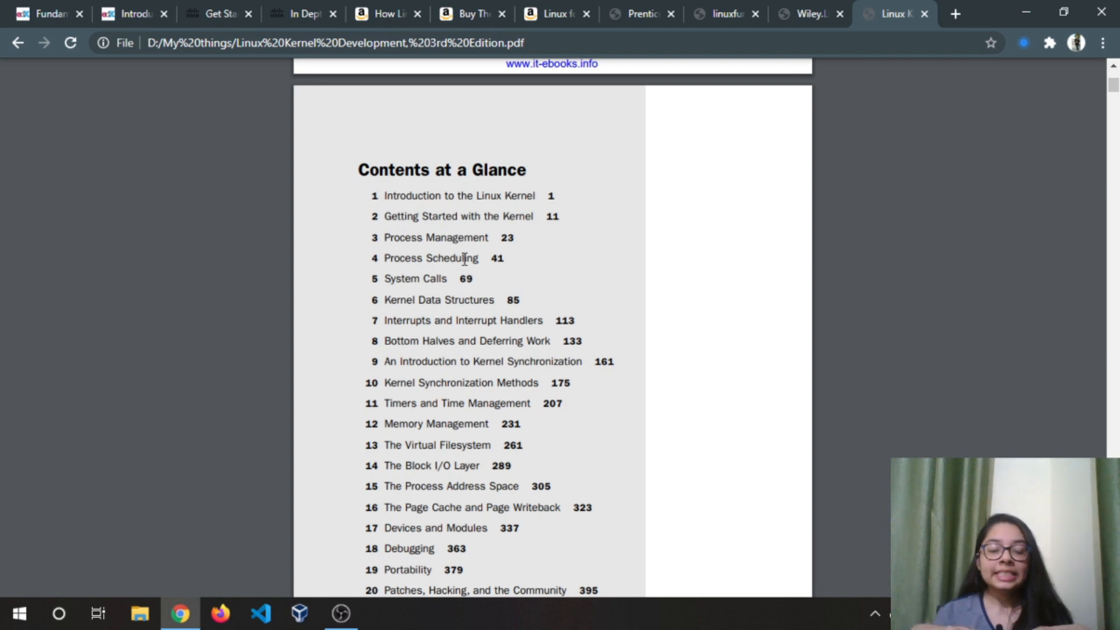
pyautogui.moveTo(343, 320)
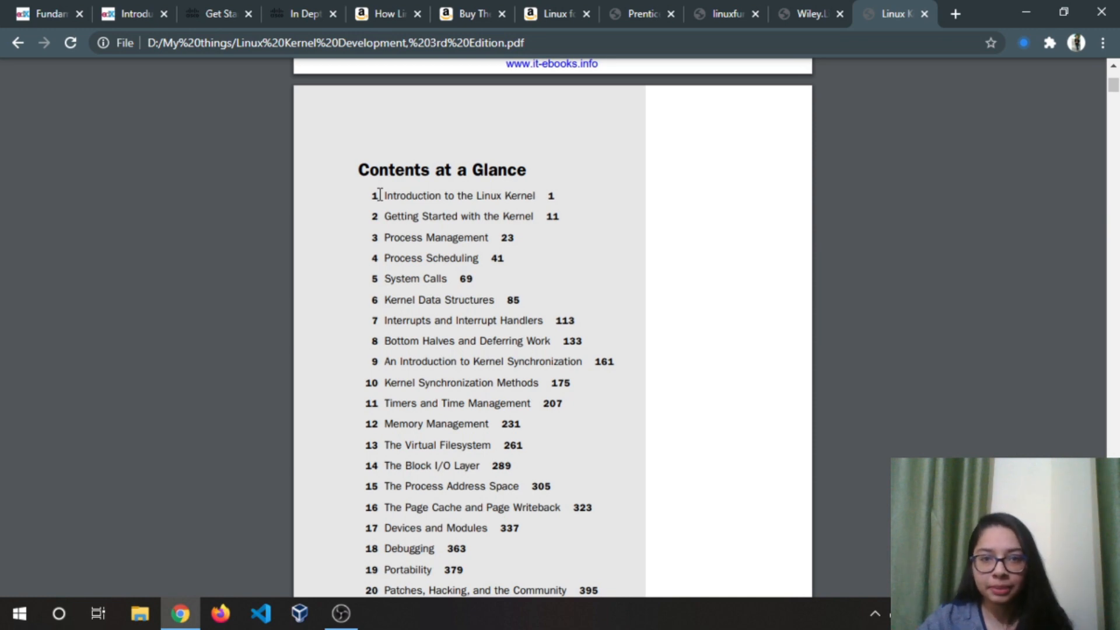
pyautogui.moveTo(393, 217)
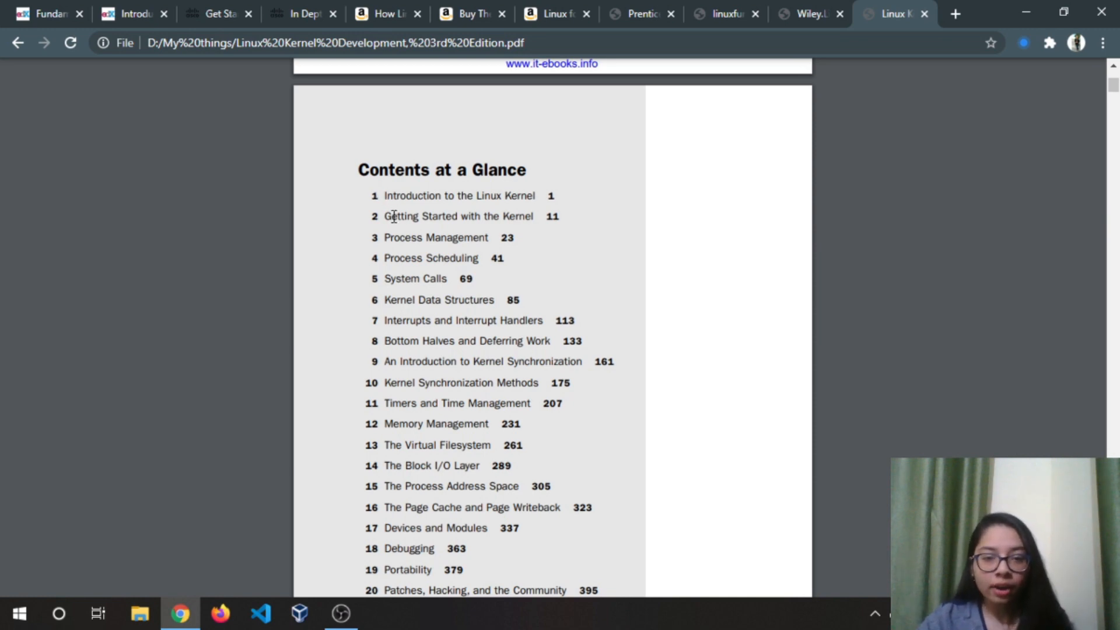
# Step: Scroll the chapter list to Bibliography and Index and on to the start of the Table of Contents
pyautogui.scroll(-3)
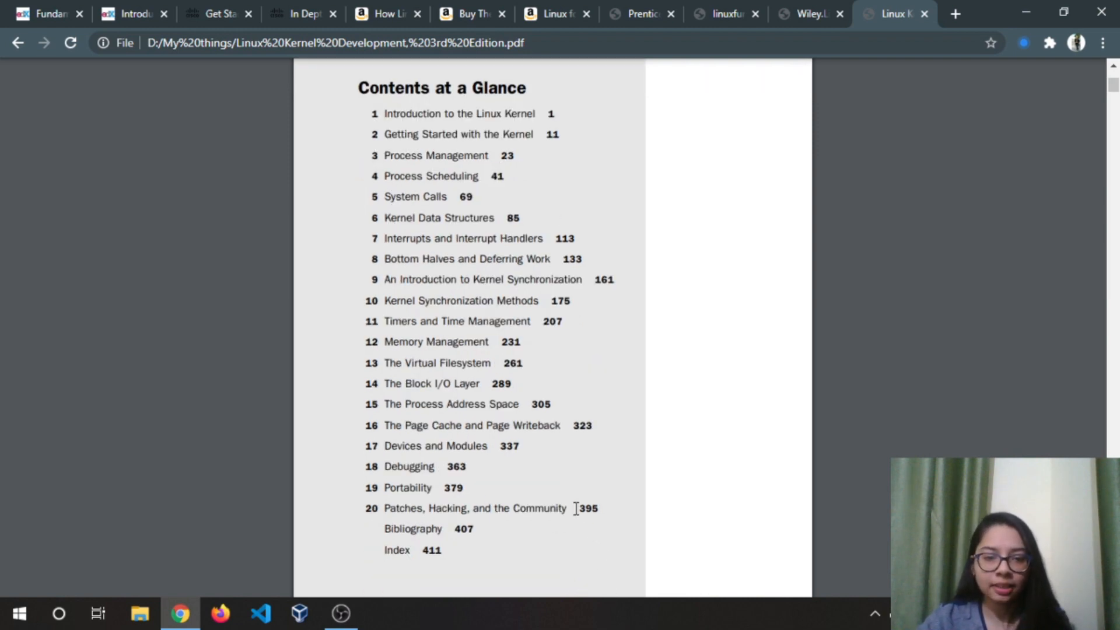
pyautogui.moveTo(384, 155); pyautogui.dragTo(575, 507)
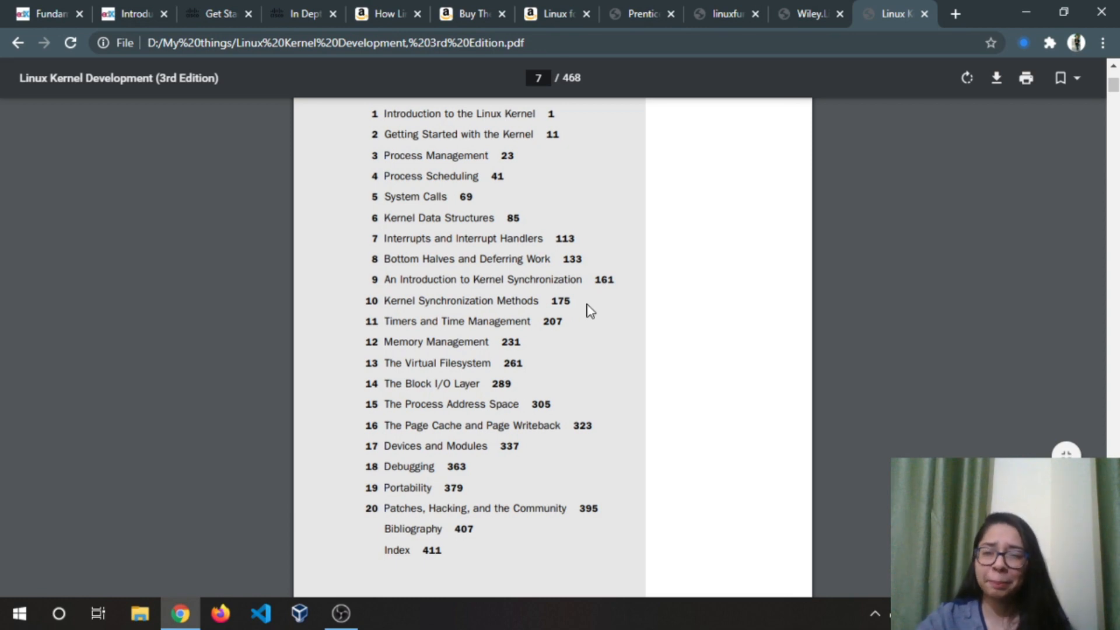
pyautogui.moveTo(592, 310)
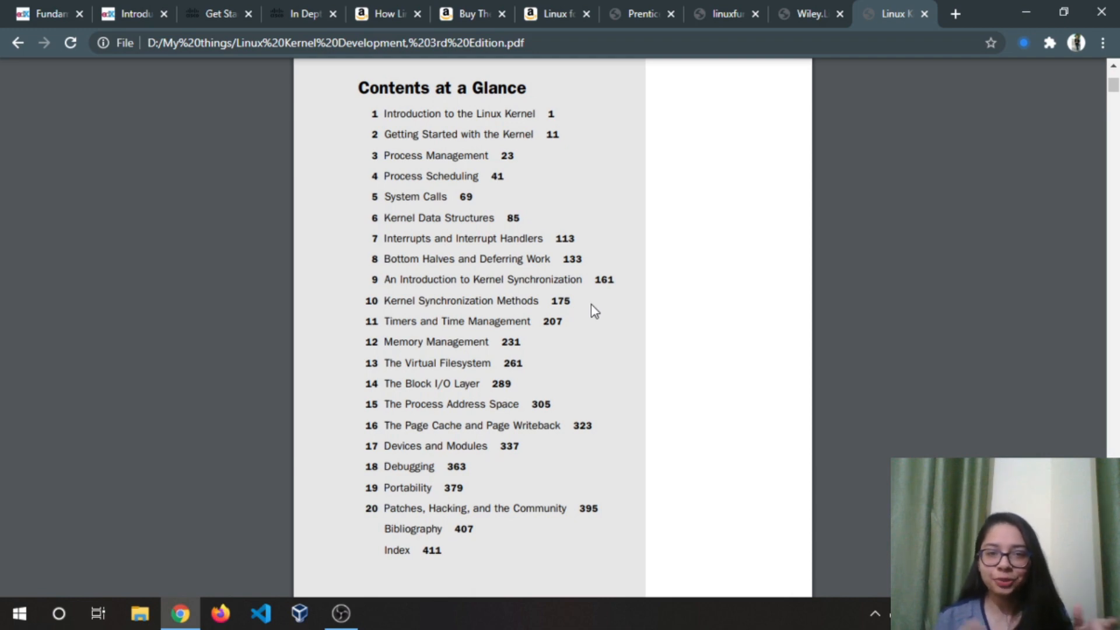
pyautogui.moveTo(583, 327)
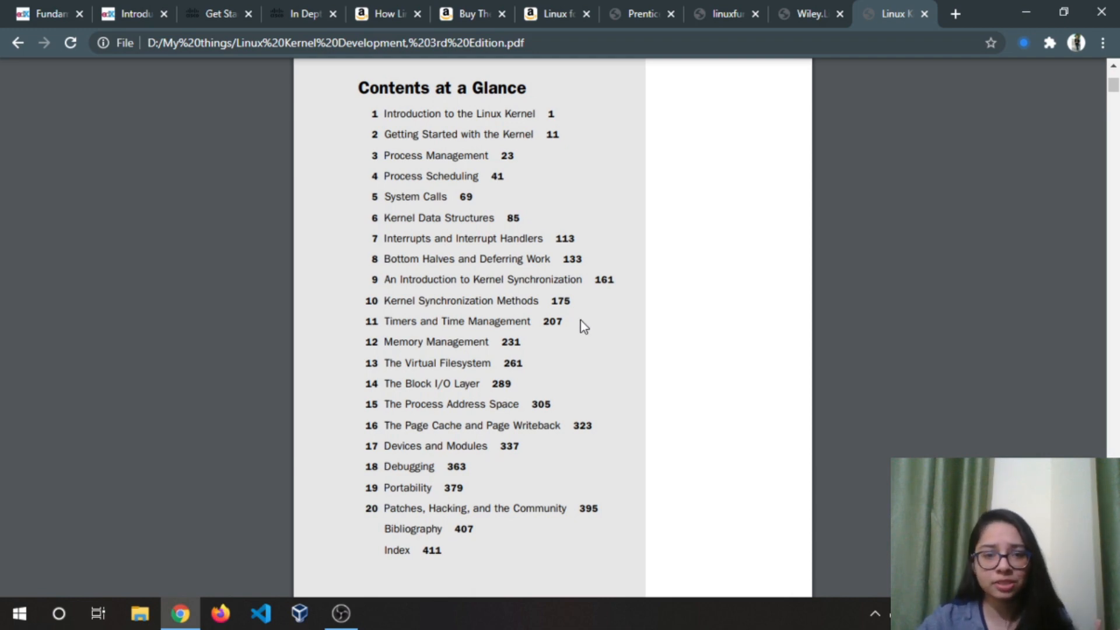
pyautogui.scroll(-3)
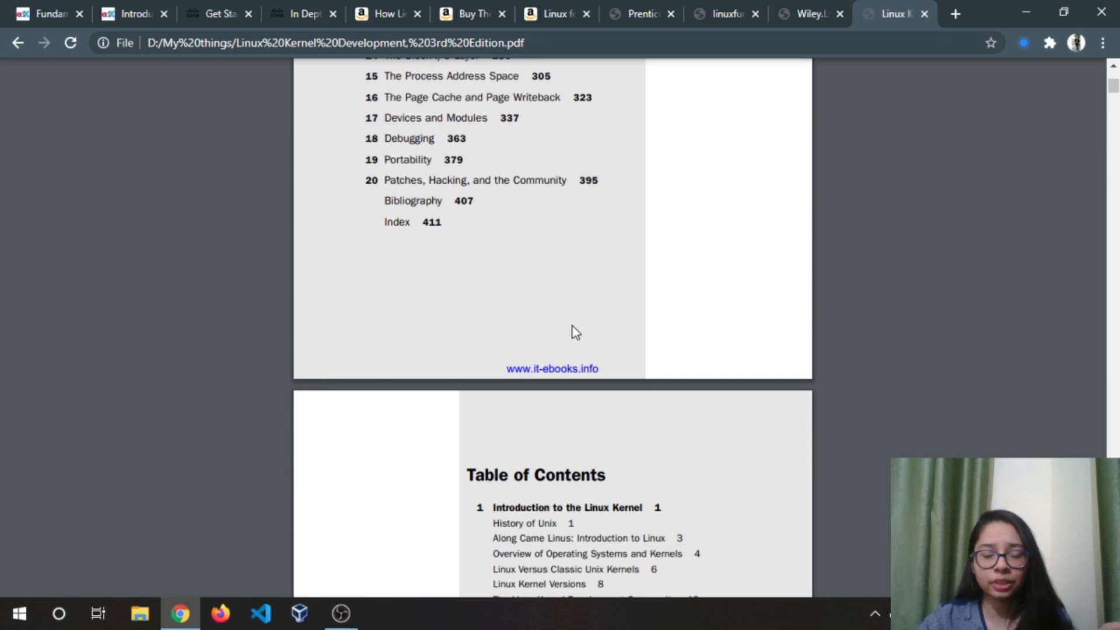